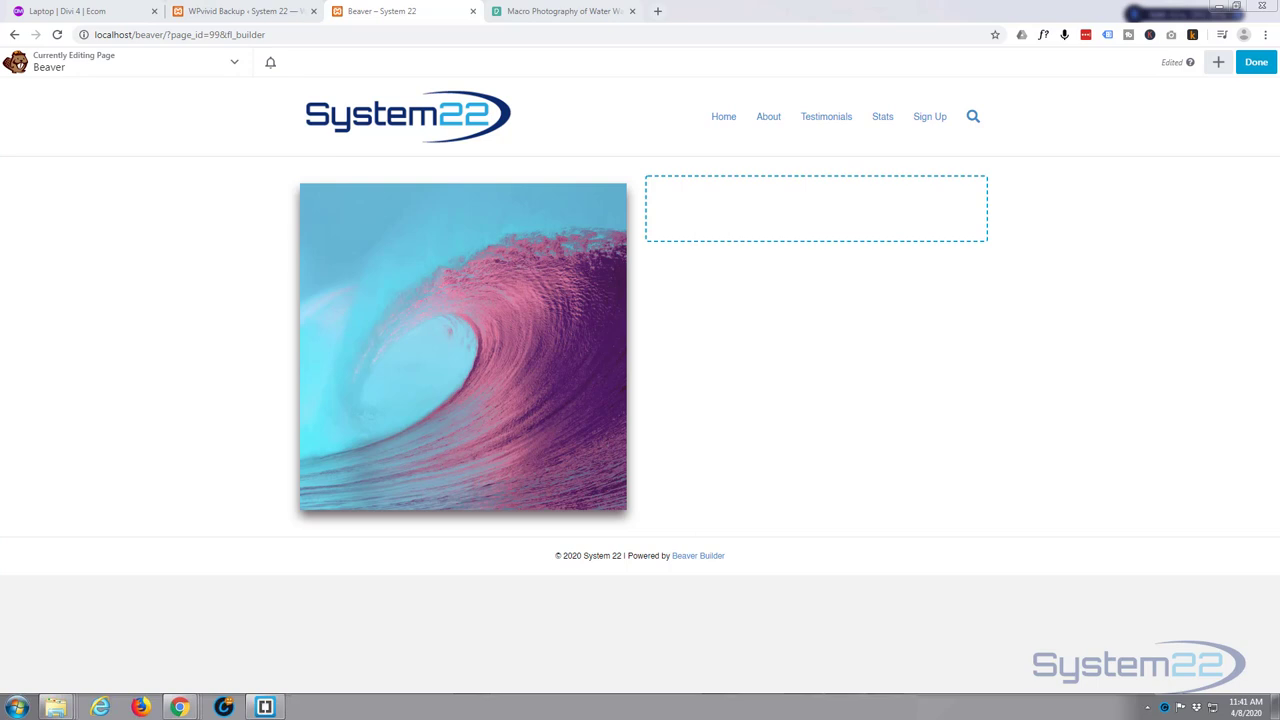
mouse_move(859, 160)
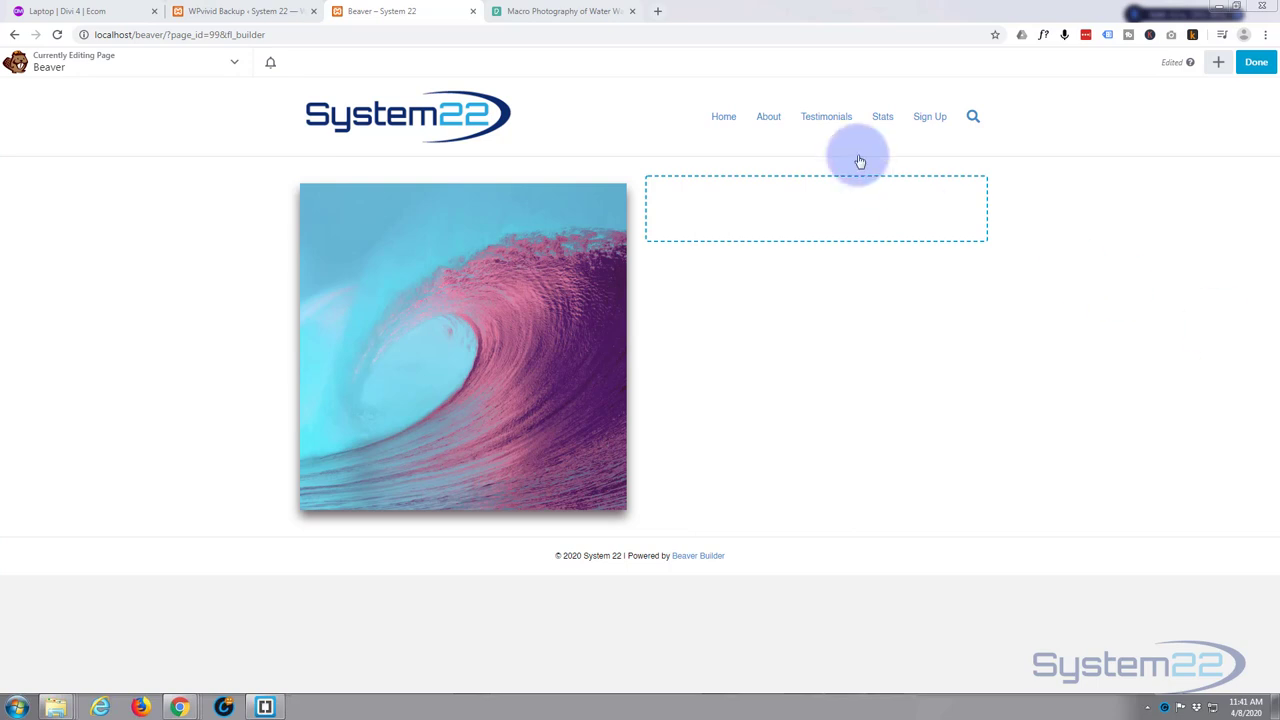
mouse_move(190, 330)
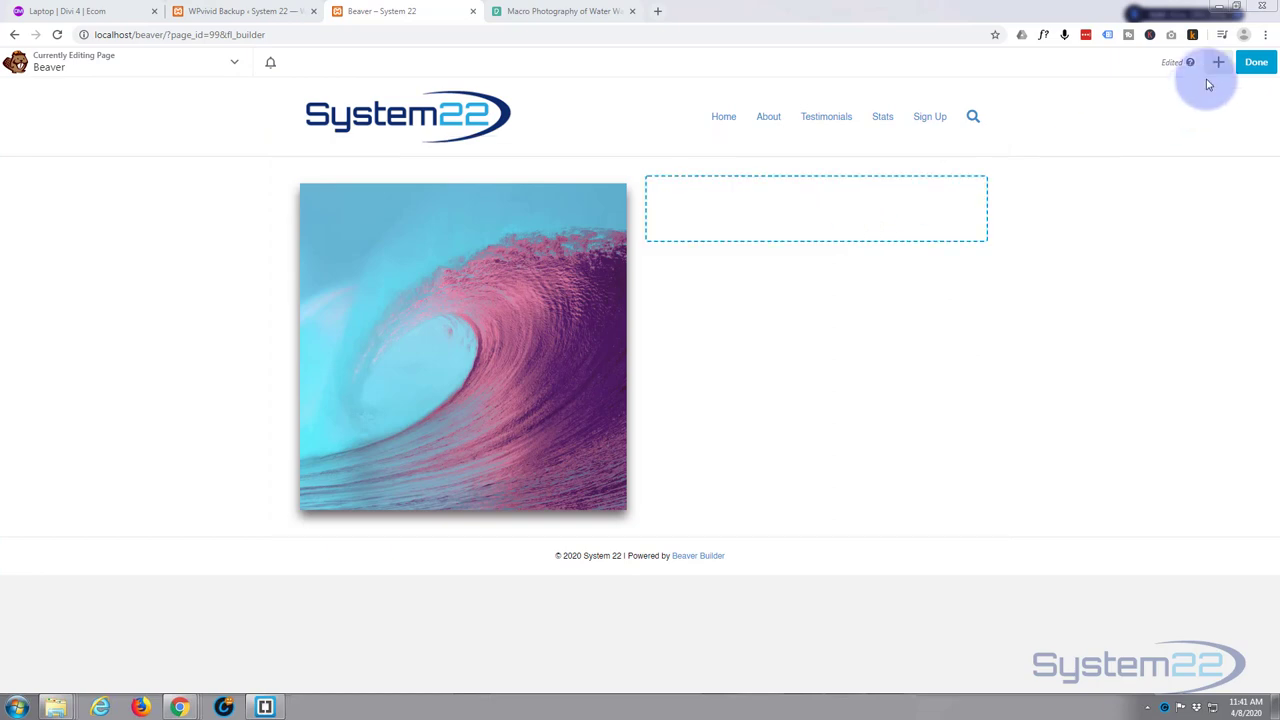
Open the Content modules panel to bring in a Photo module for the empty right column
left_click(1217, 62)
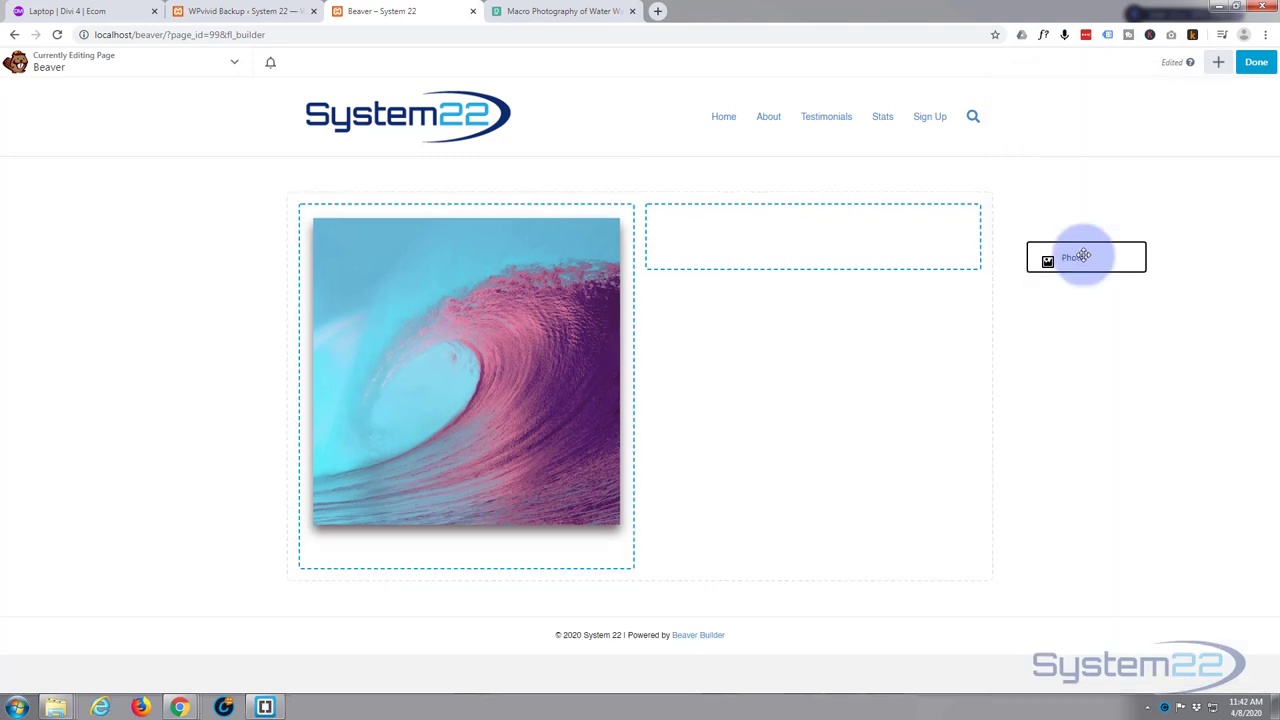
Drop a Photo module into the right column, move its settings aside, and view Photo Source options
left_click_drag(1086, 257, 775, 240)
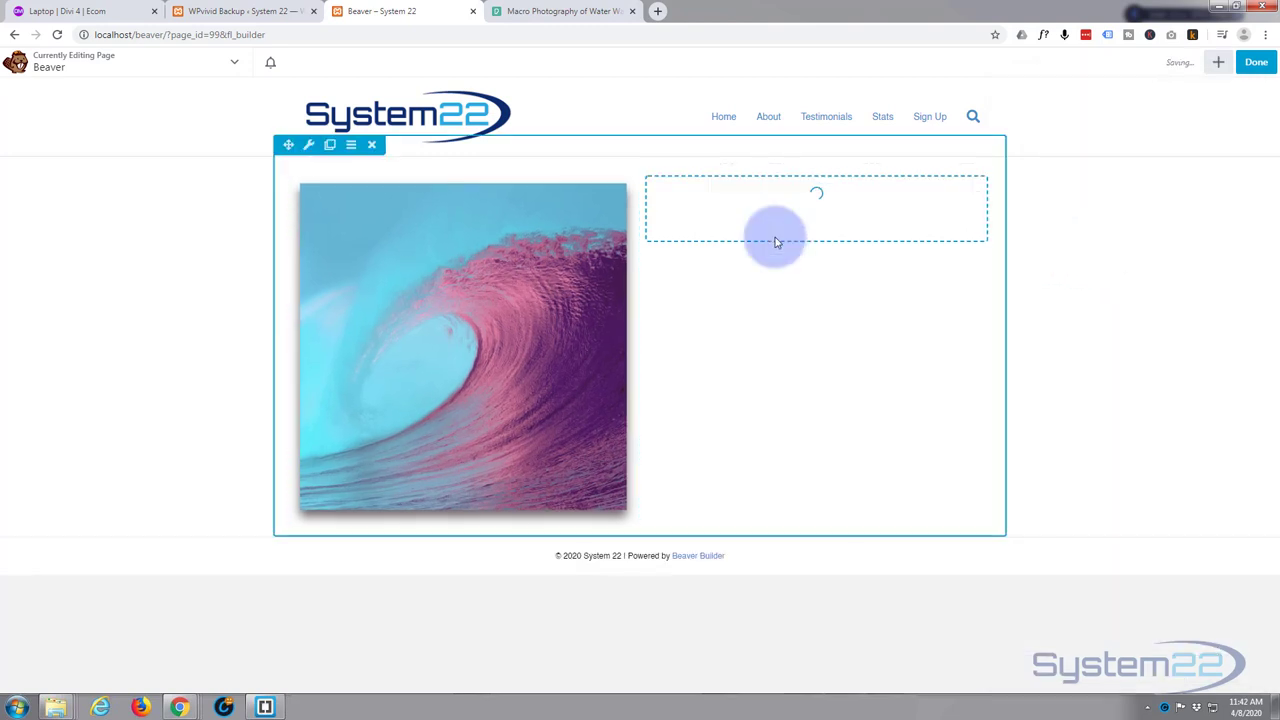
mouse_move(780, 252)
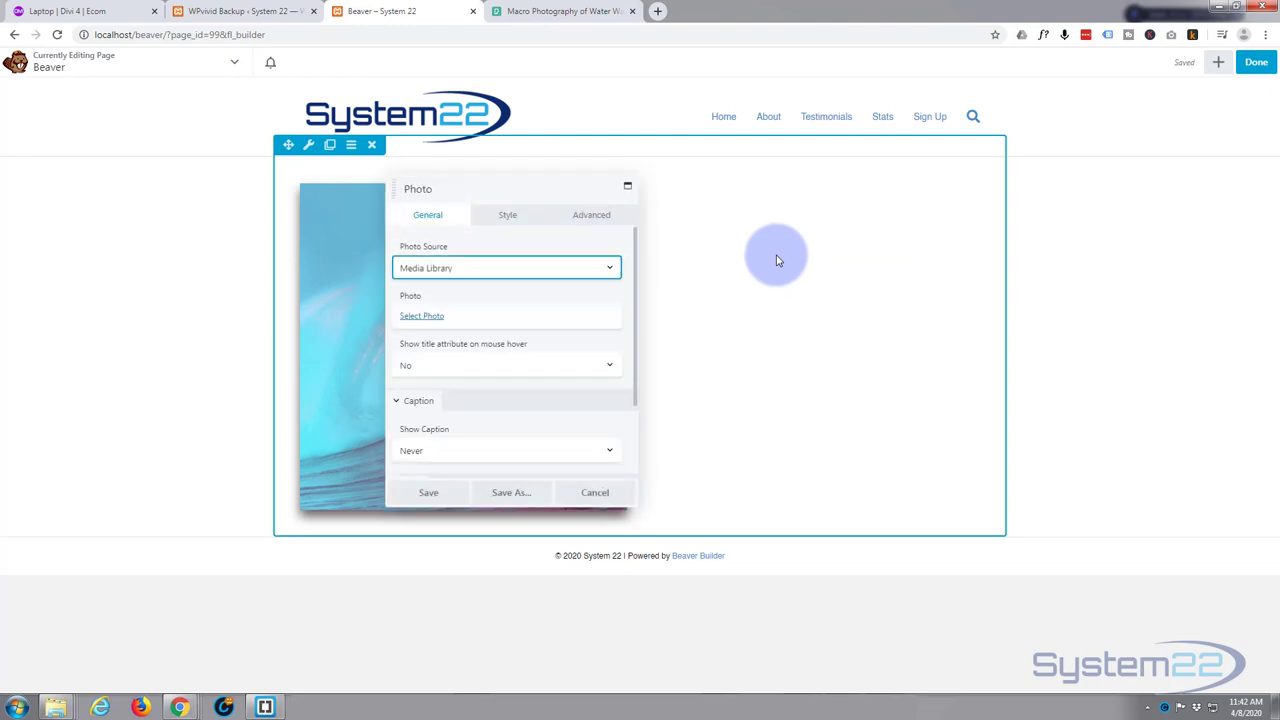
left_click_drag(515, 188, 470, 190)
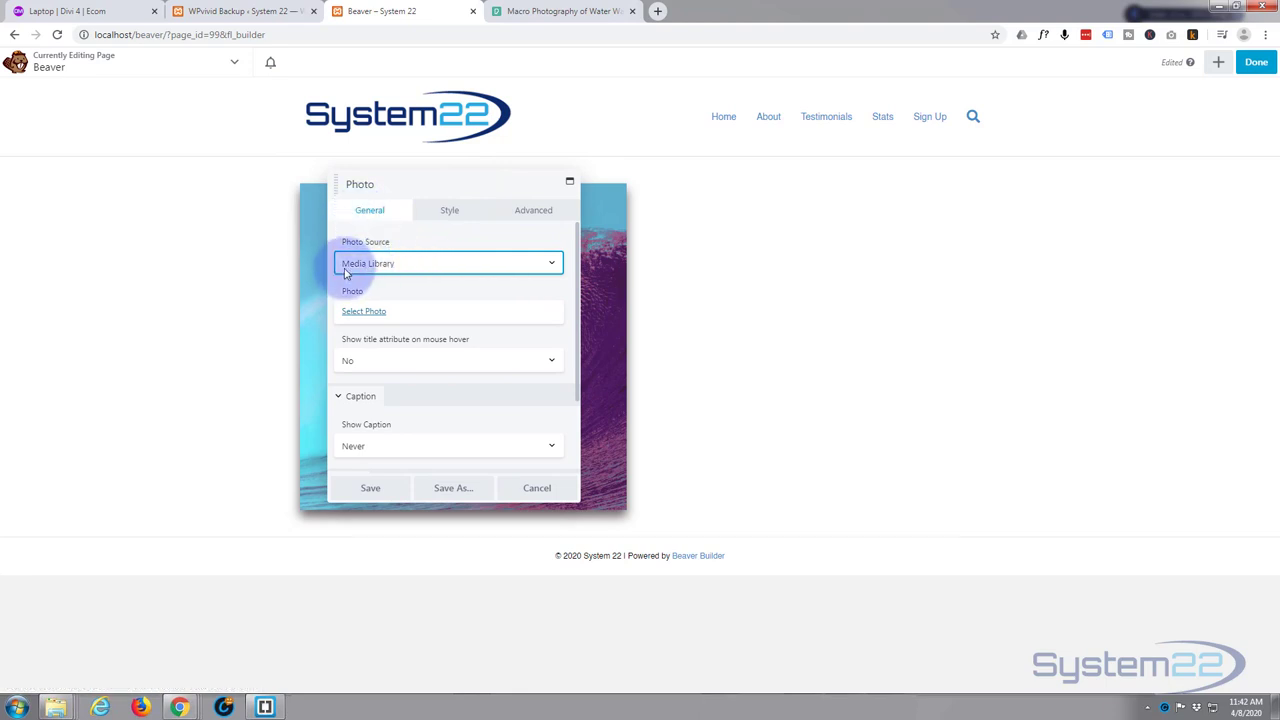
left_click(448, 262)
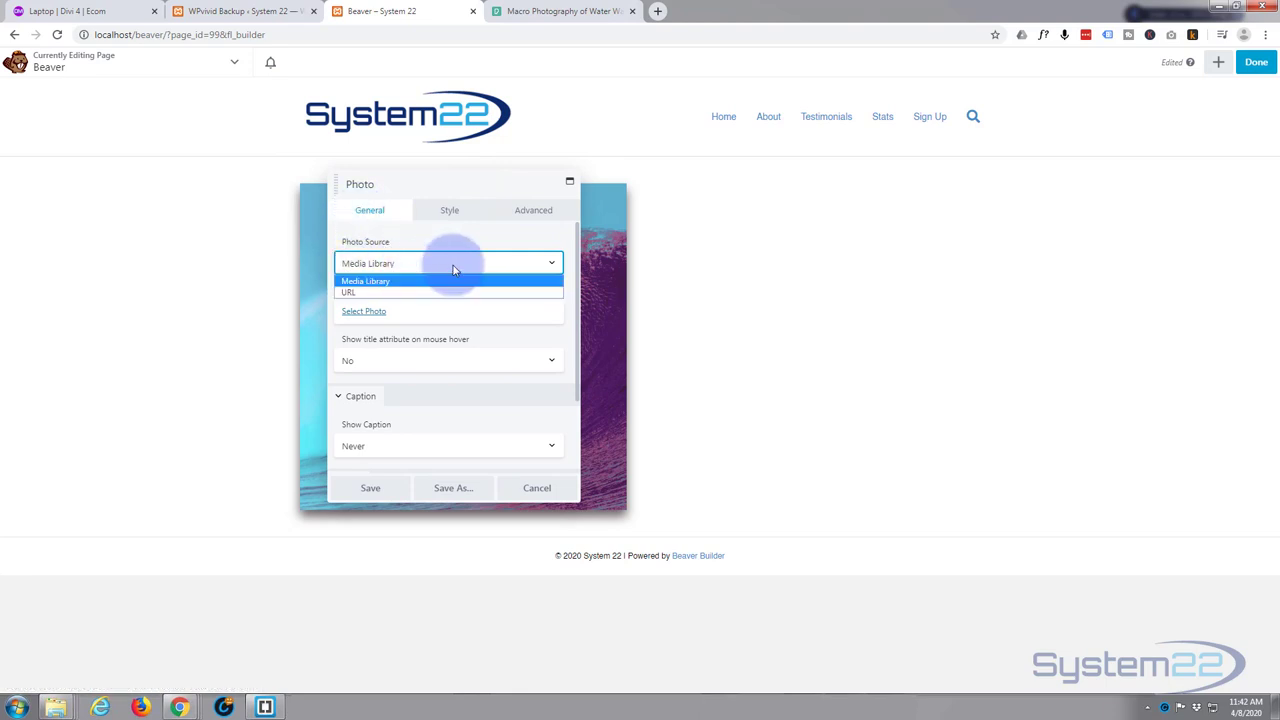
mouse_move(413, 271)
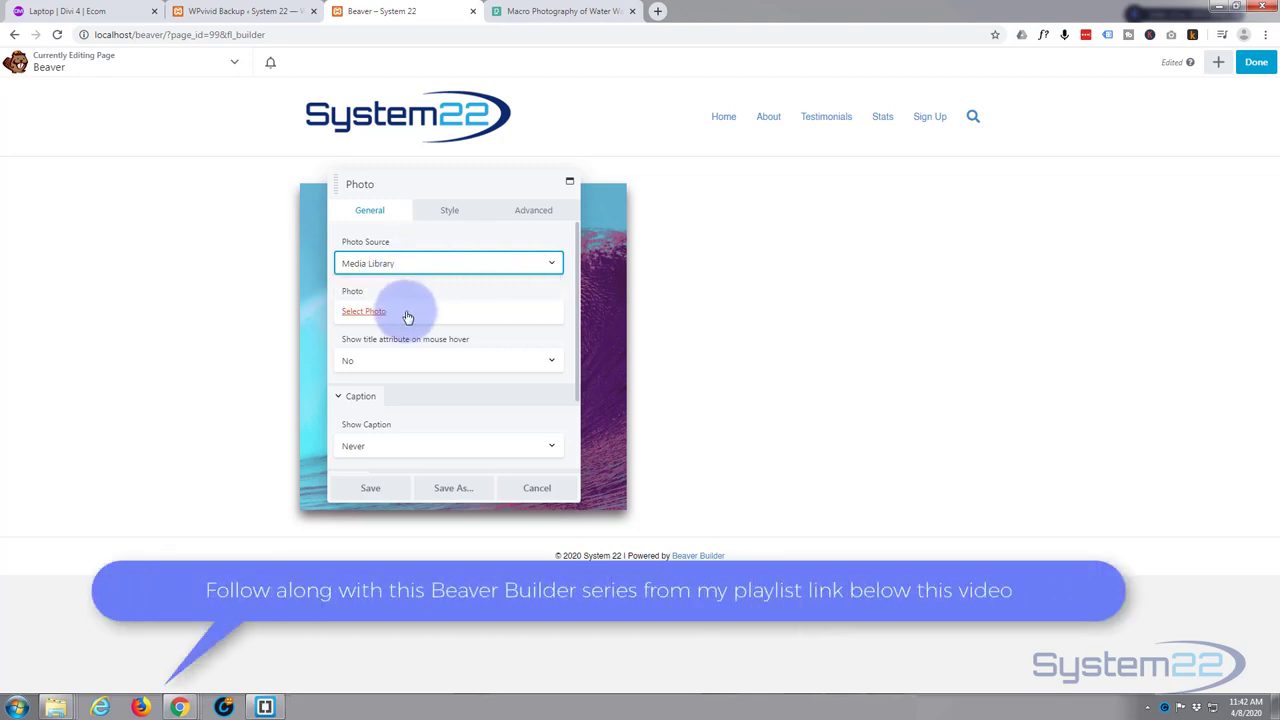
Pick the aerial rock-formations photo in the Media Library and caption it 'My New Sea Photo'
left_click(364, 311)
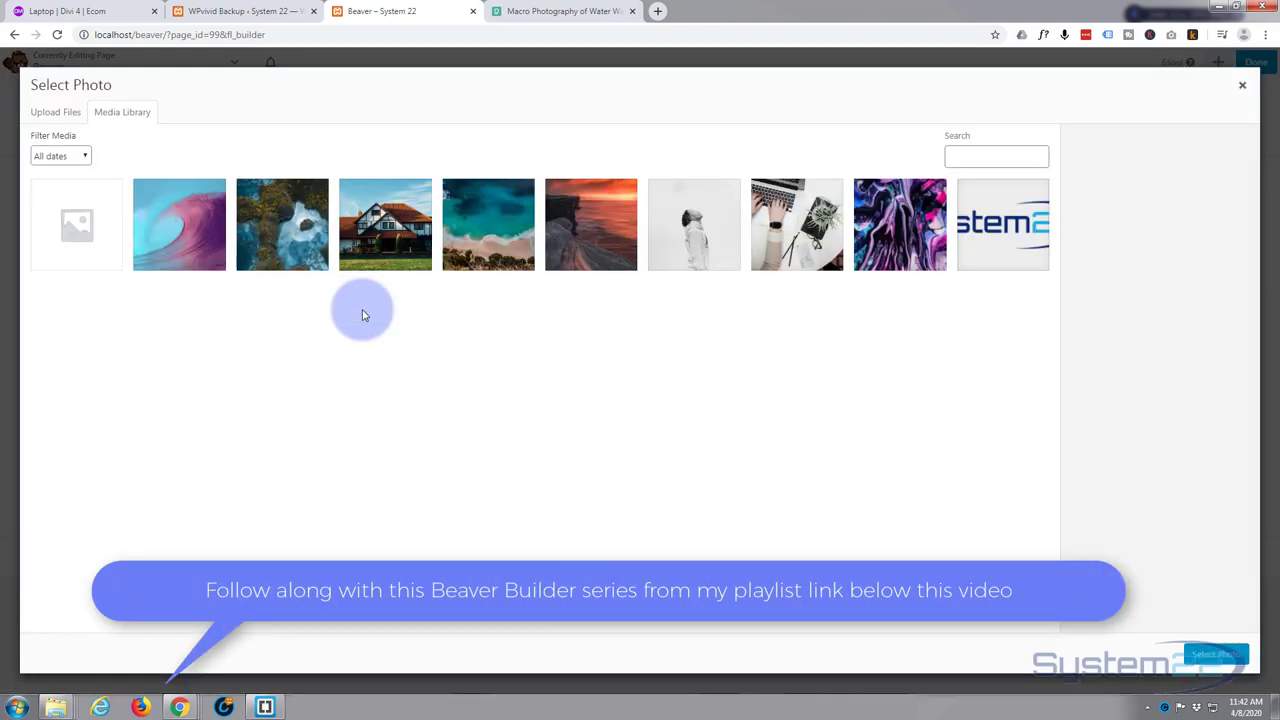
left_click(282, 223)
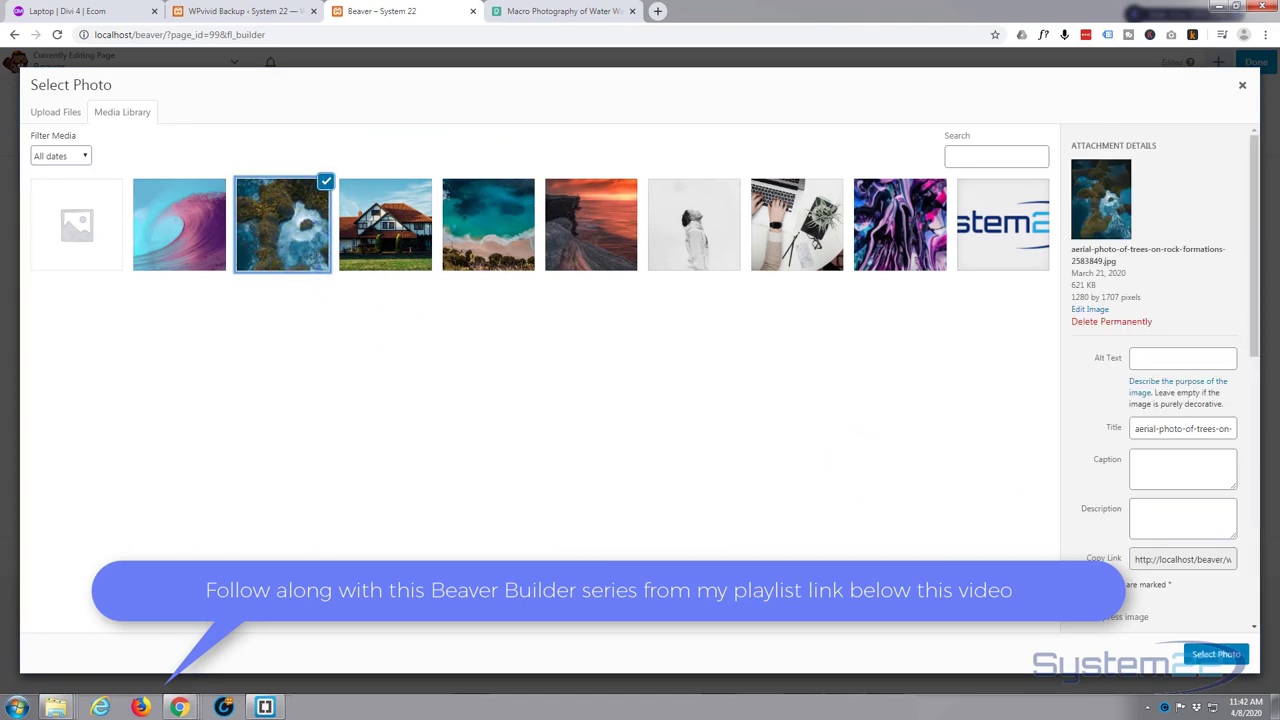
mouse_move(678, 463)
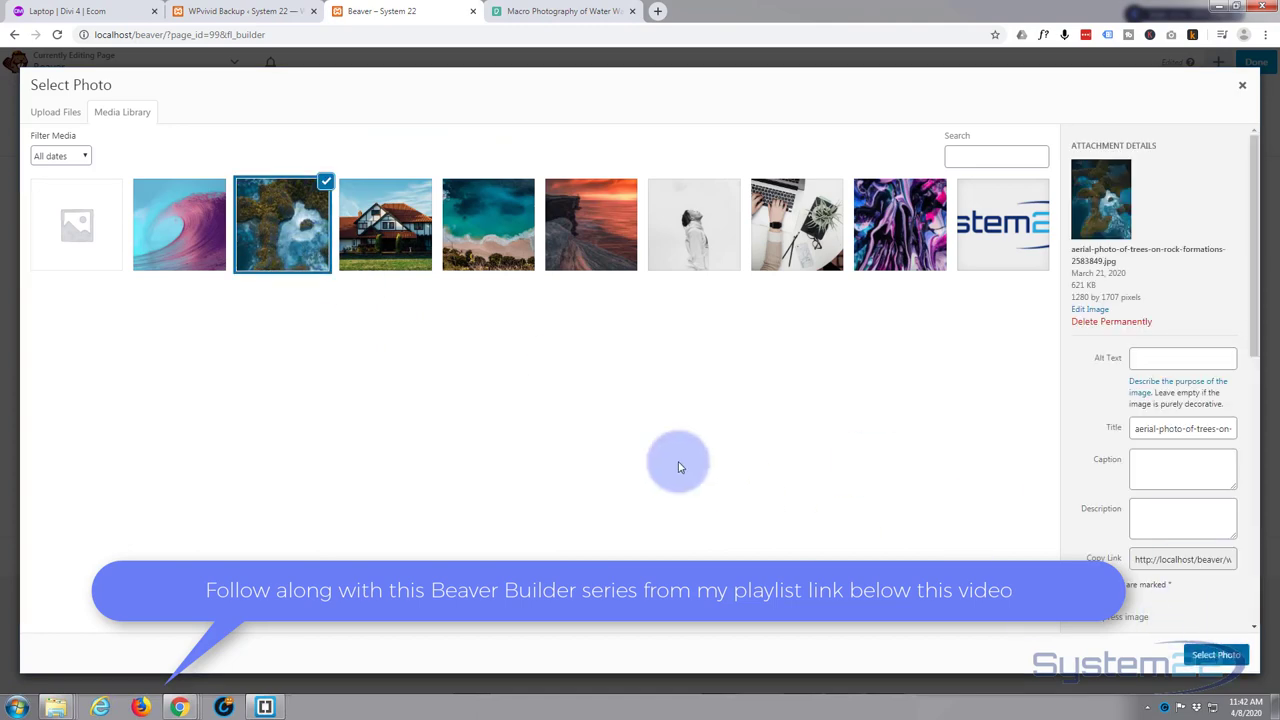
left_click(1183, 469)
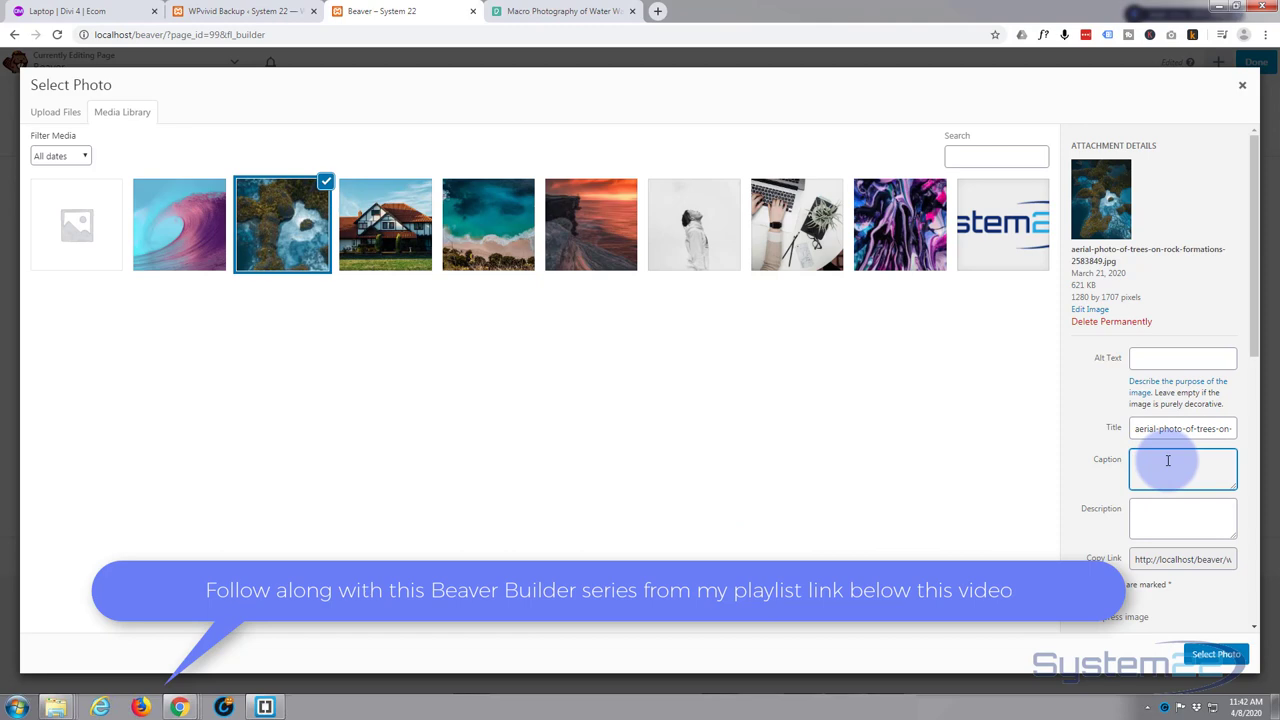
left_click(1182, 470)
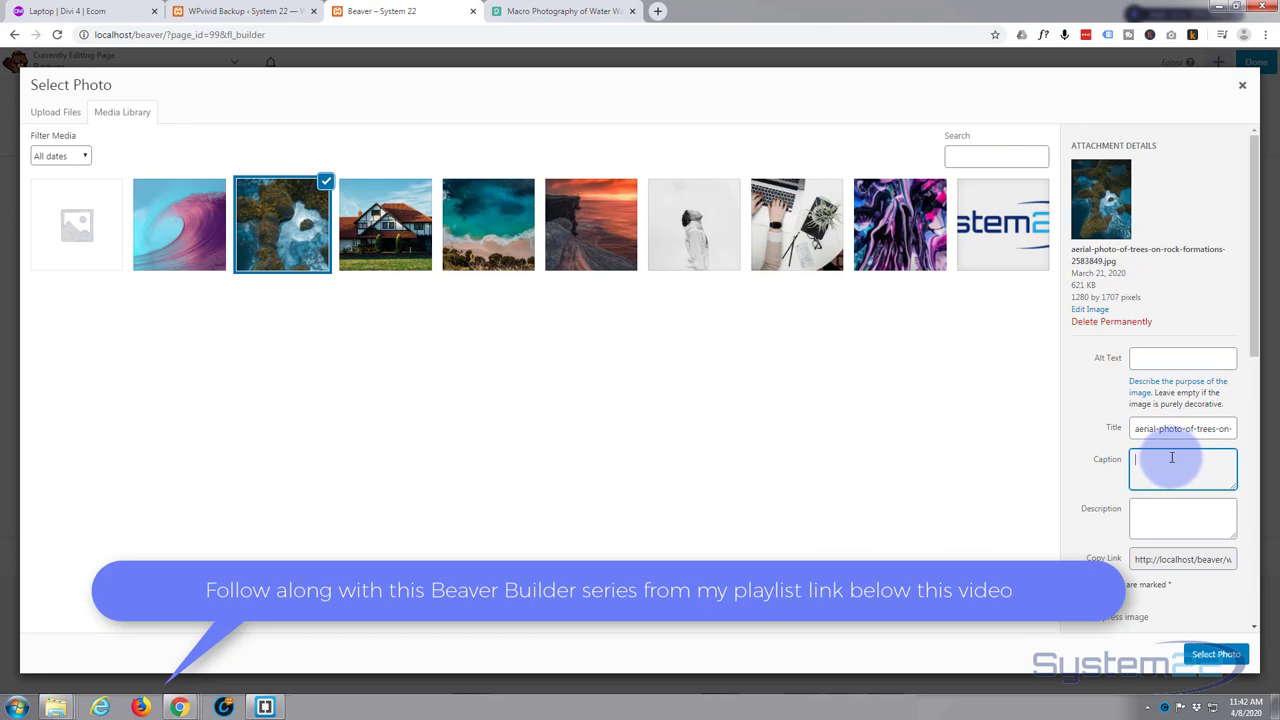
type("My New")
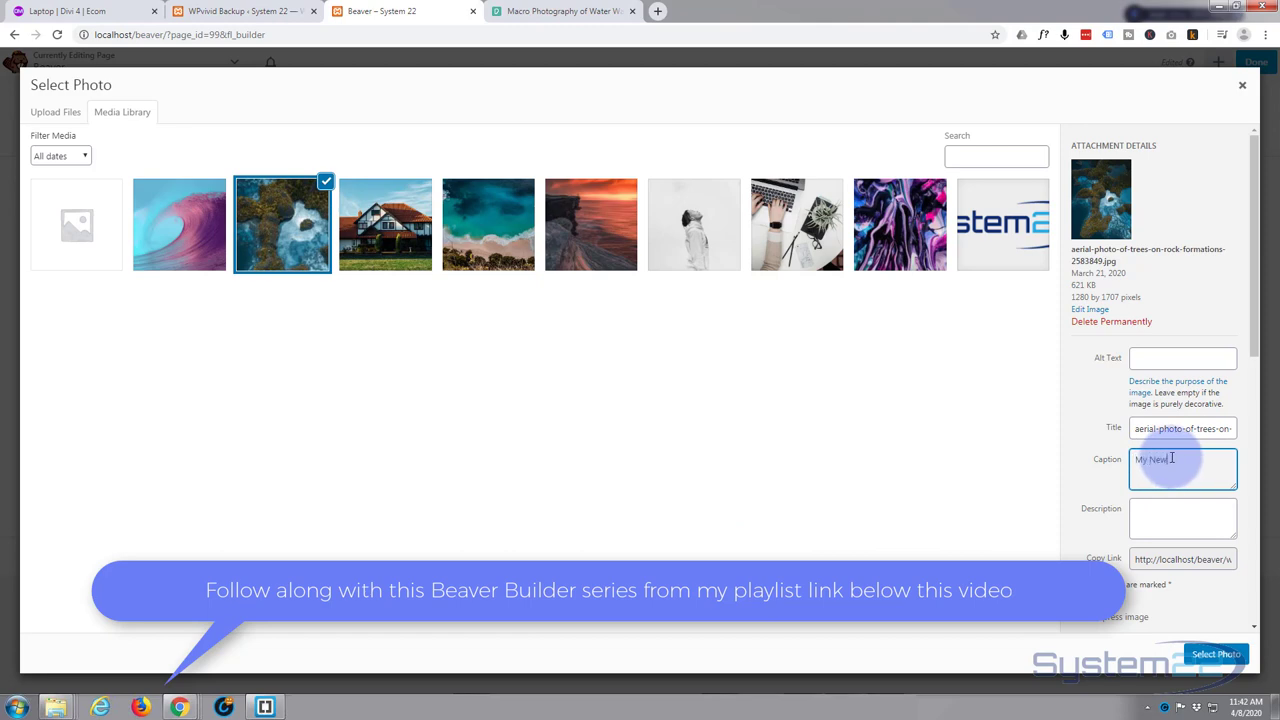
type("Sea")
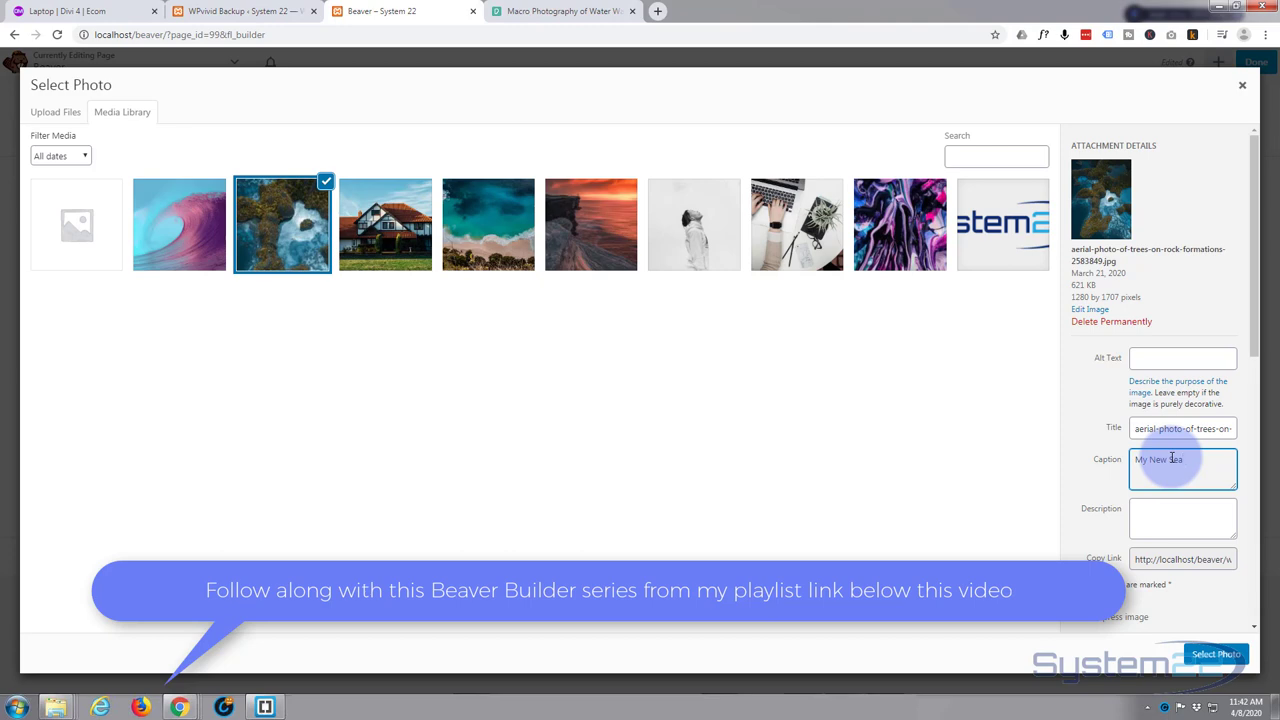
type("Photo")
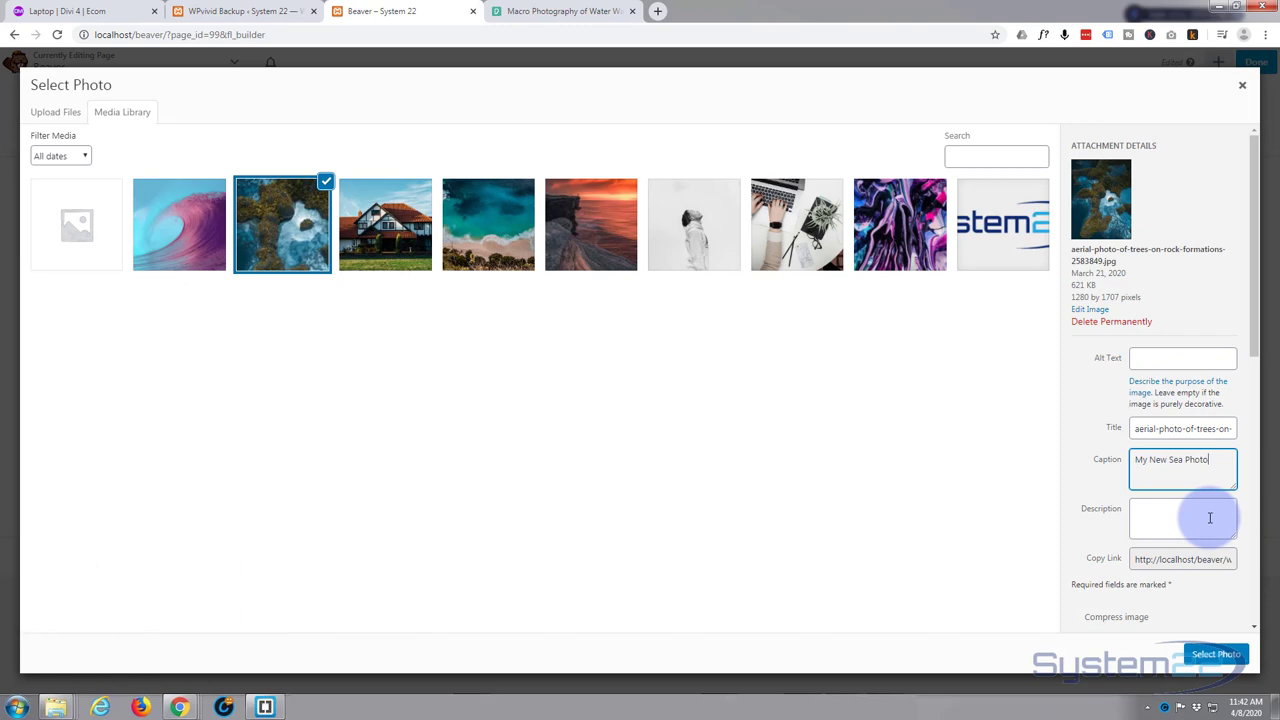
Give the photo the description 'Blue Green Sea'
left_click(1183, 517)
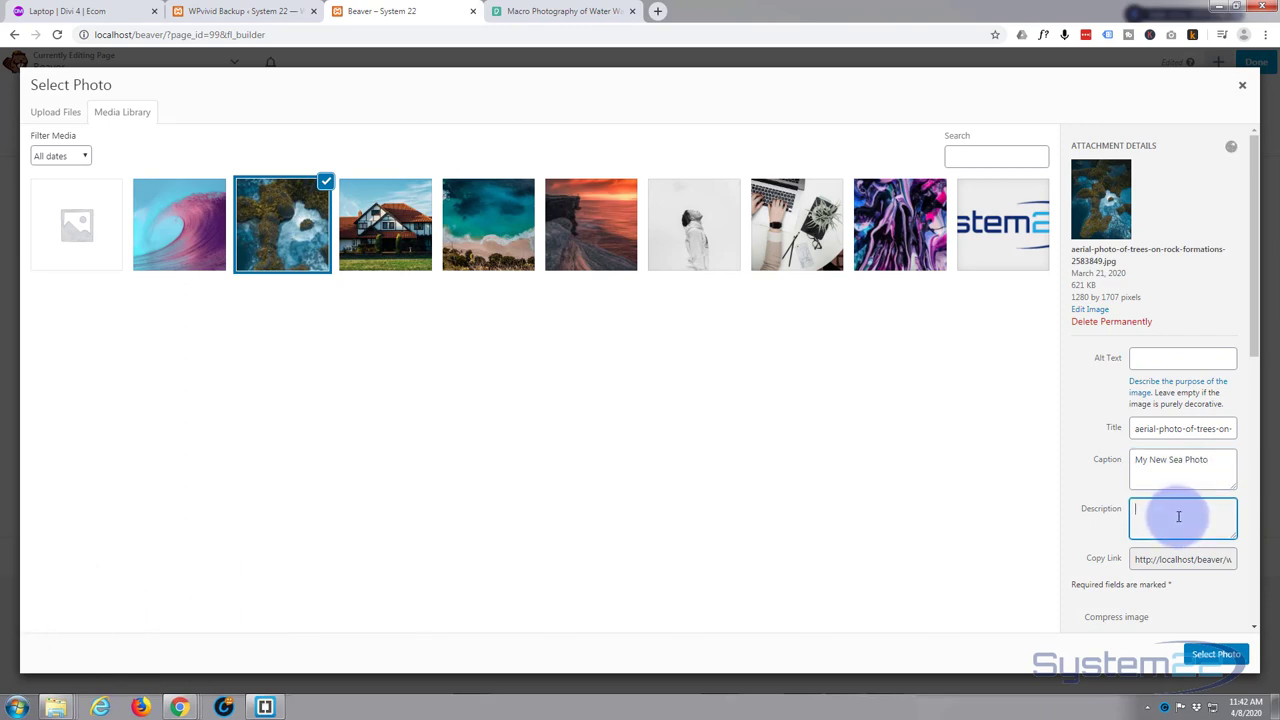
type("Blue G")
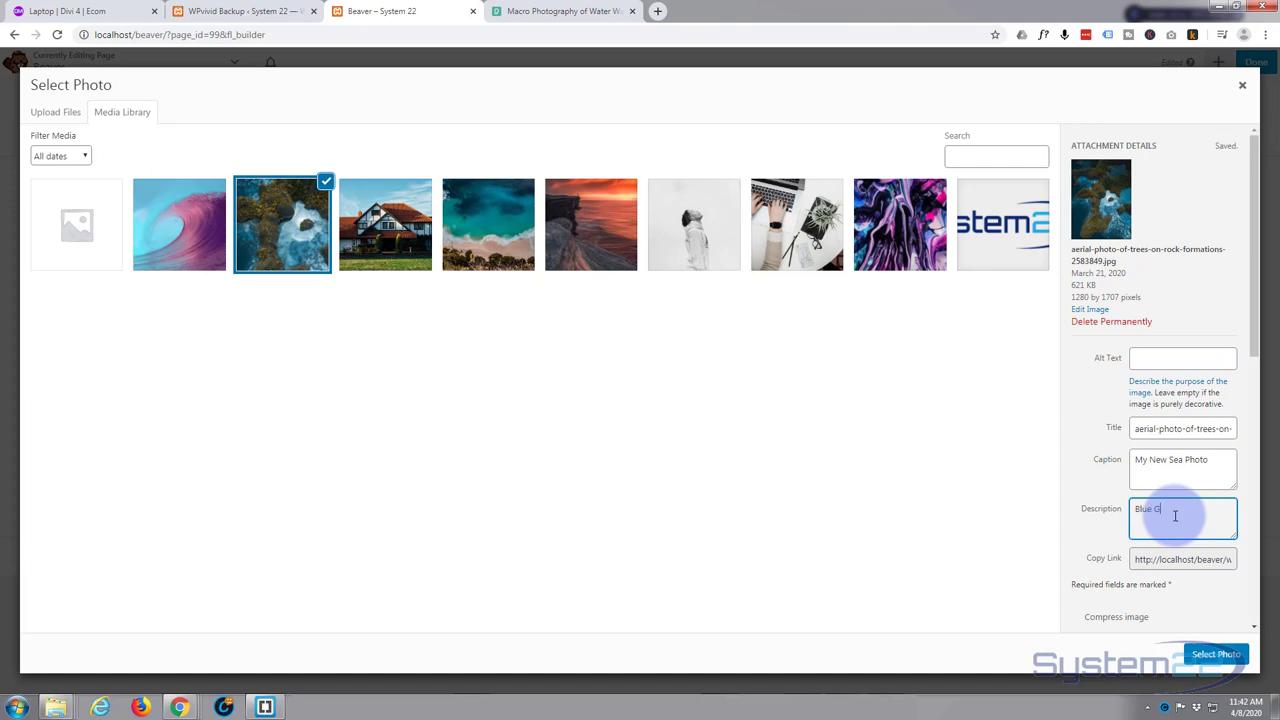
type("een S")
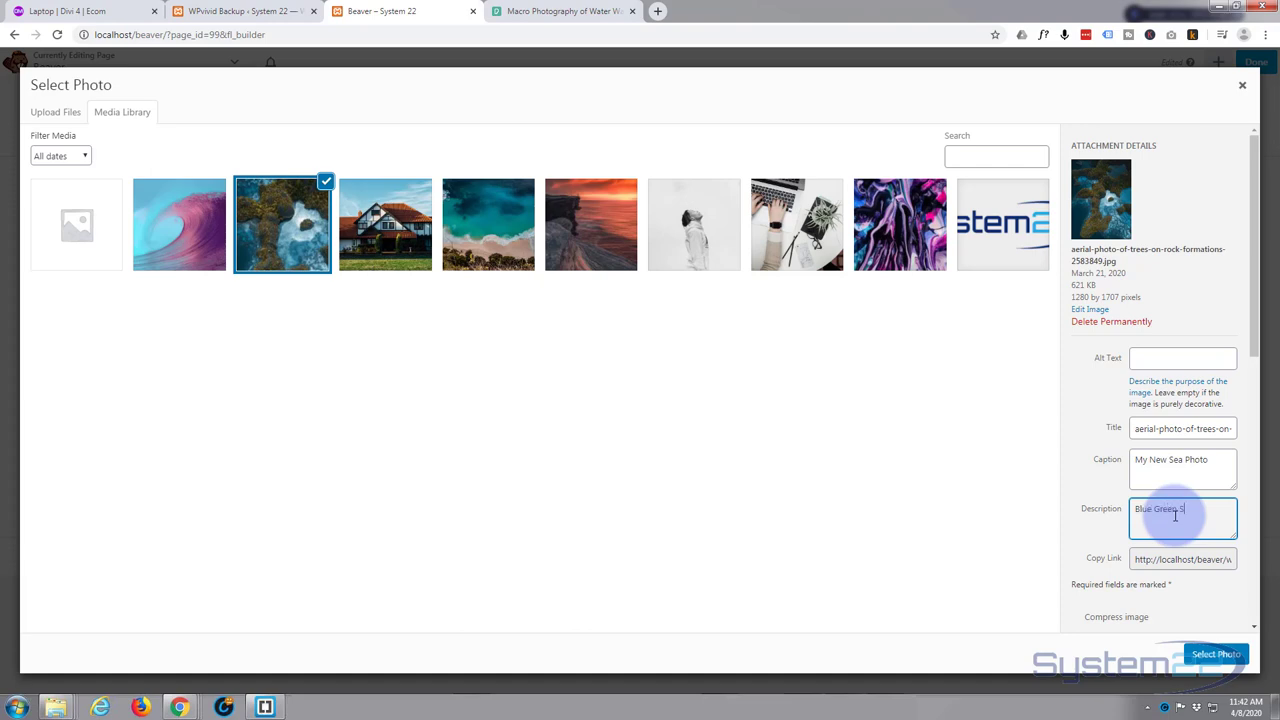
type("ea")
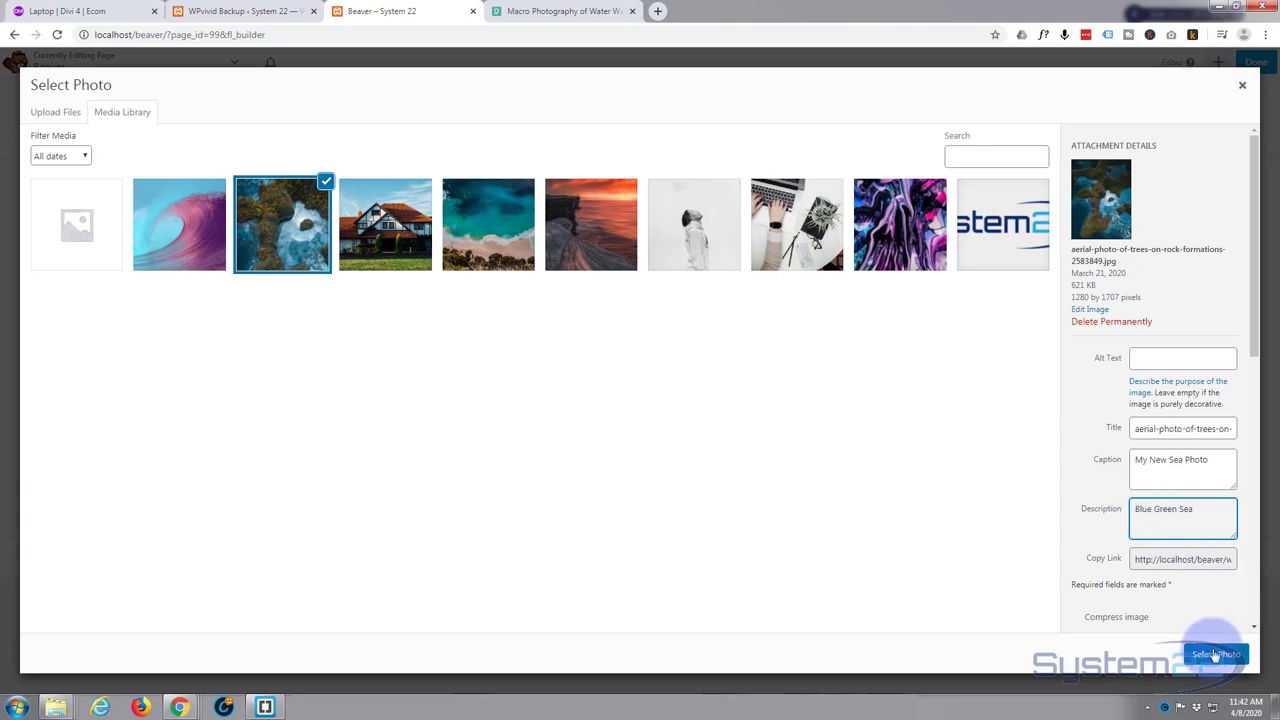
Use the aerial photo at Large 768 x 1024 size, with its title shown on hover
left_click(1215, 653)
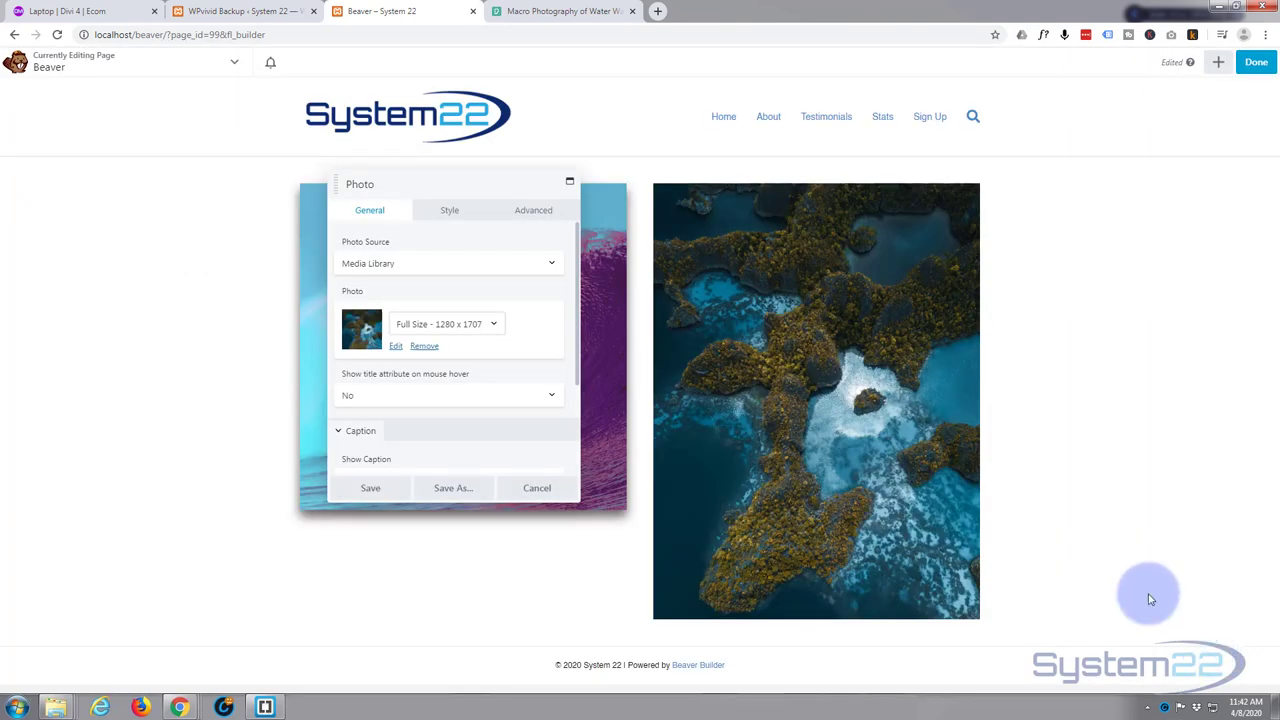
mouse_move(1123, 135)
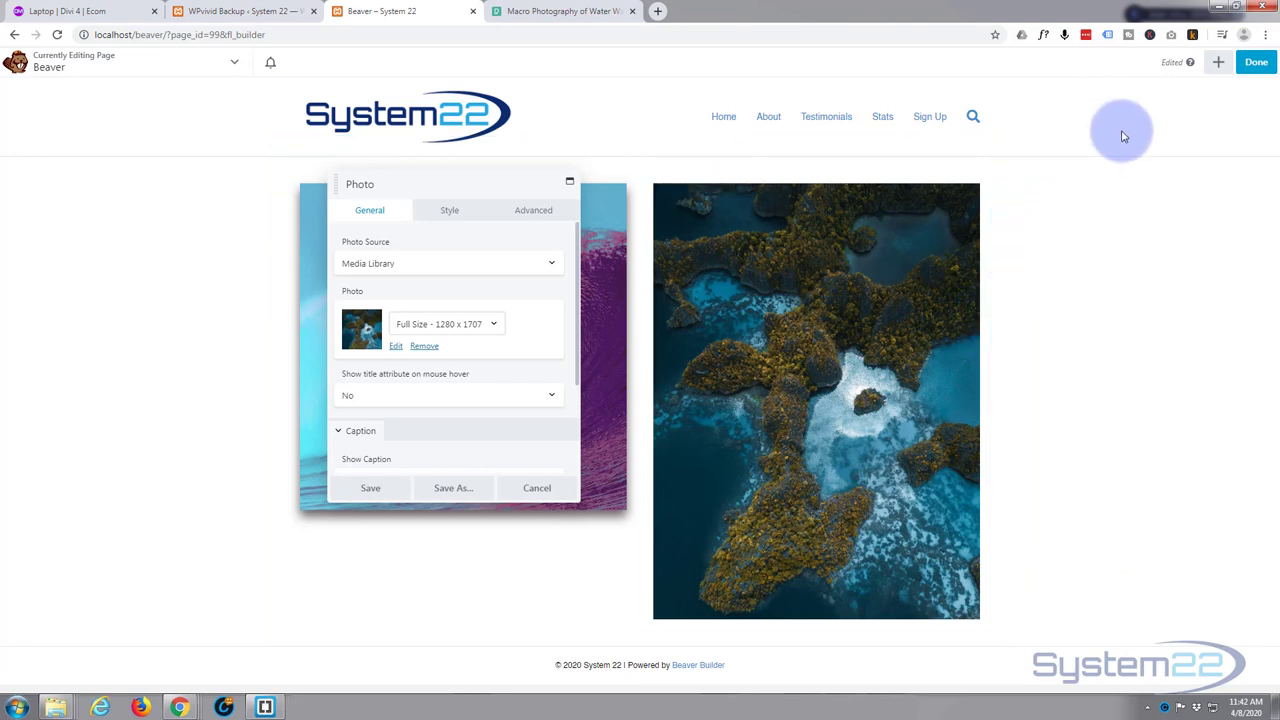
mouse_move(430, 312)
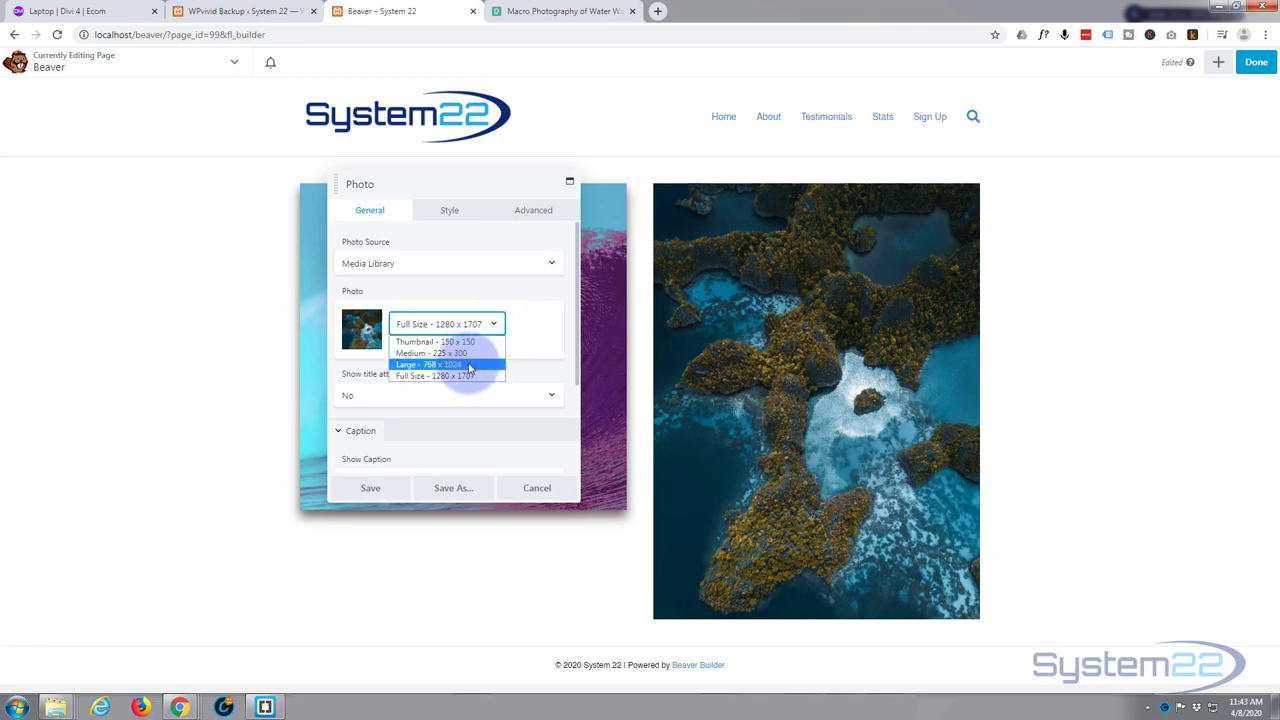
left_click(430, 364)
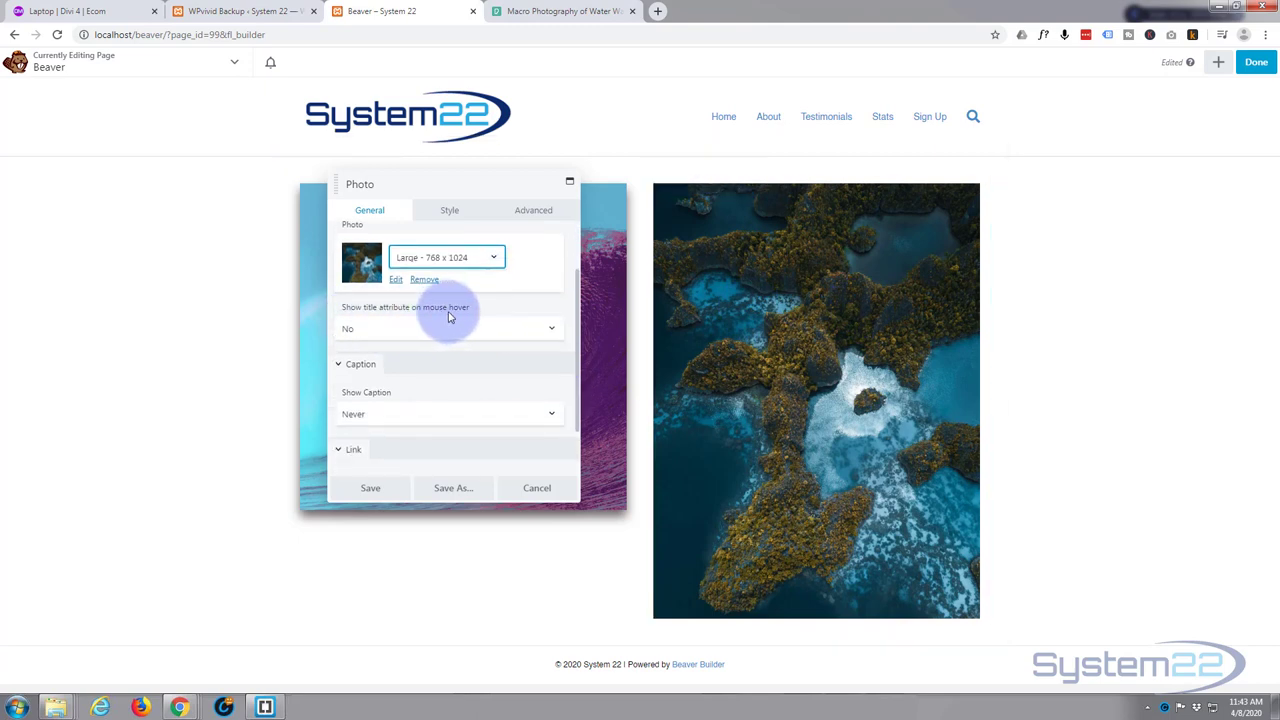
left_click(450, 328)
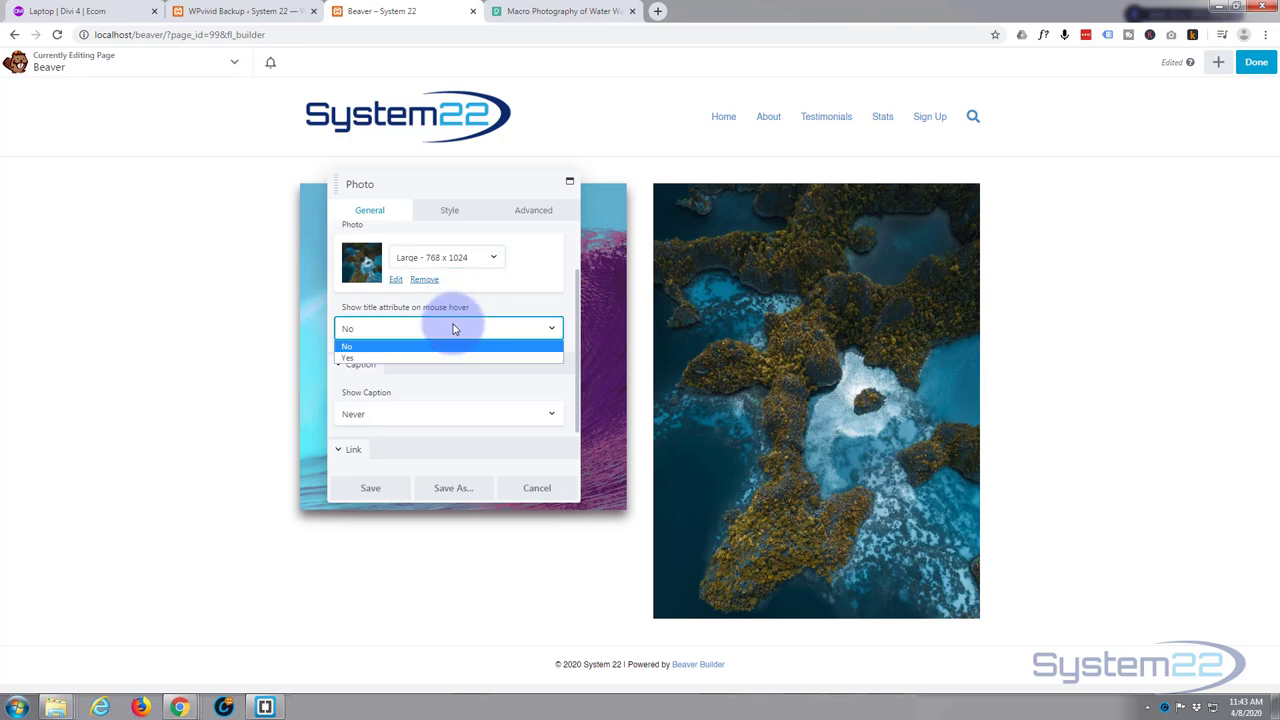
left_click(347, 358)
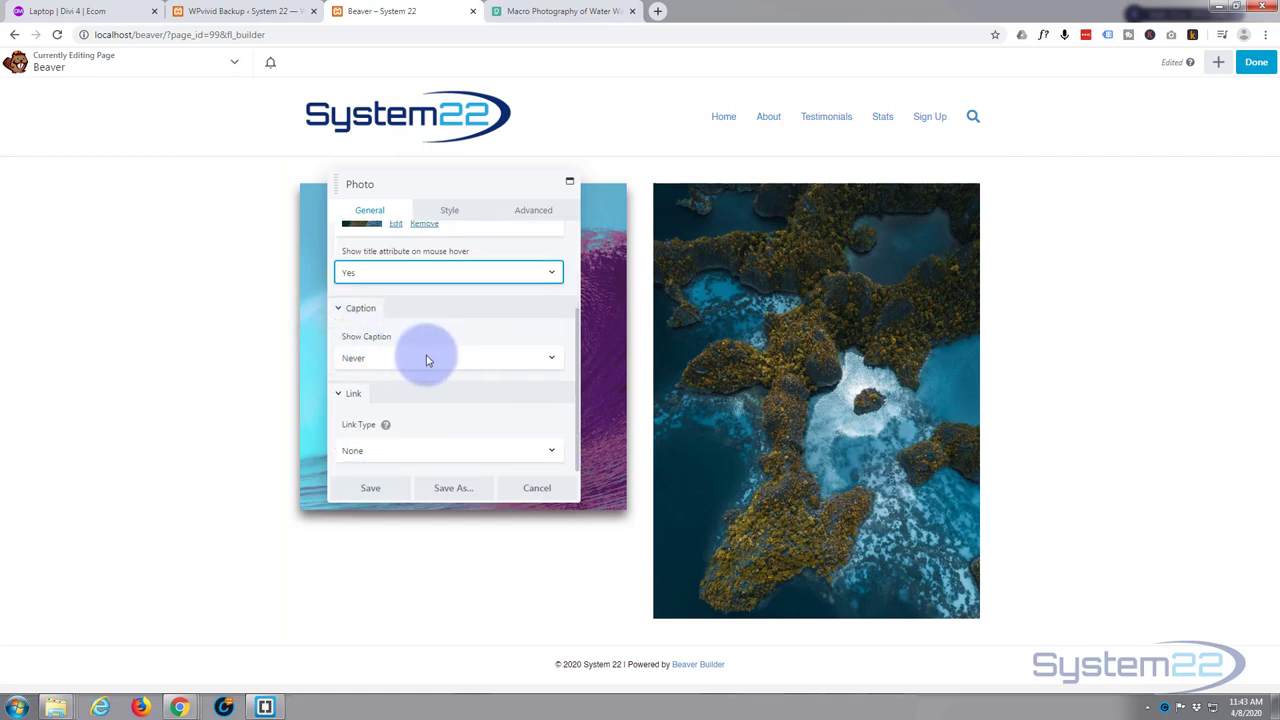
left_click(449, 358)
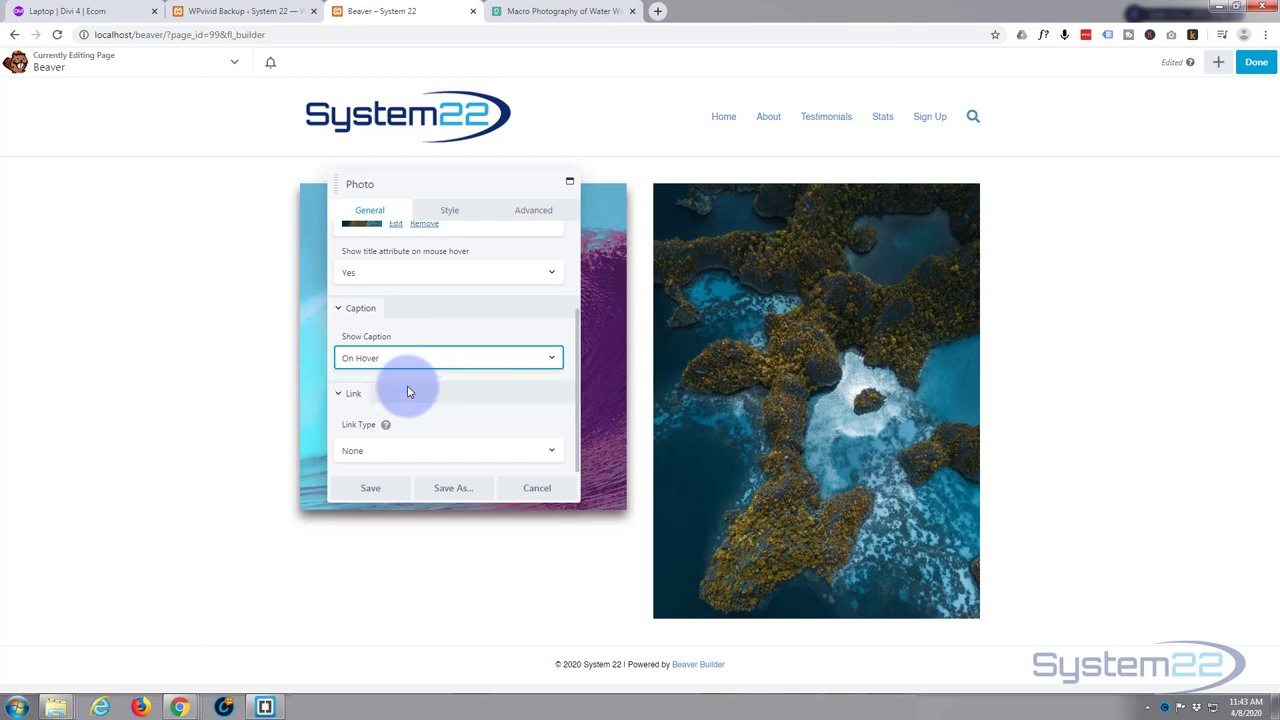
left_click(448, 357)
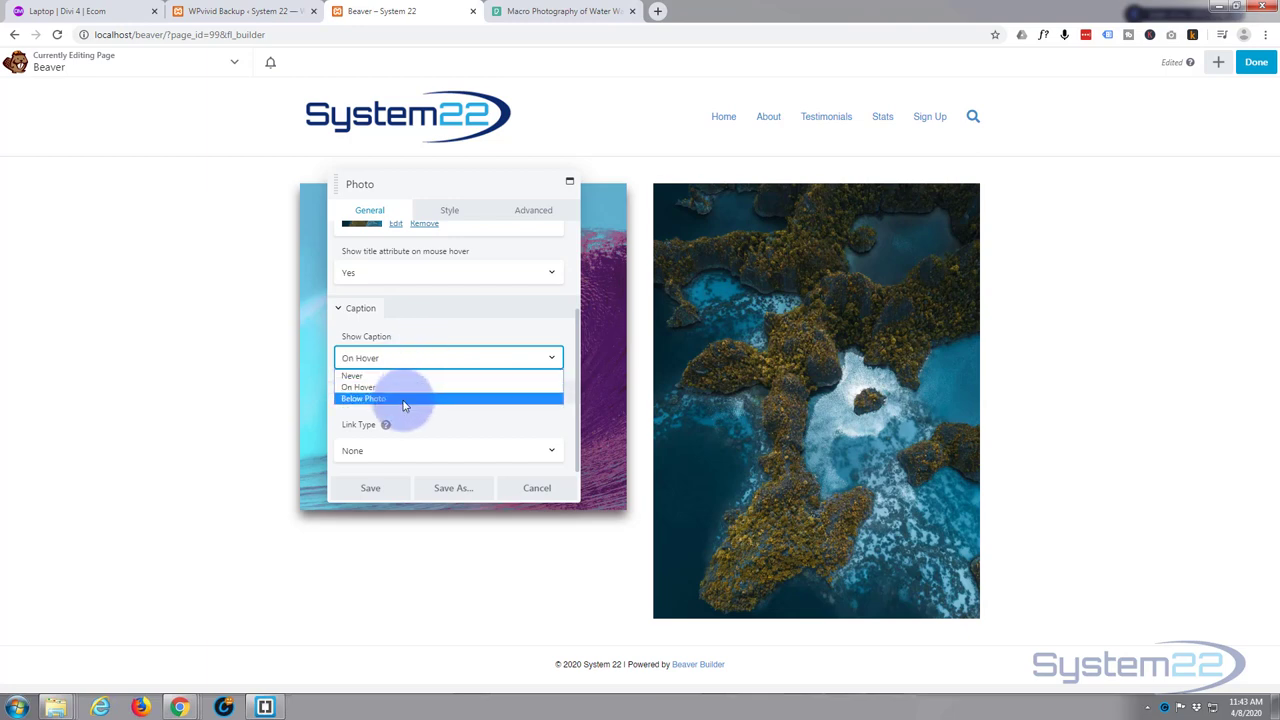
left_click(363, 398)
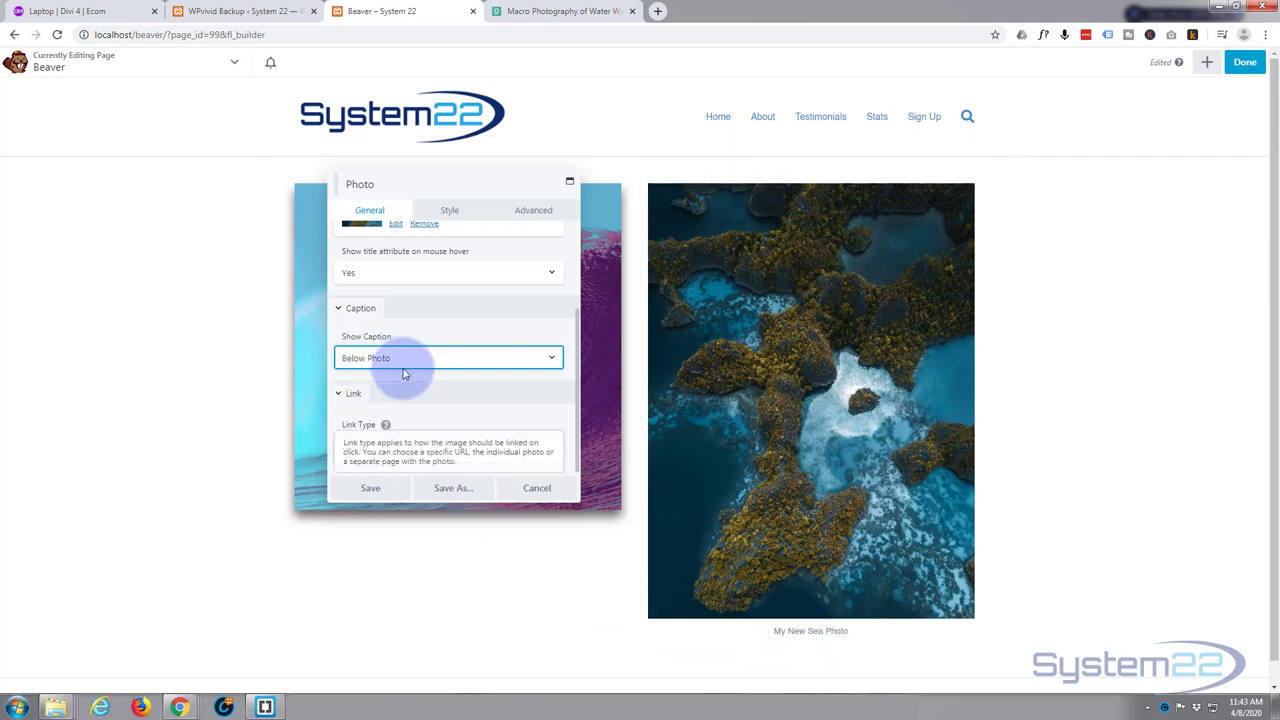
left_click(447, 358)
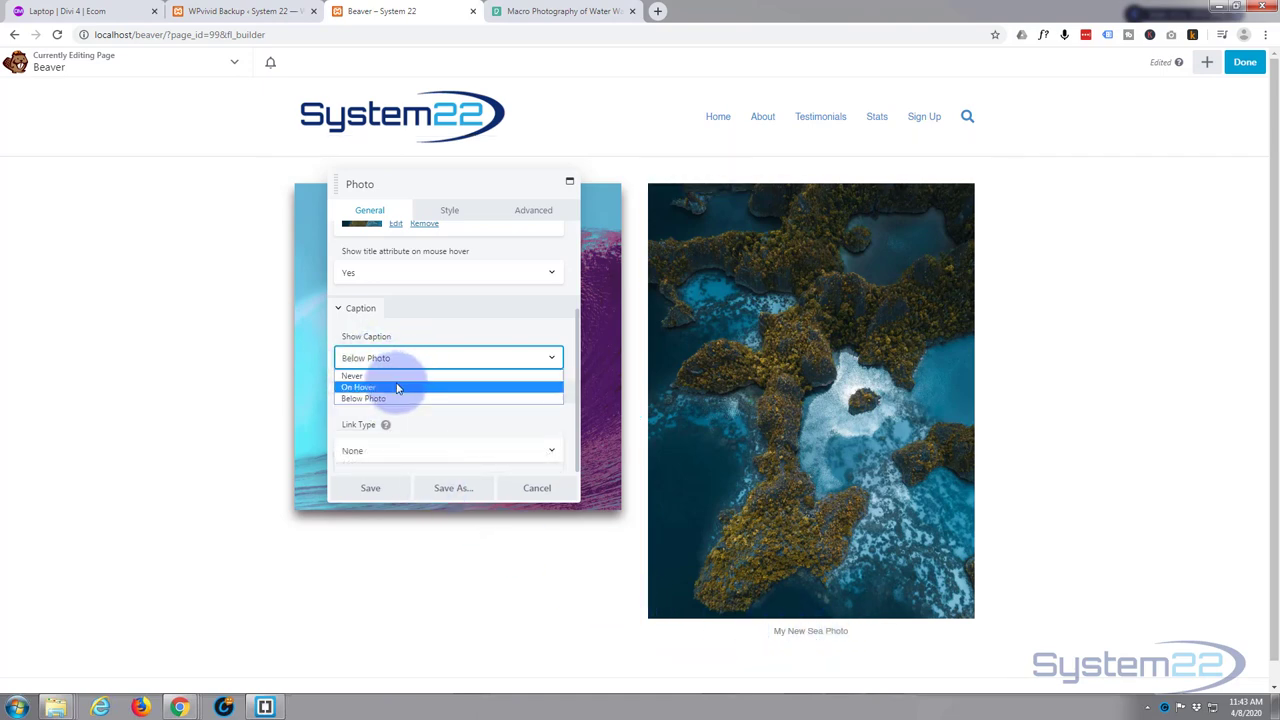
left_click(358, 387)
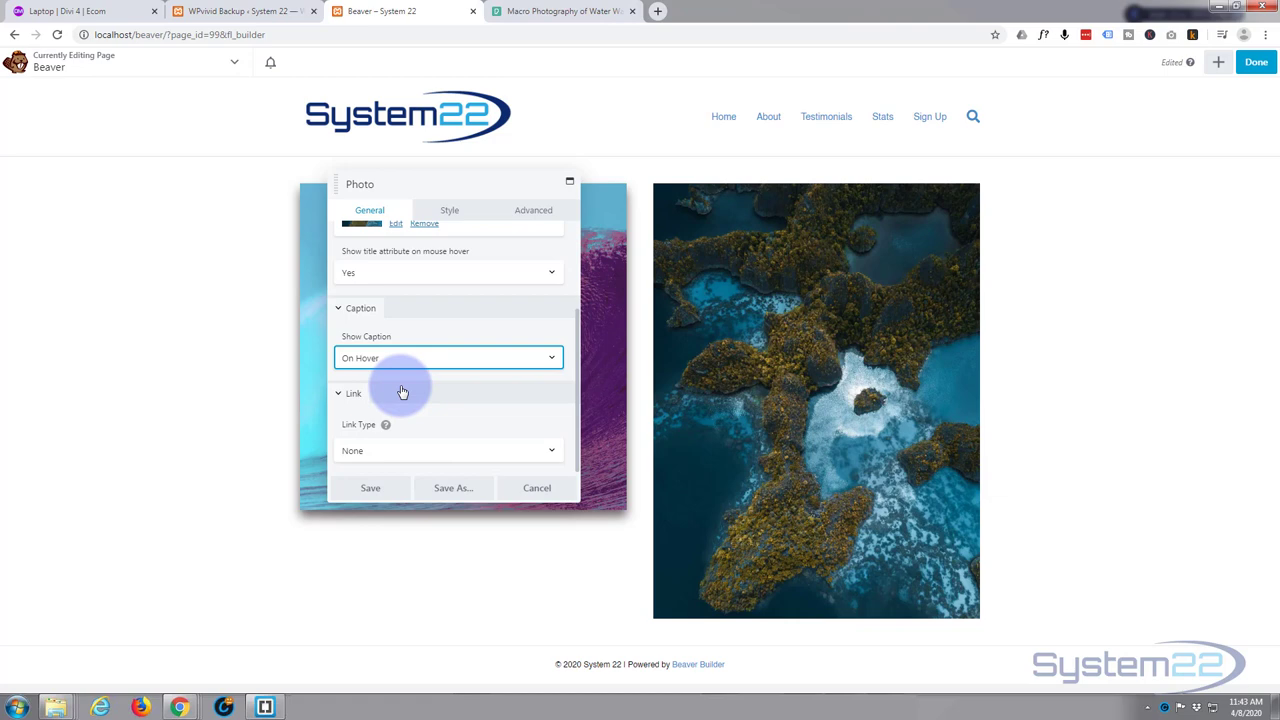
mouse_move(428, 410)
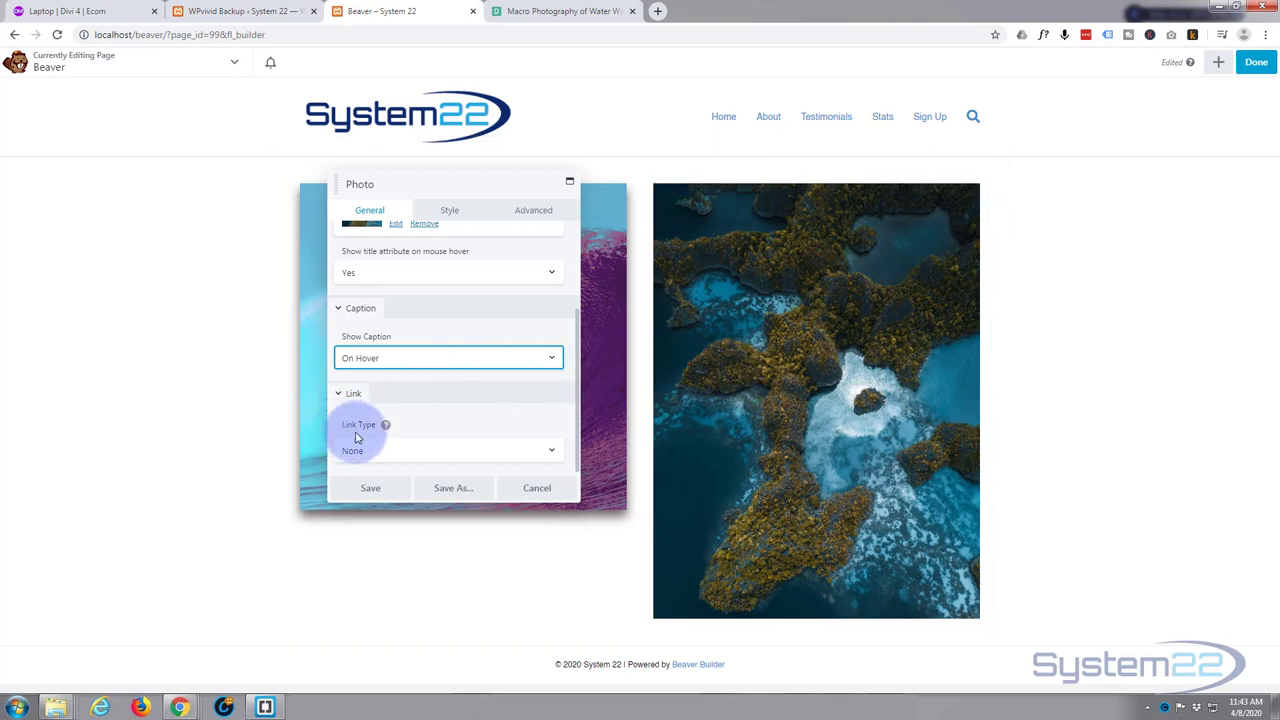
Set the photo's Link Type to Lightbox
left_click(448, 450)
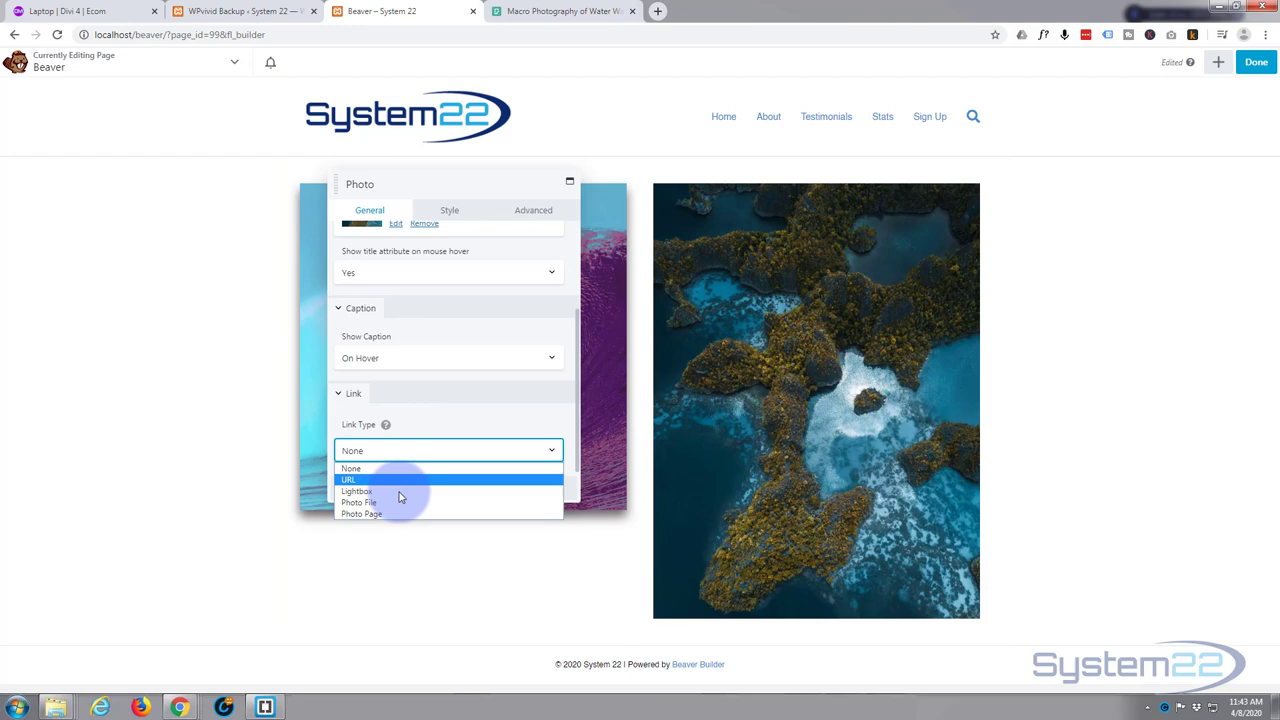
mouse_move(397, 514)
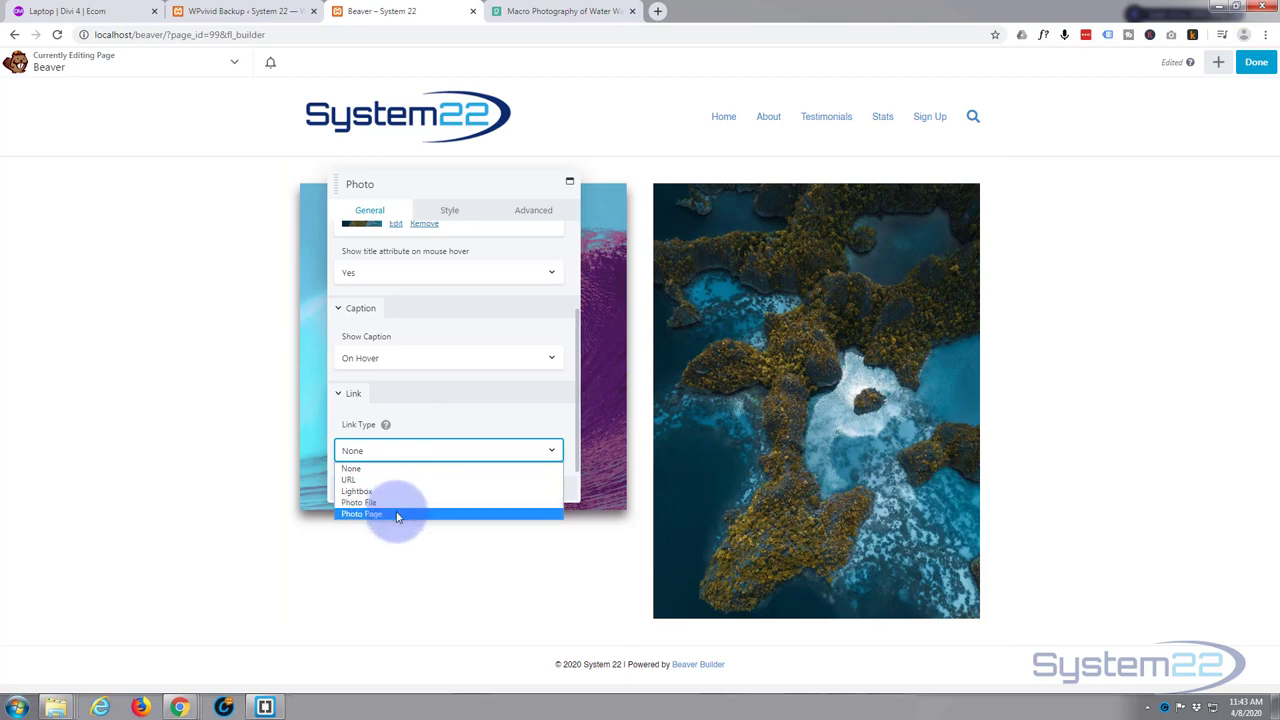
mouse_move(390, 480)
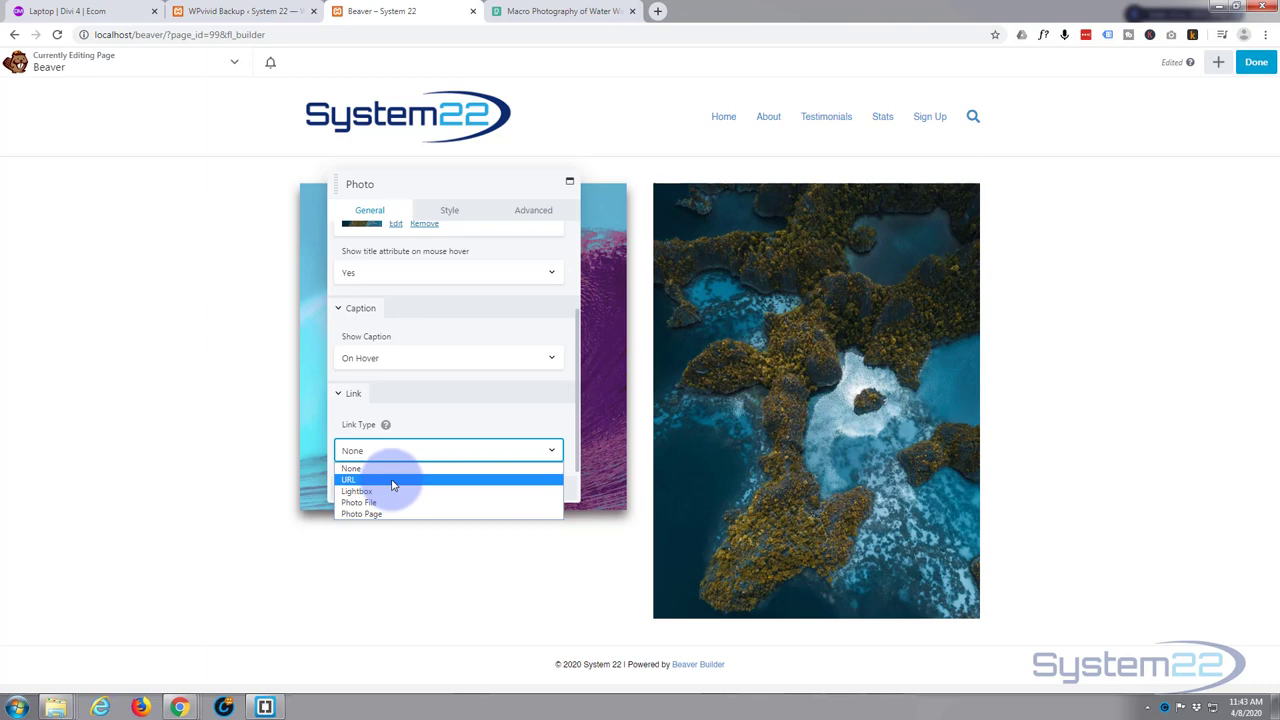
mouse_move(357, 491)
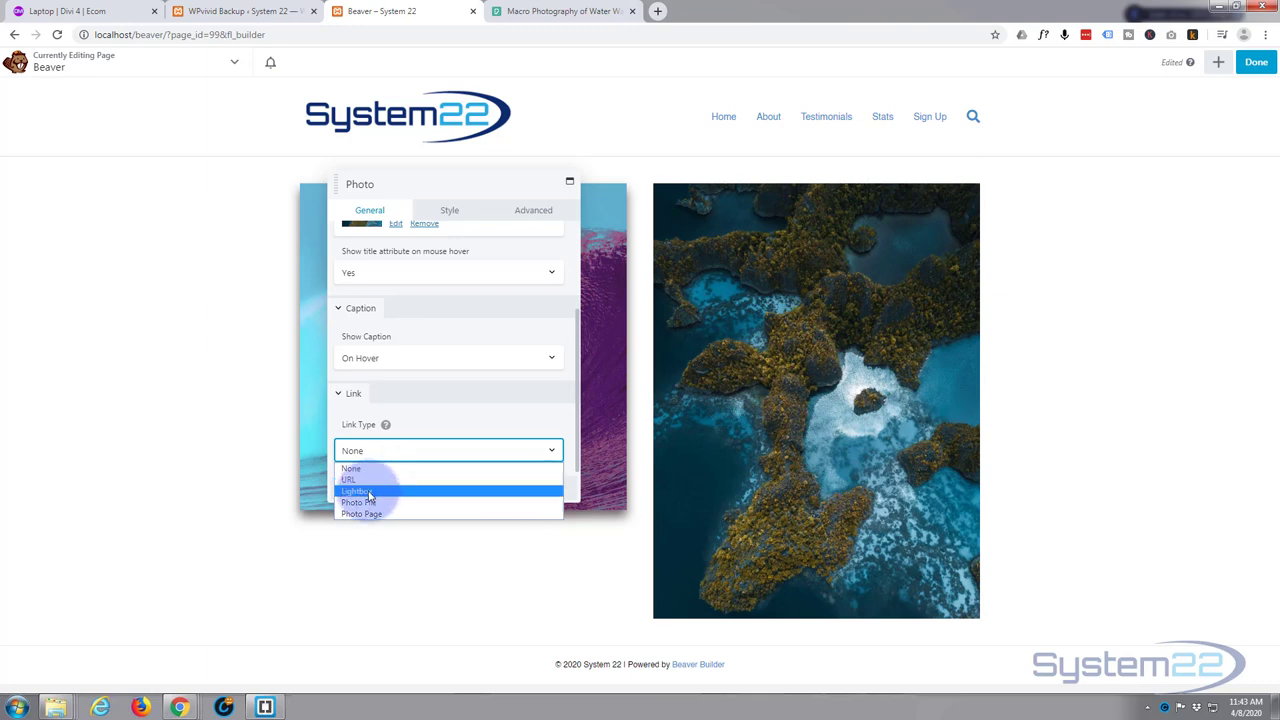
left_click(356, 491)
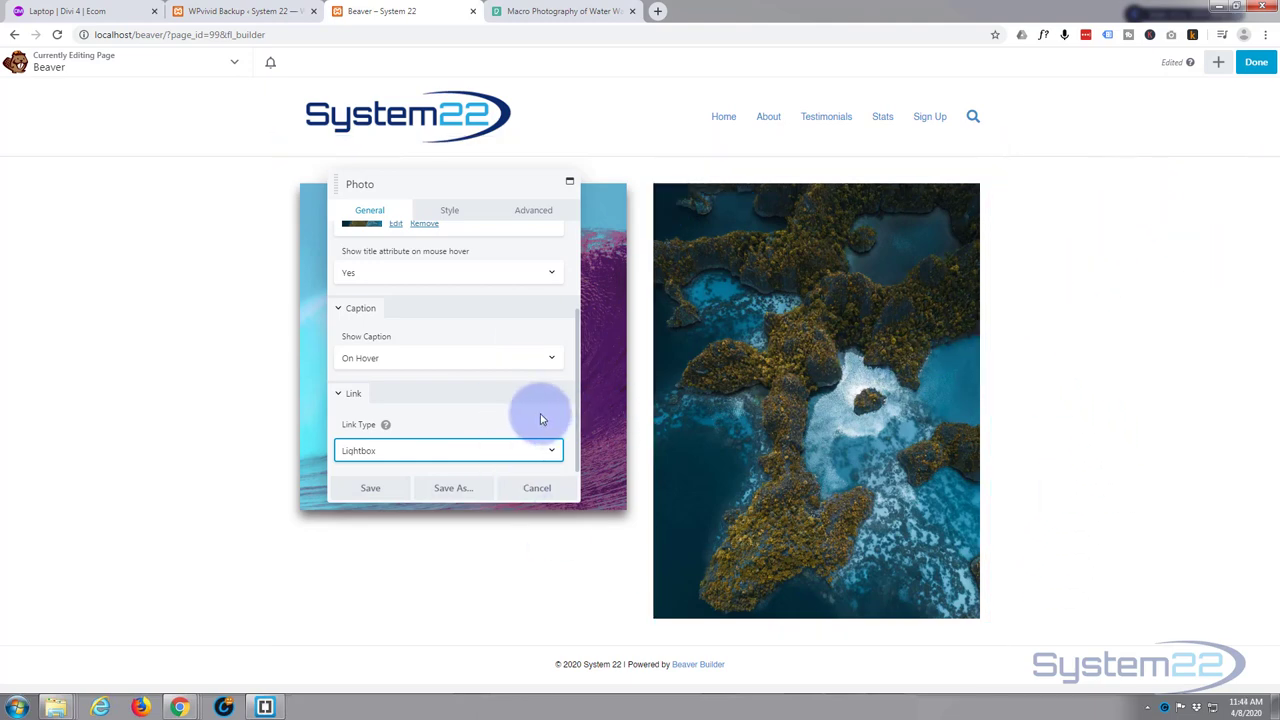
mouse_move(473, 418)
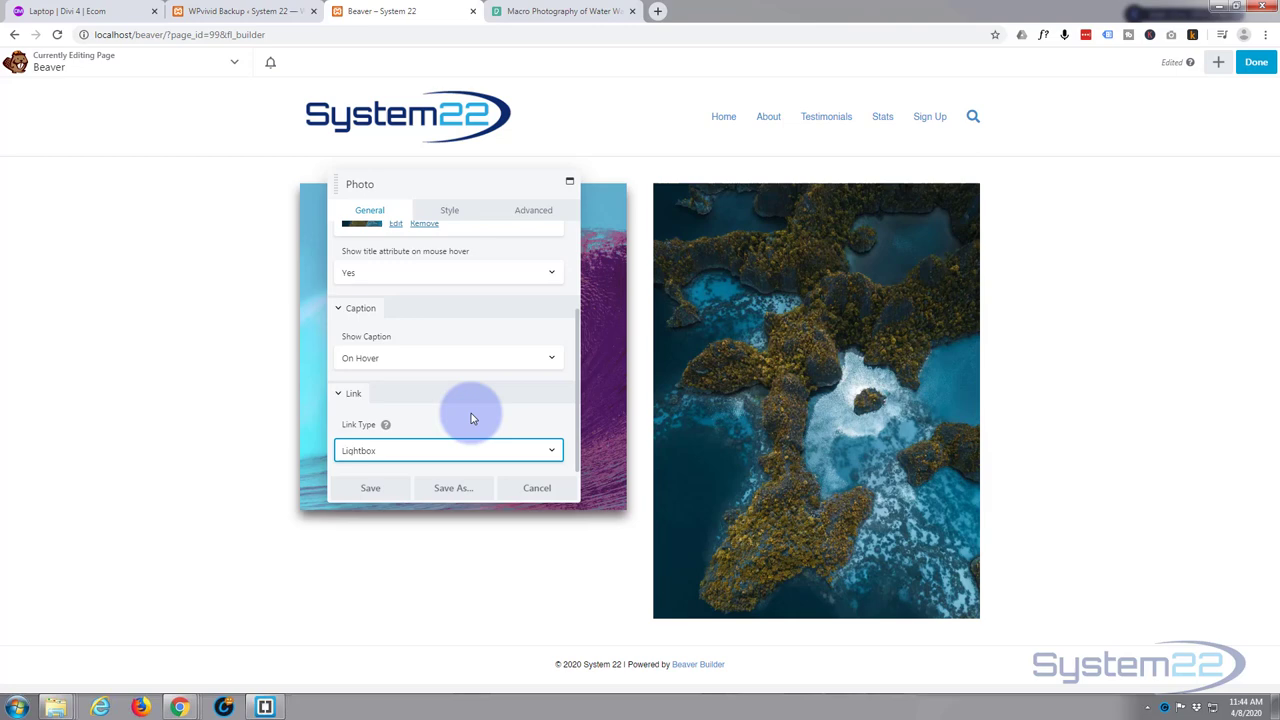
scroll("up", 3)
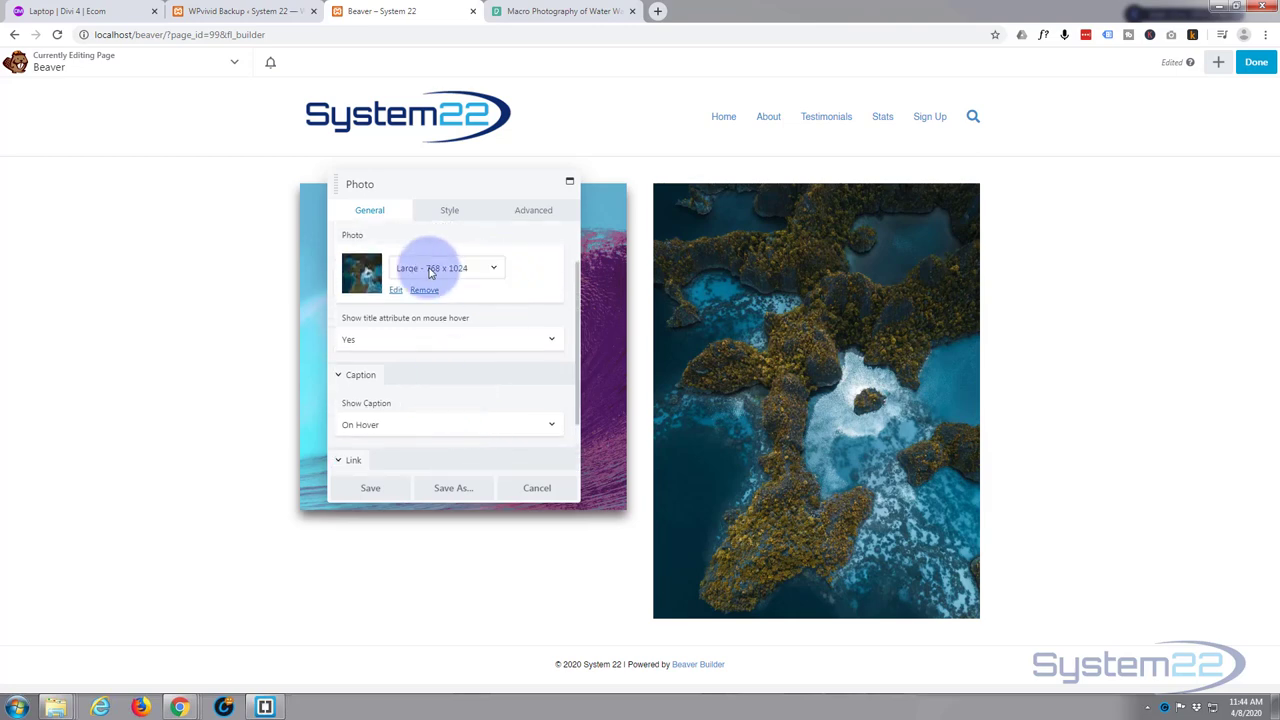
scroll("down", 3)
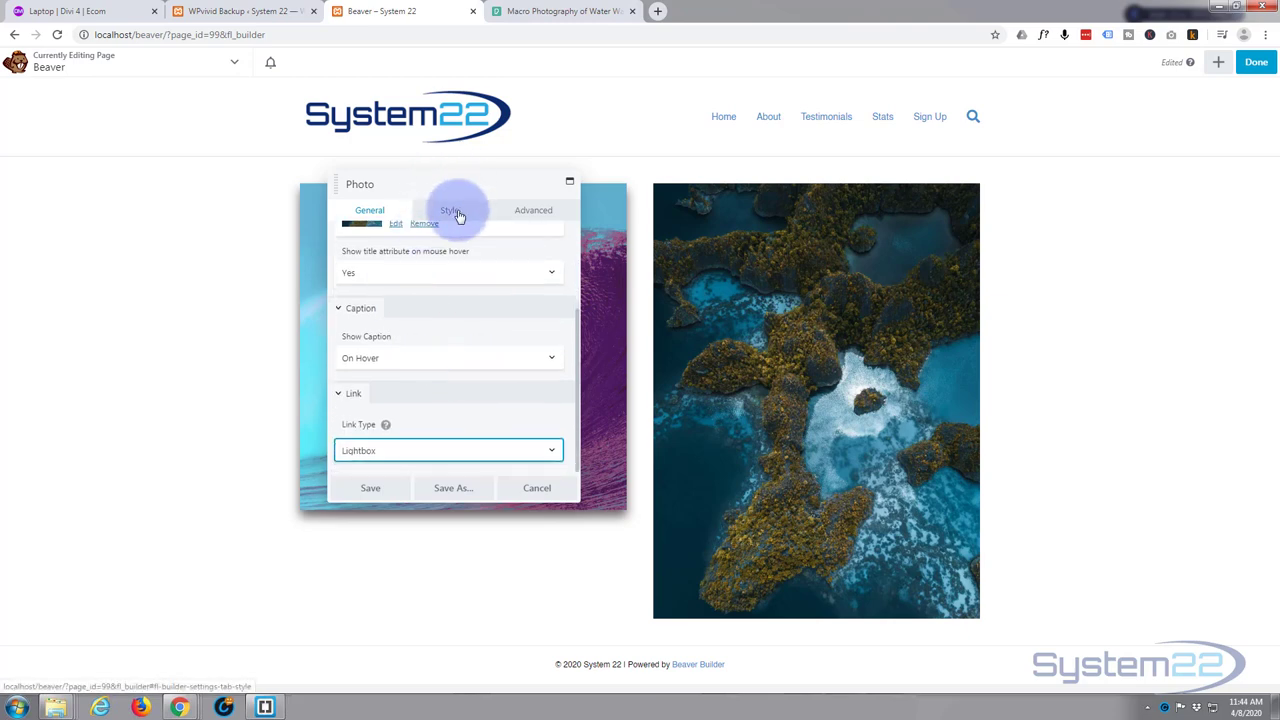
In the Style tab, crop the photo to Square and keep px as the width unit
left_click(449, 210)
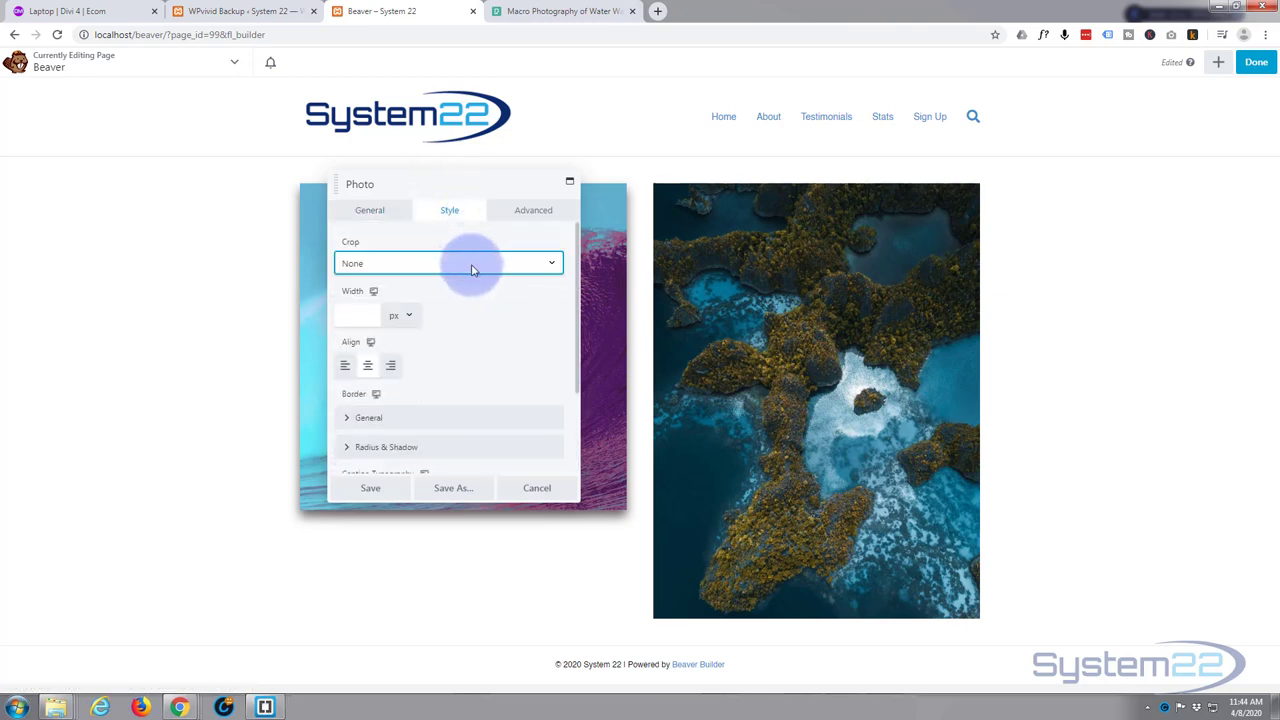
mouse_move(377, 260)
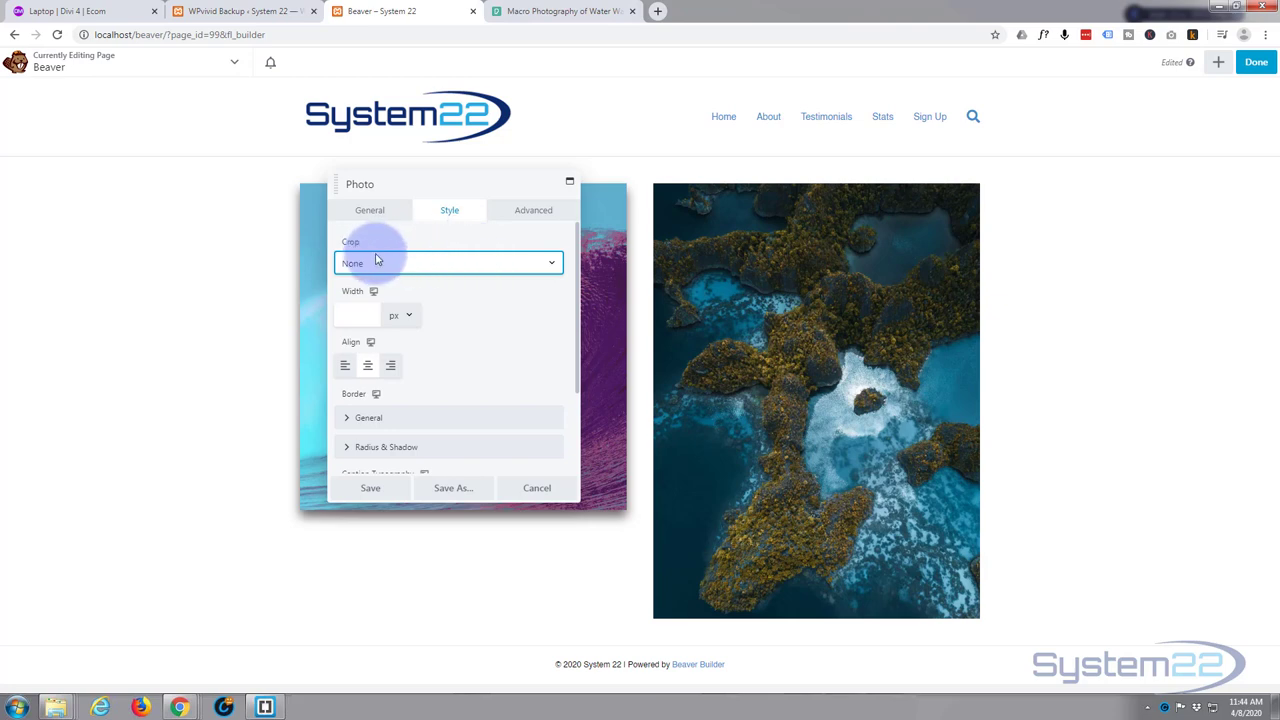
left_click(449, 262)
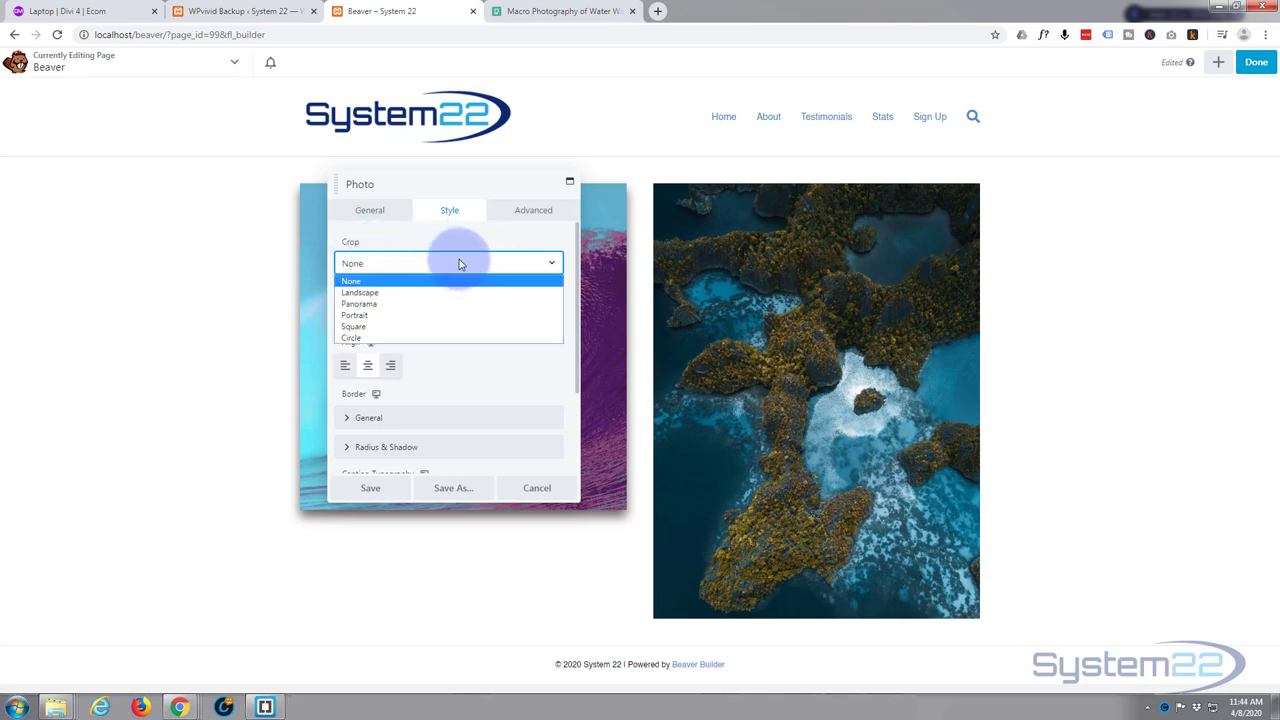
mouse_move(437, 316)
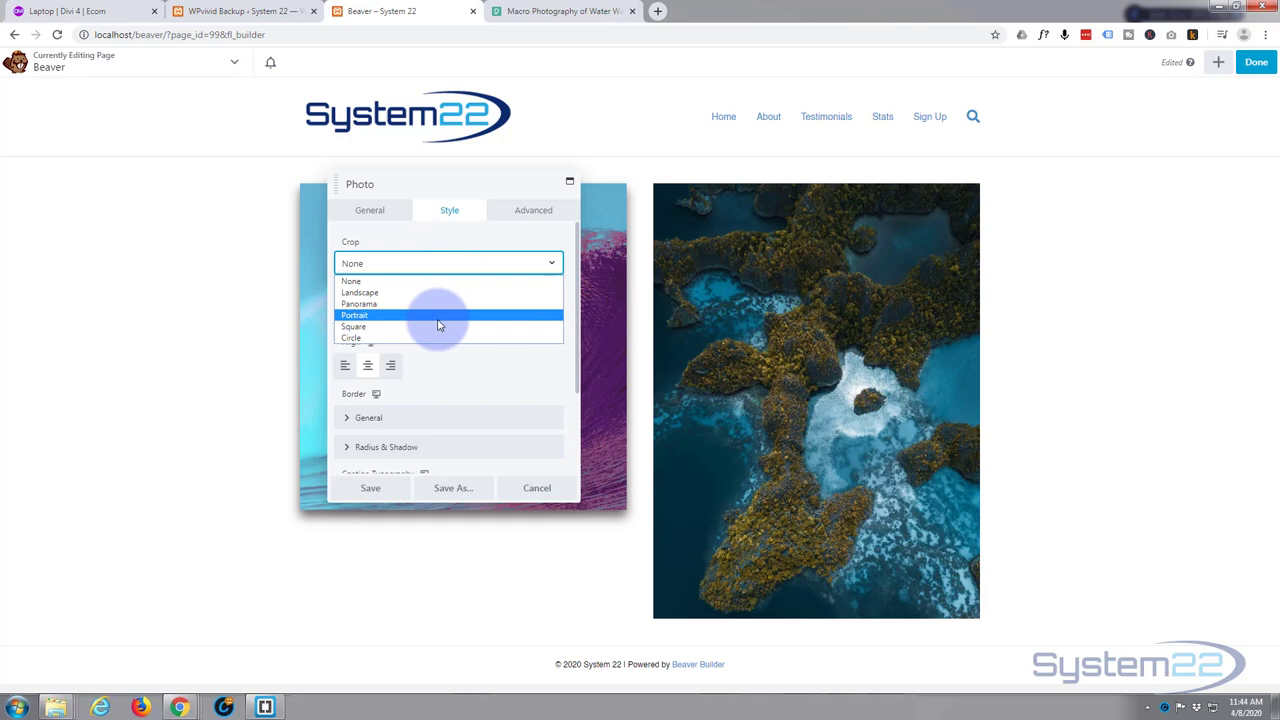
left_click(353, 326)
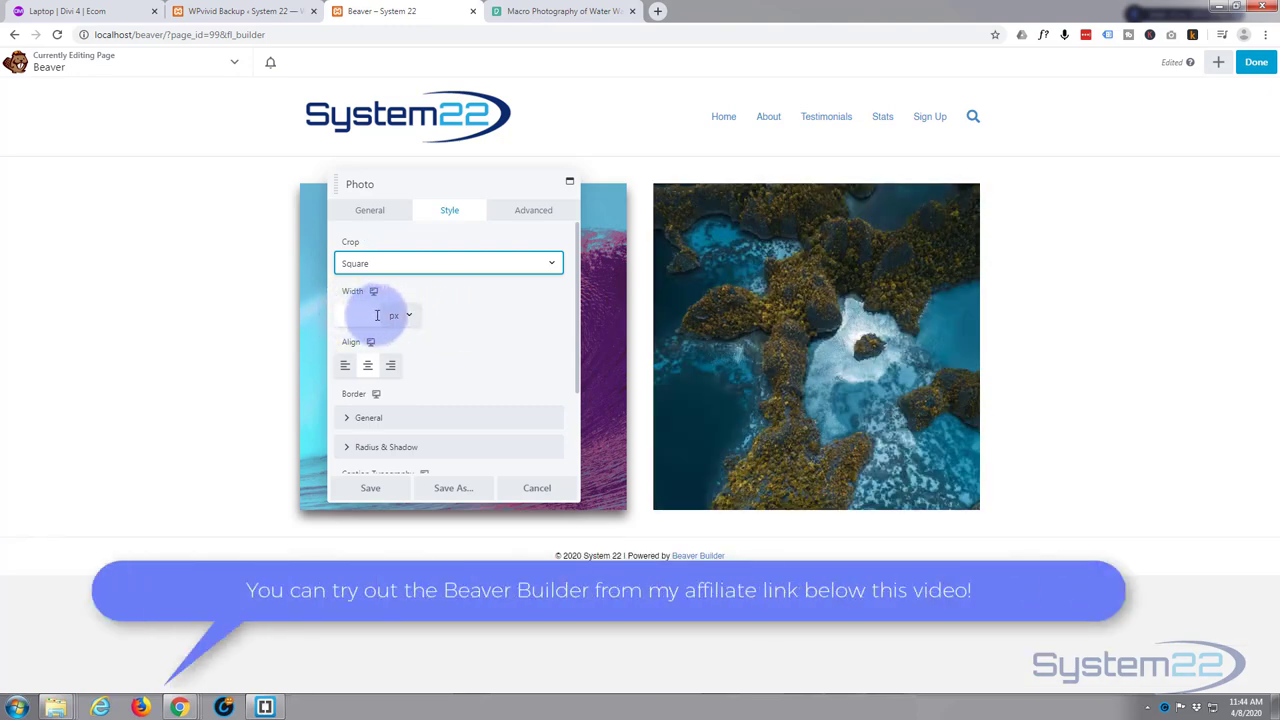
left_click(400, 315)
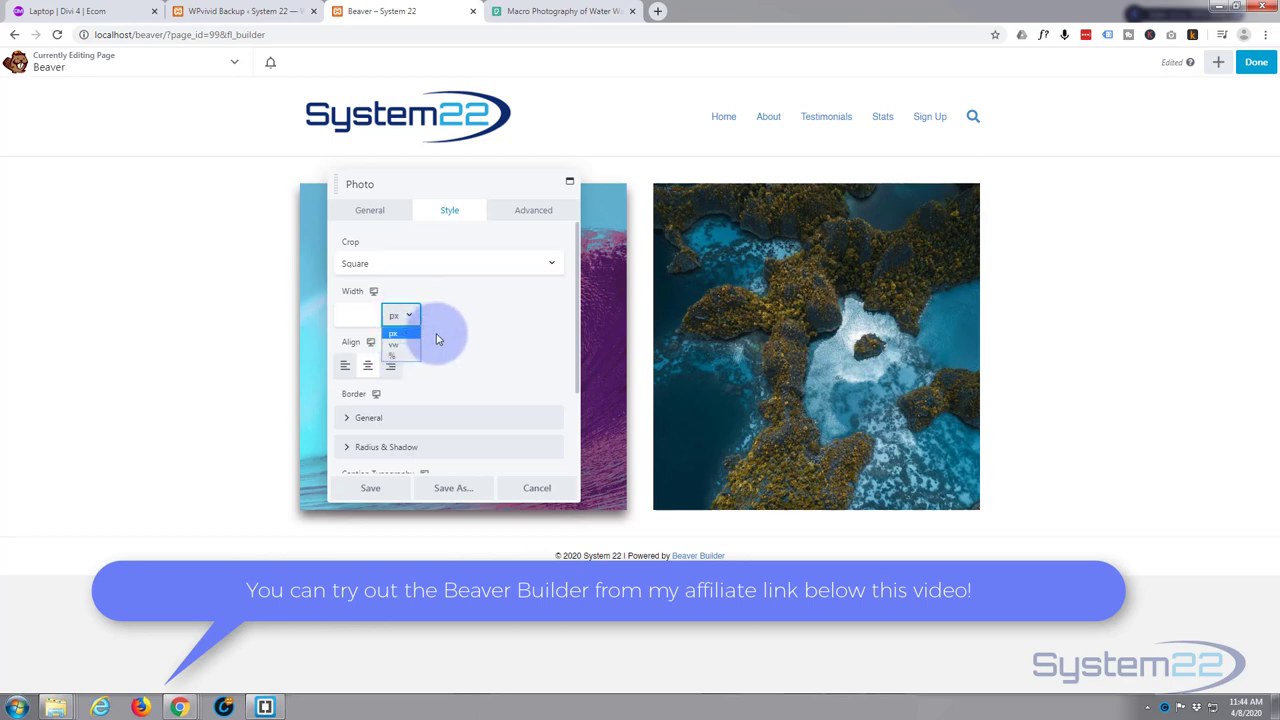
left_click(393, 332)
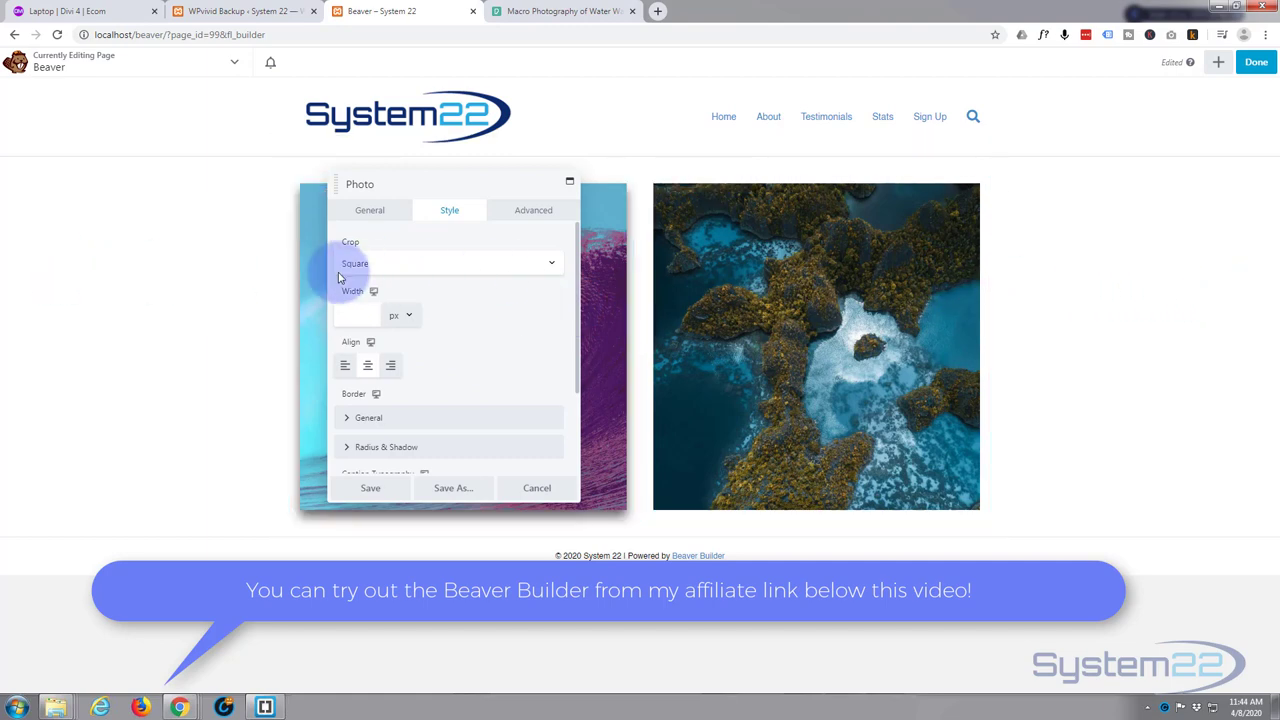
mouse_move(10, 303)
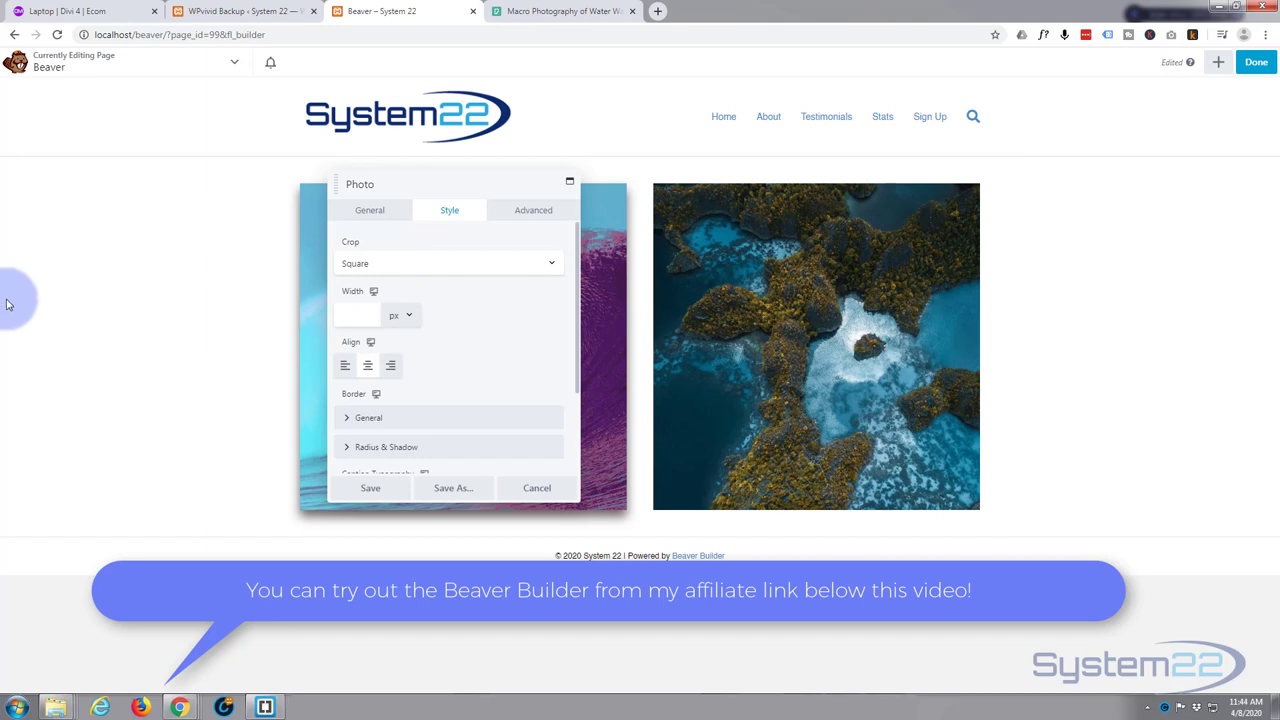
mouse_move(1275, 303)
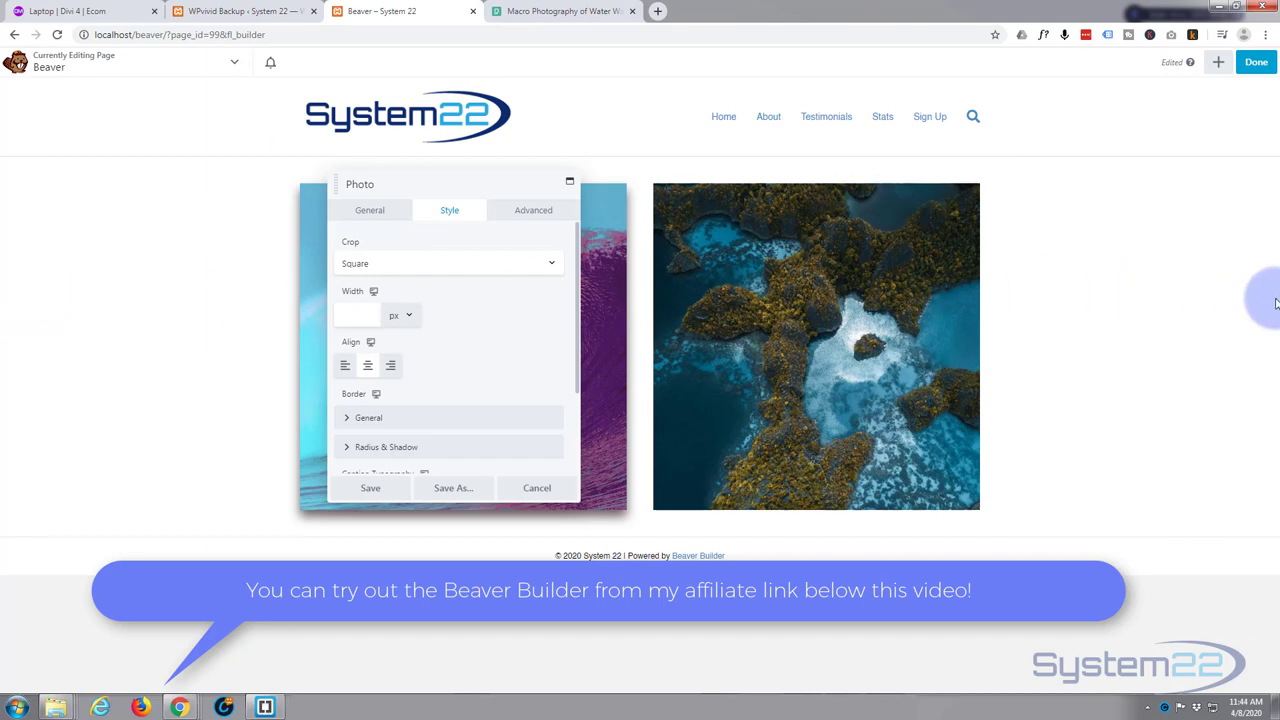
mouse_move(257, 305)
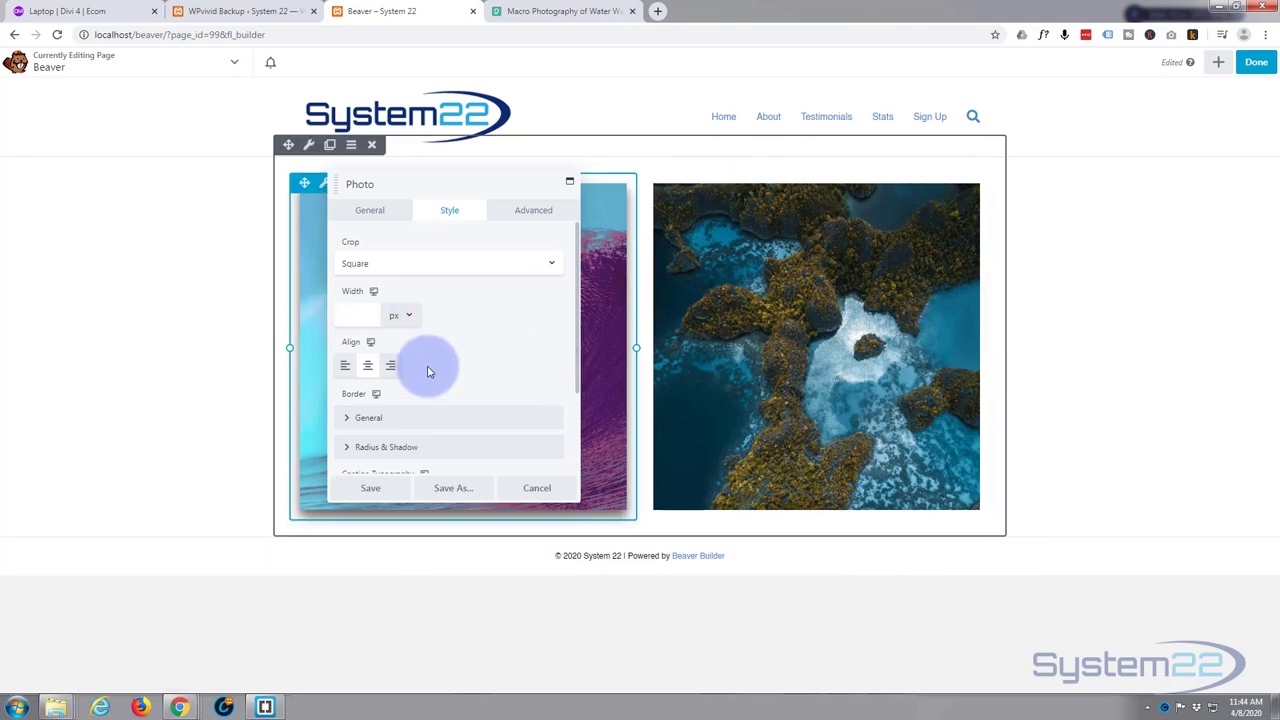
Center-align the photo and start entering a corner radius under Border > Radius & Shadow
left_click(367, 365)
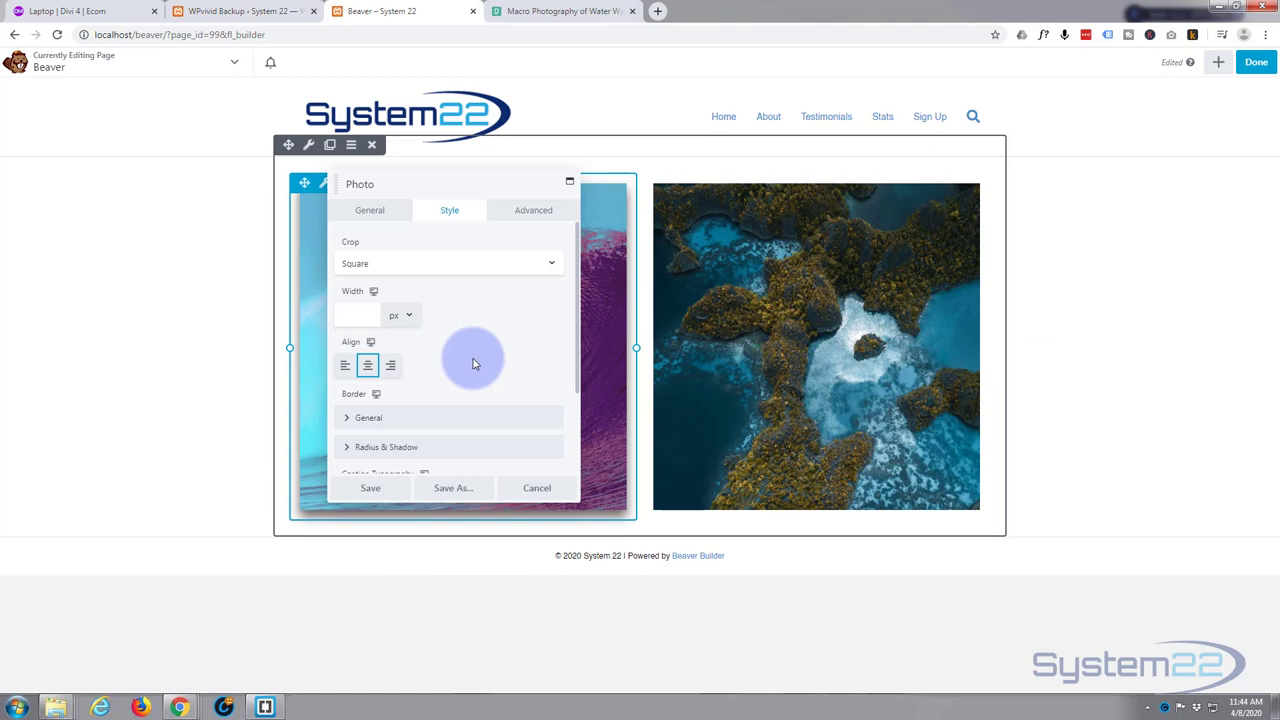
scroll("down", 3)
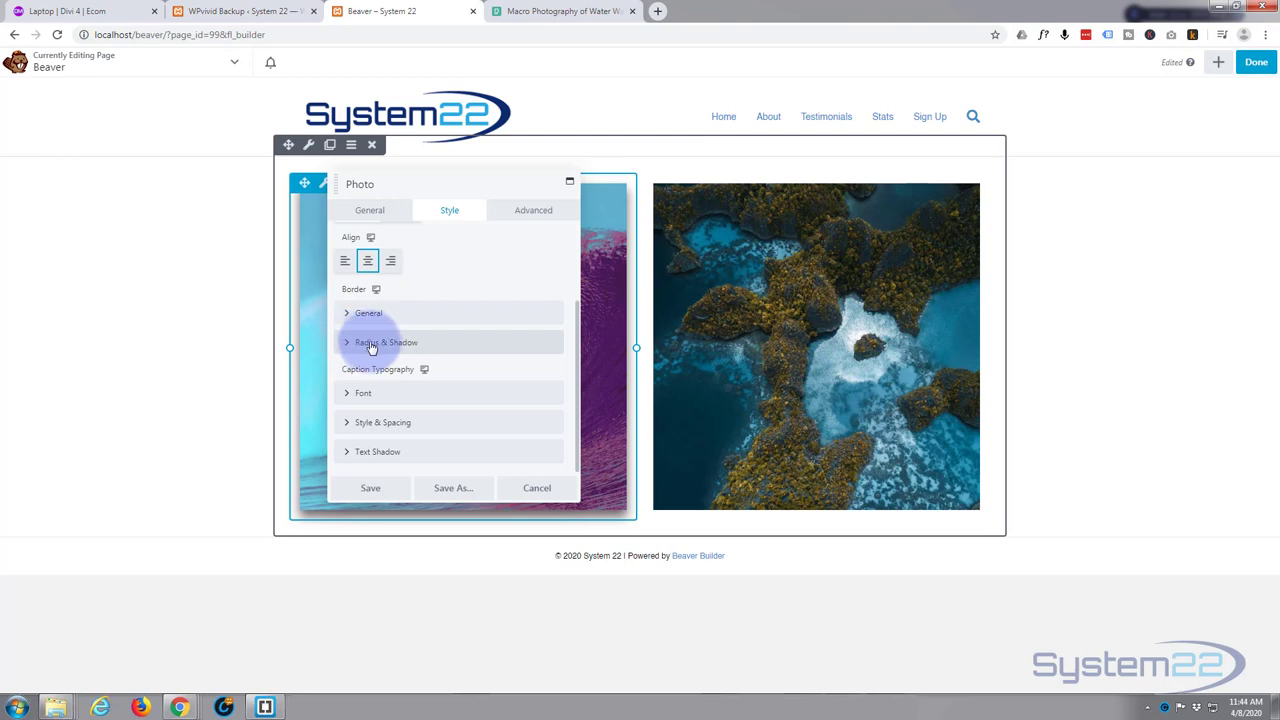
left_click(386, 342)
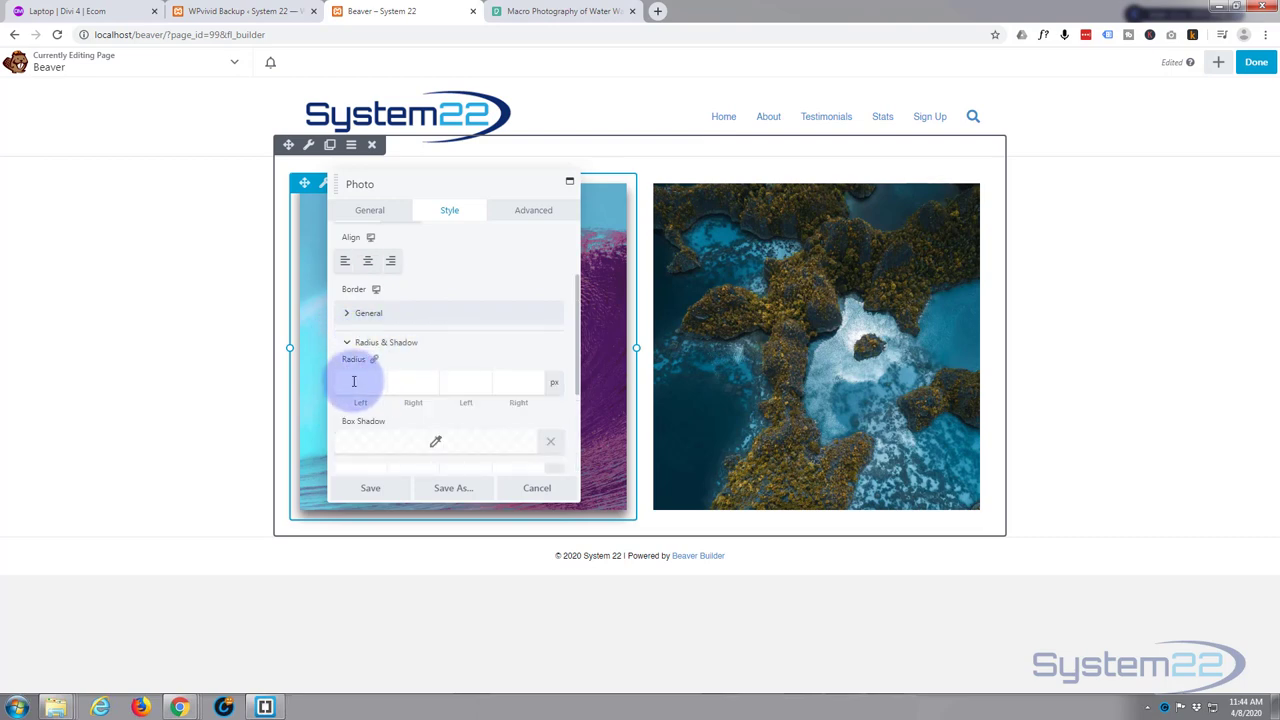
left_click(360, 383)
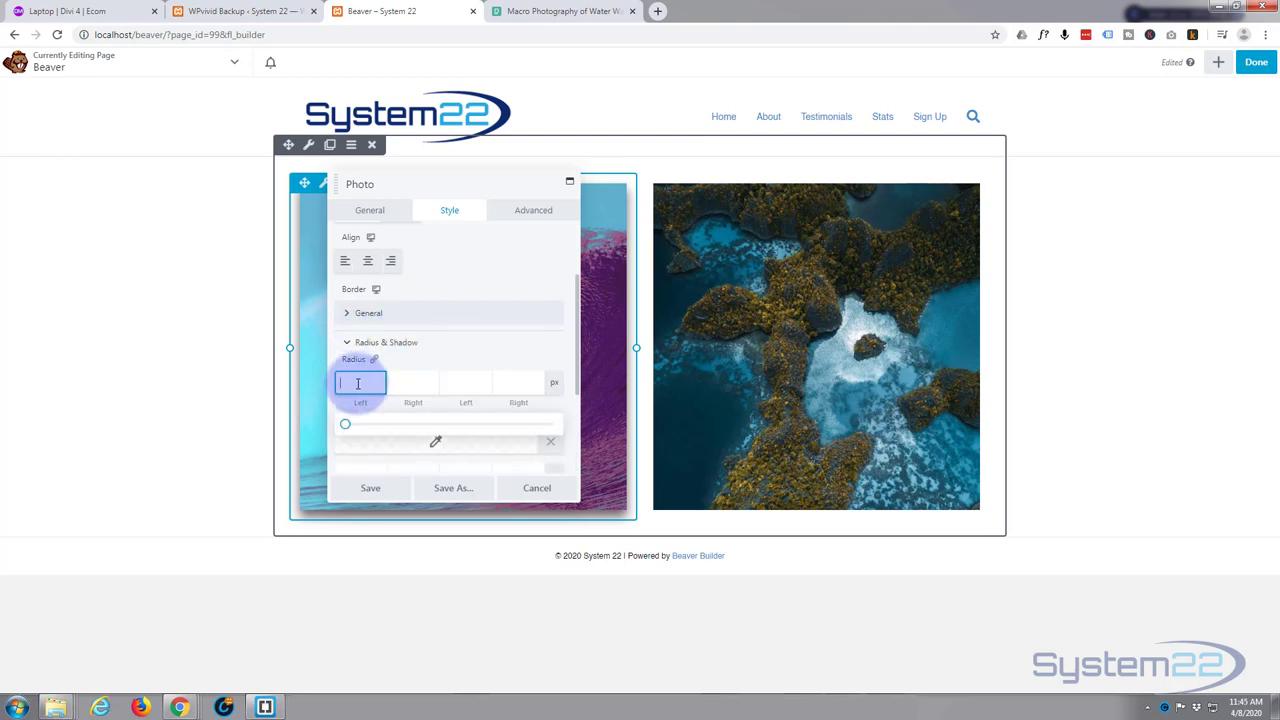
type("1")
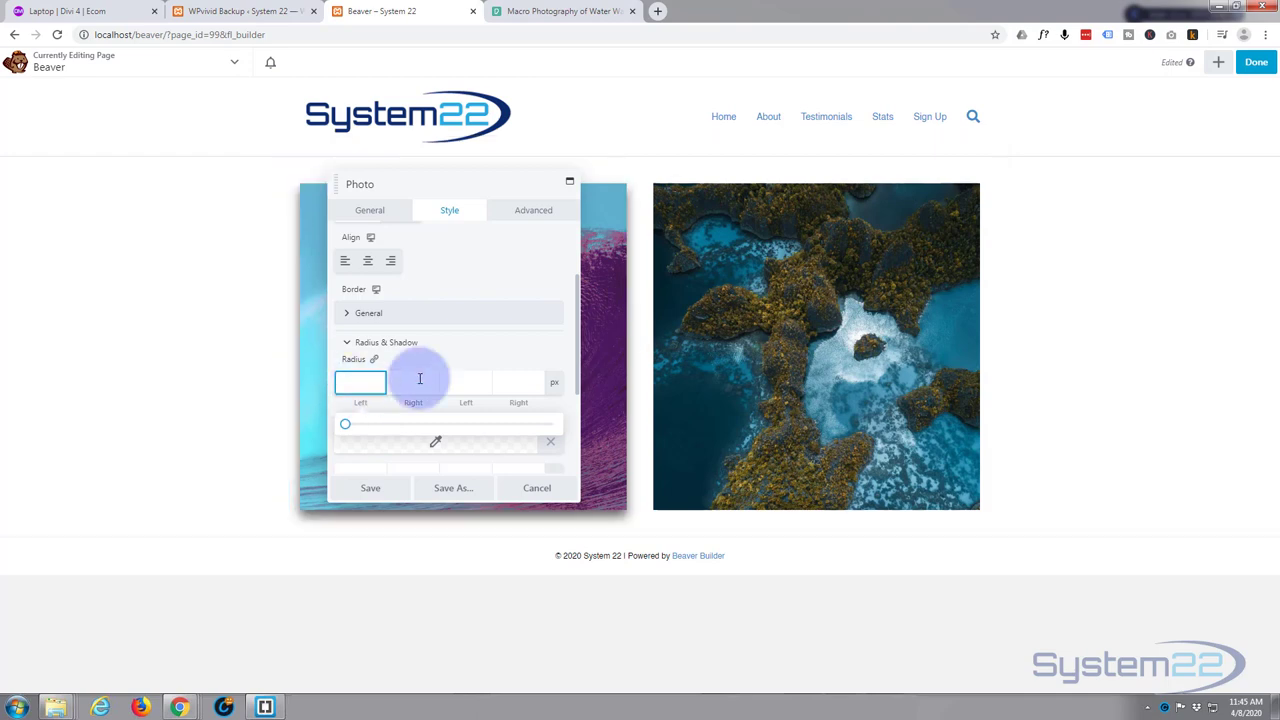
Give the box shadow a semi-transparent dark colour, Y offset 10, blur 10 and spread 5
scroll("down", 3)
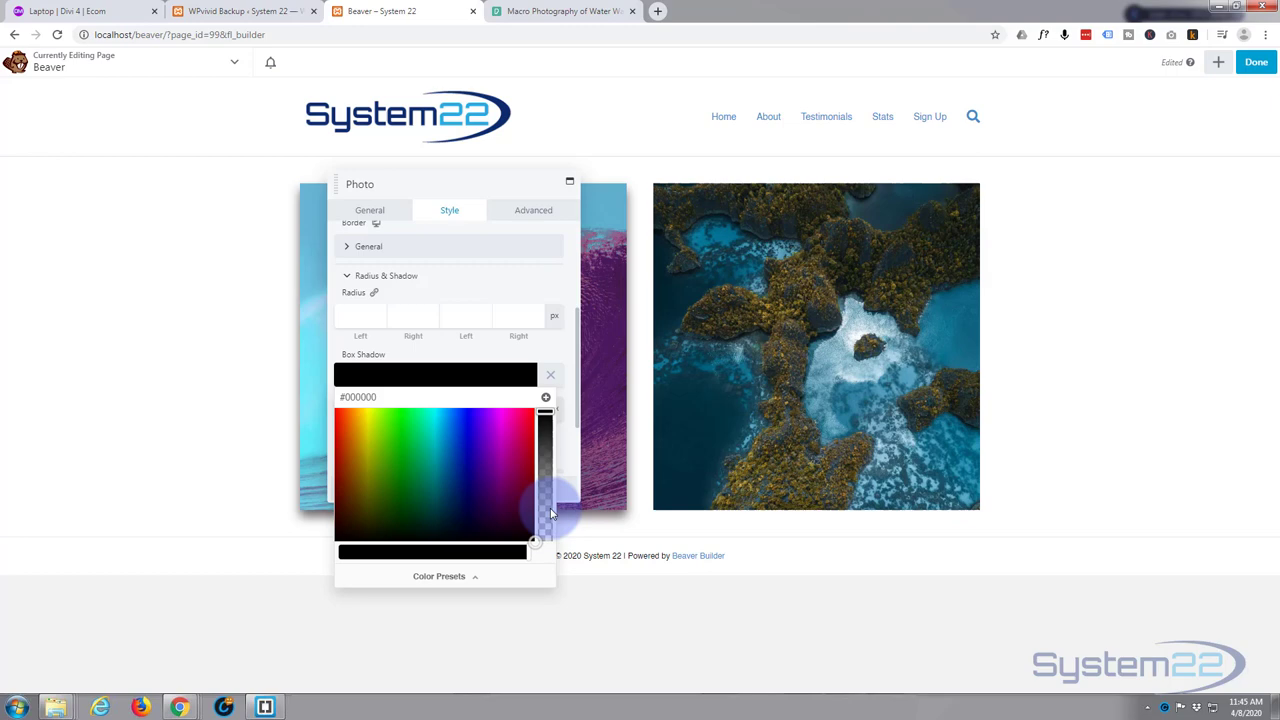
left_click_drag(545, 513, 545, 443)
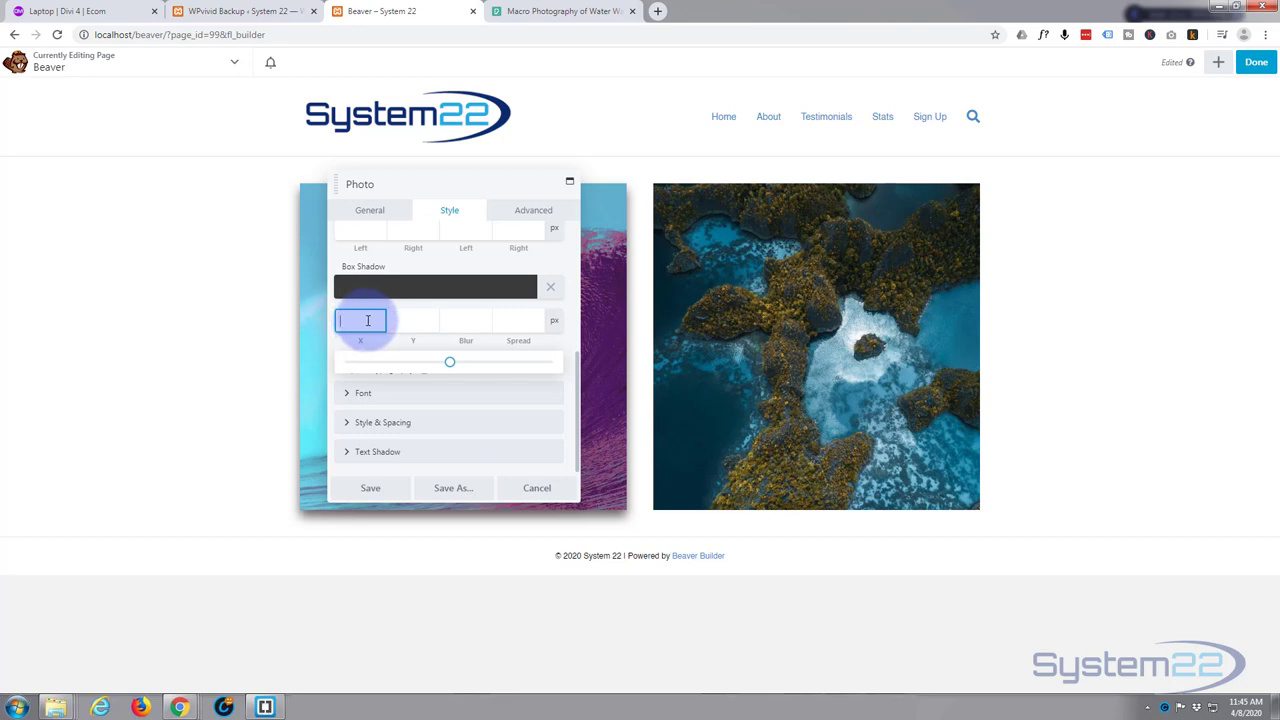
left_click(412, 320)
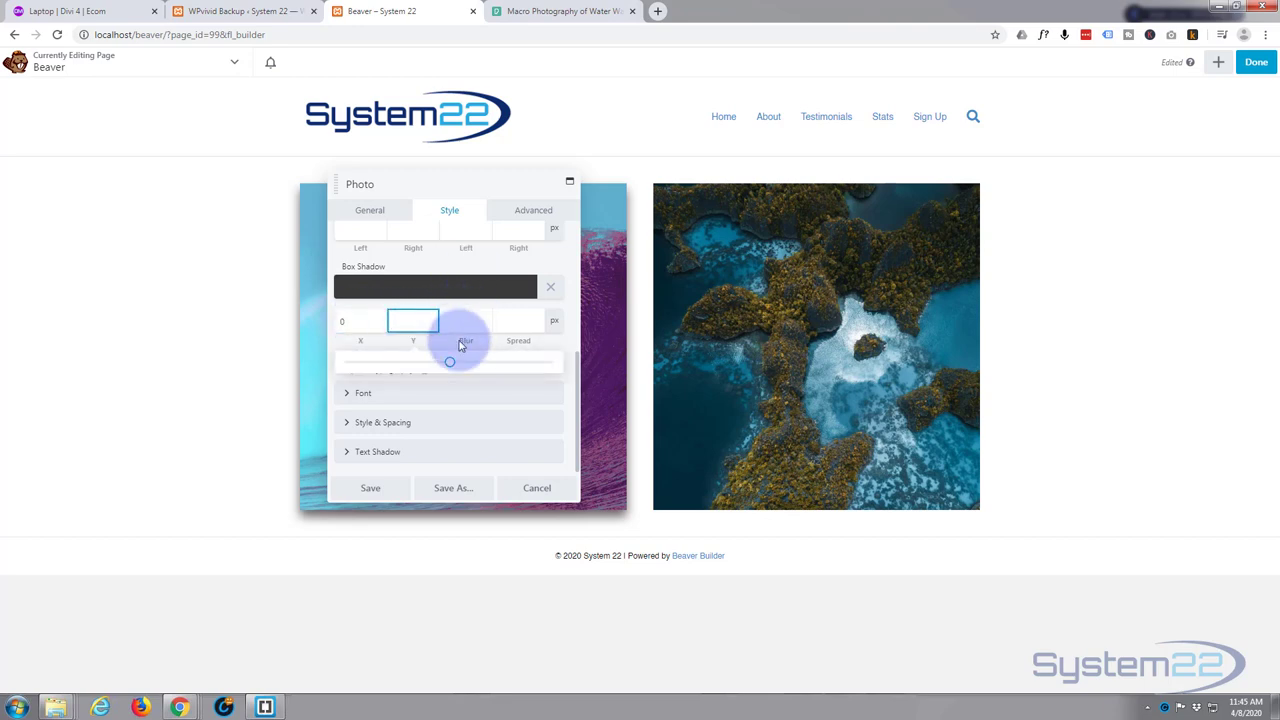
left_click(413, 320)
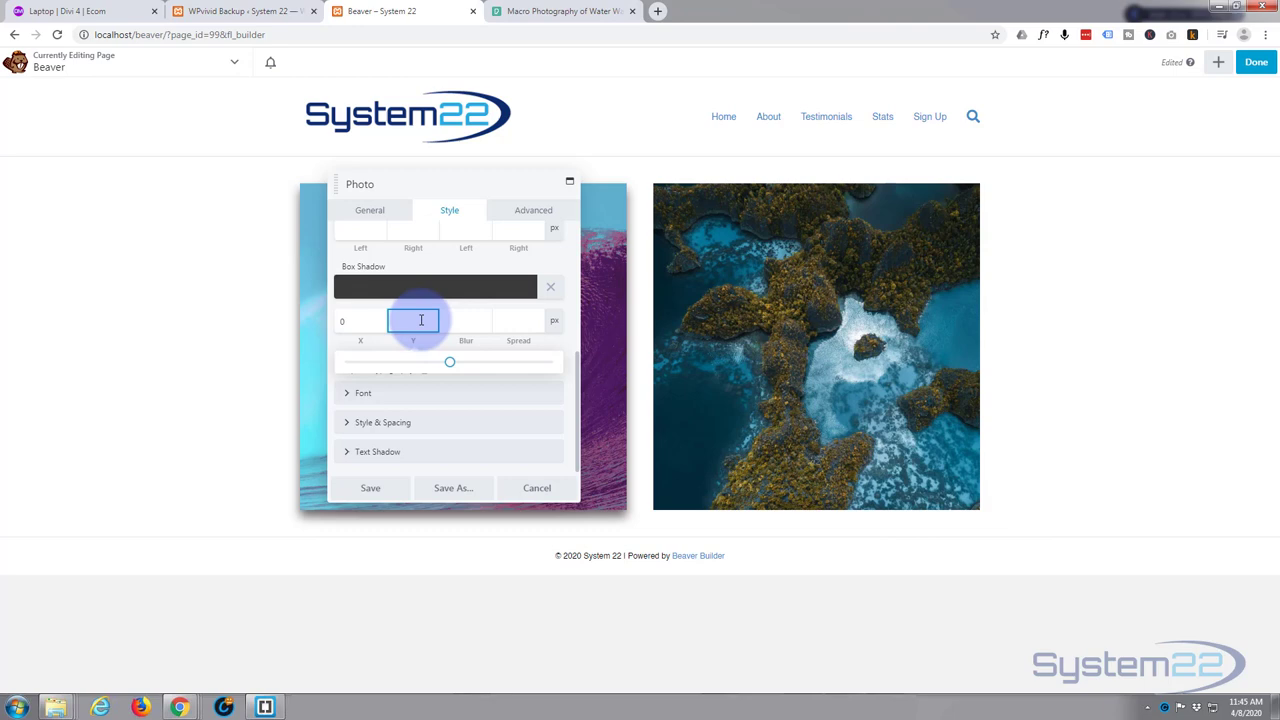
type("10")
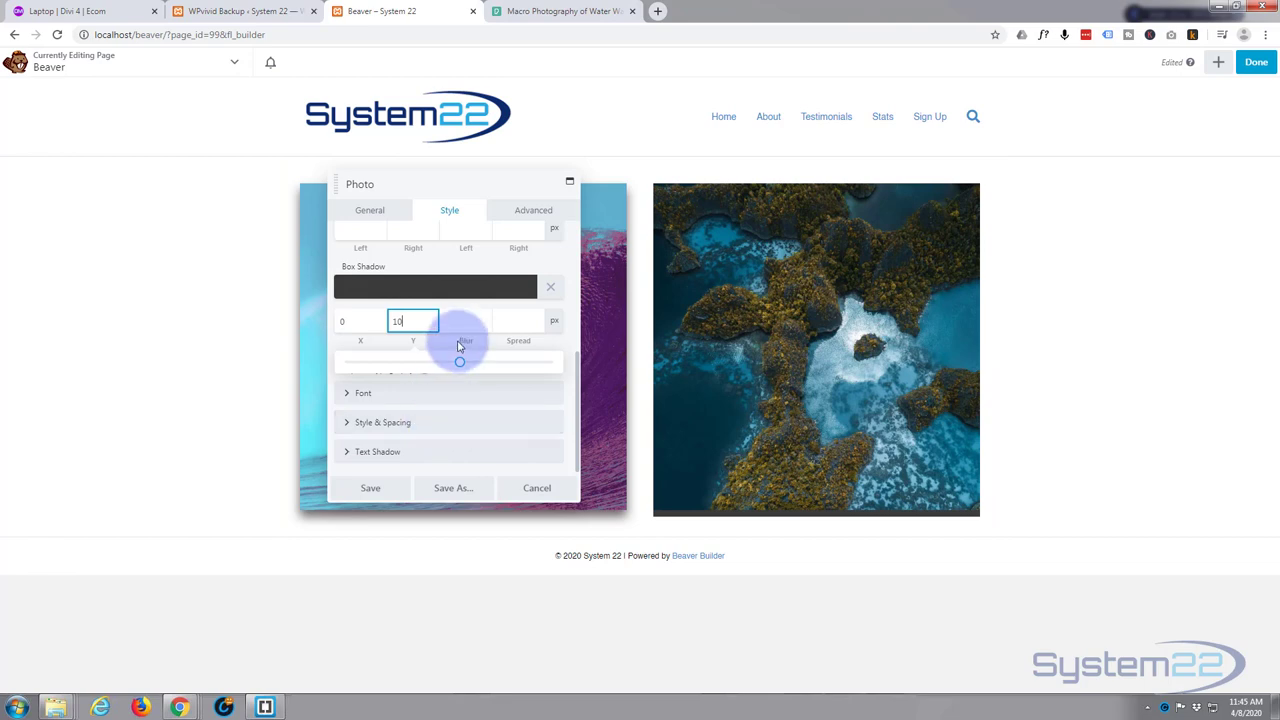
left_click(465, 321)
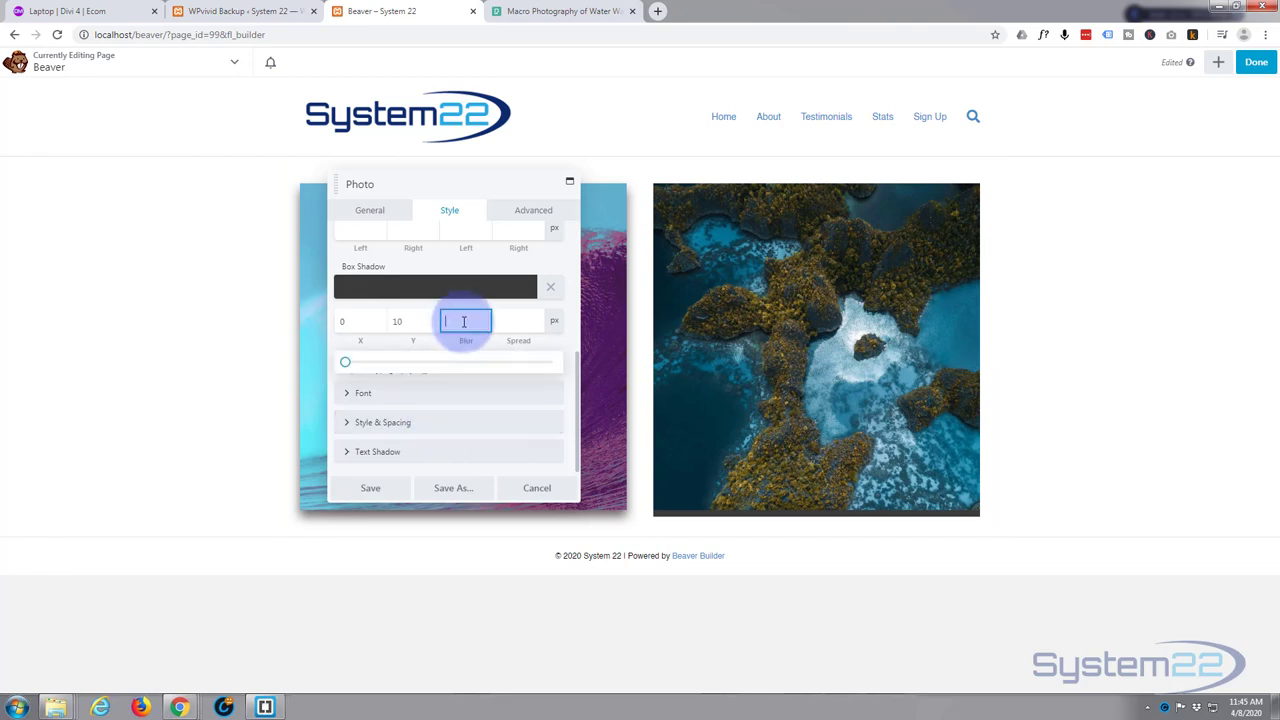
type("10")
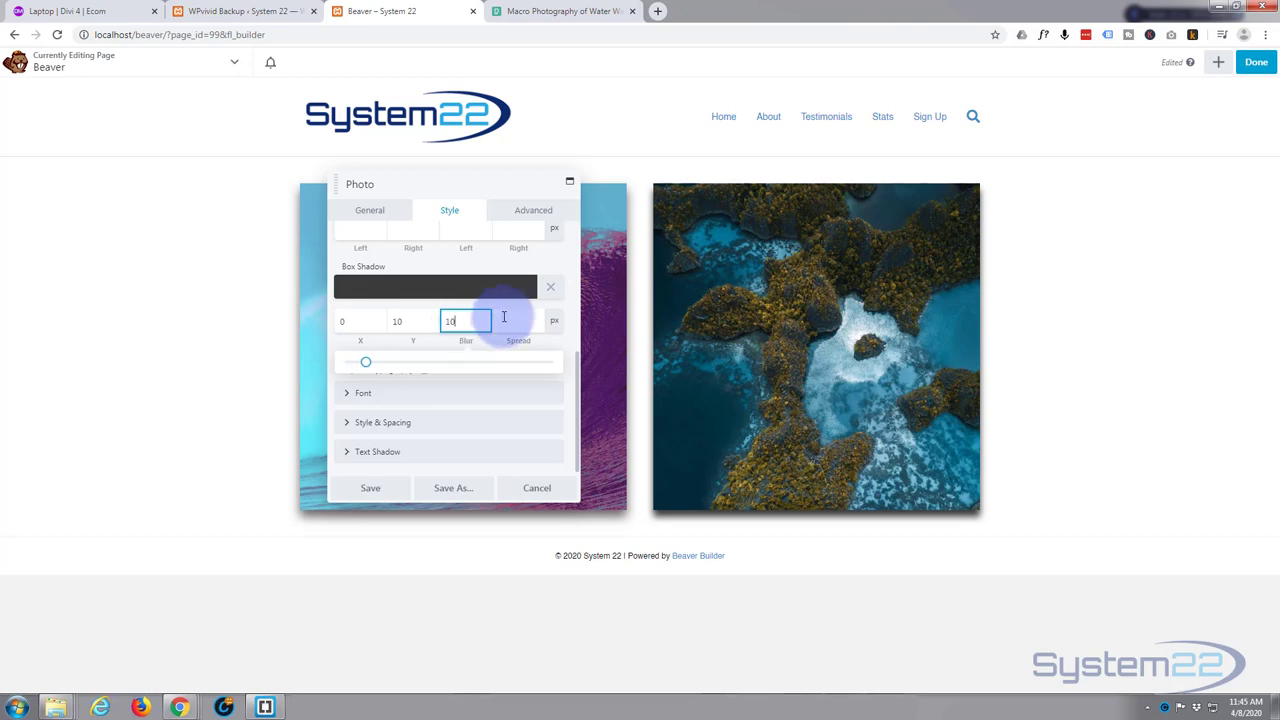
left_click(518, 320)
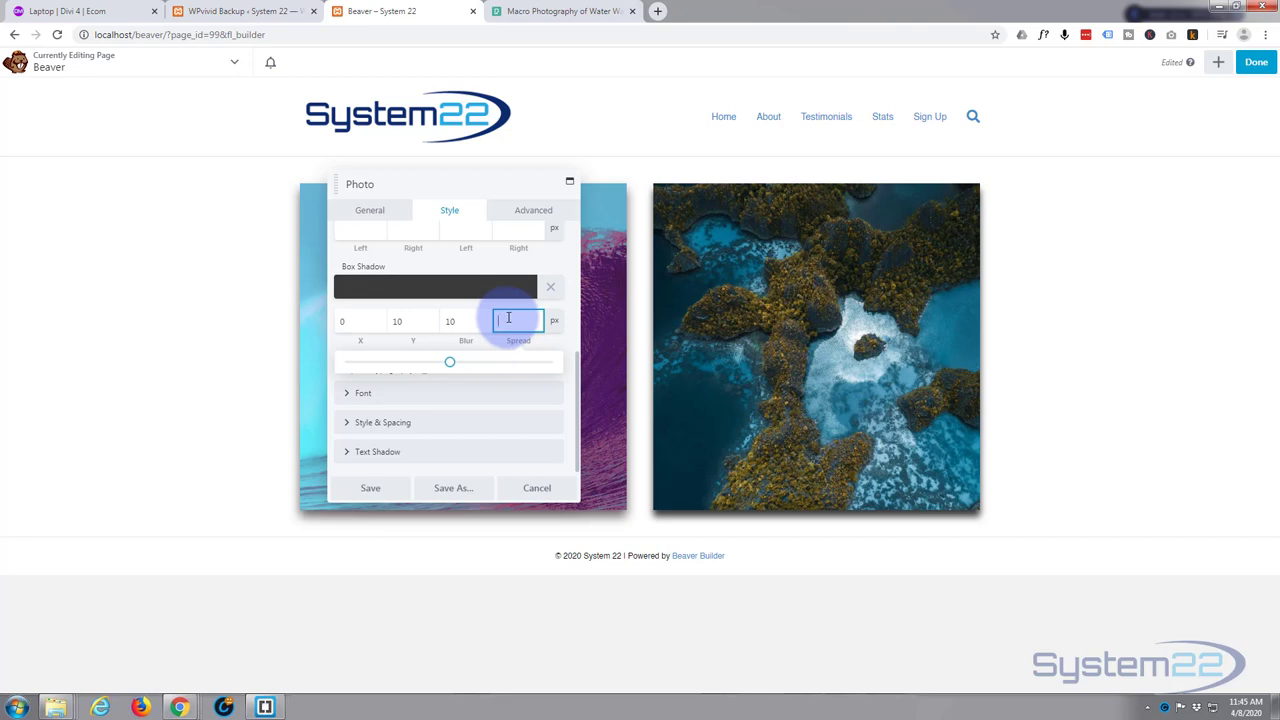
type("5")
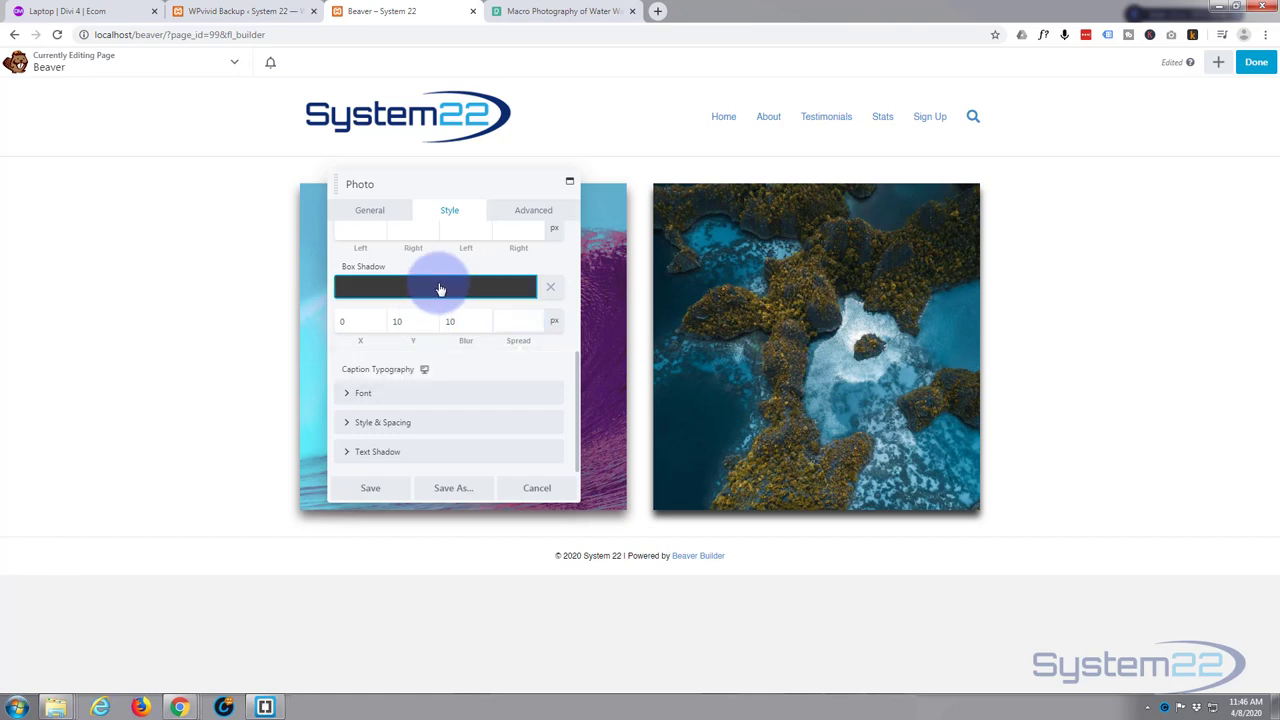
Lighten the shadow colour to 0.61 opacity, try X offsets 5 and -5, then clear X
left_click(435, 287)
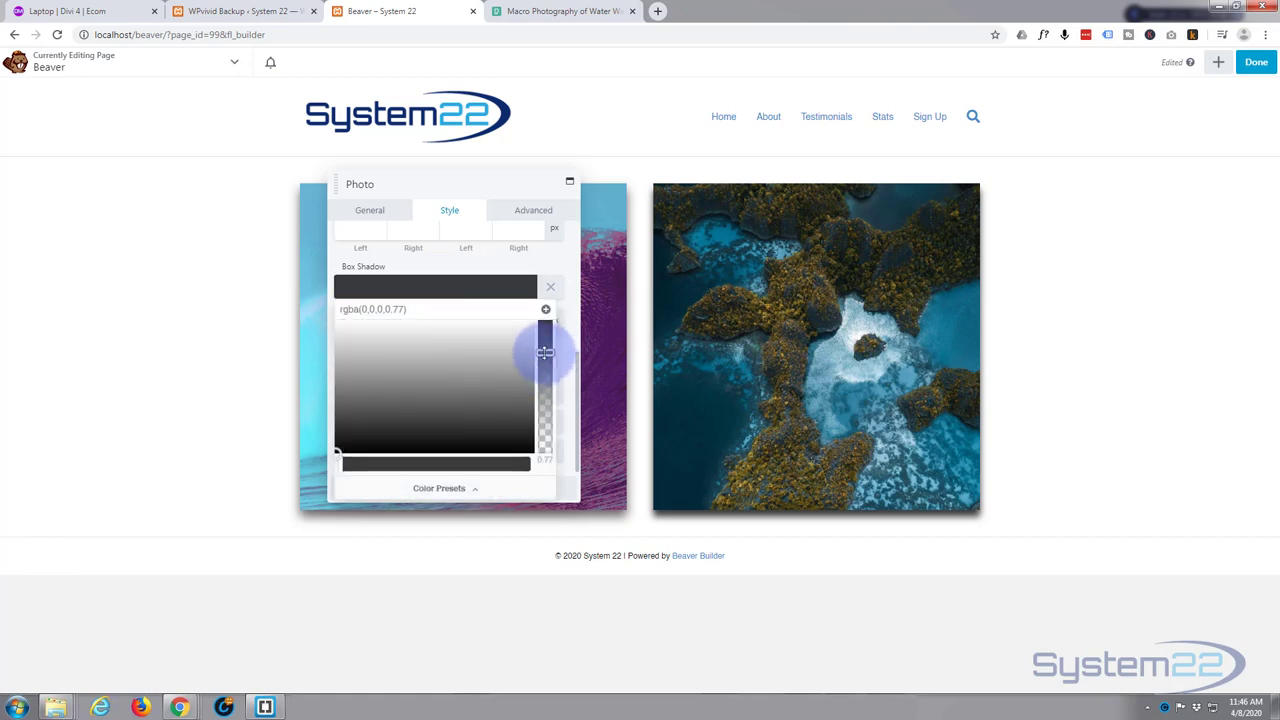
left_click_drag(545, 353, 545, 372)
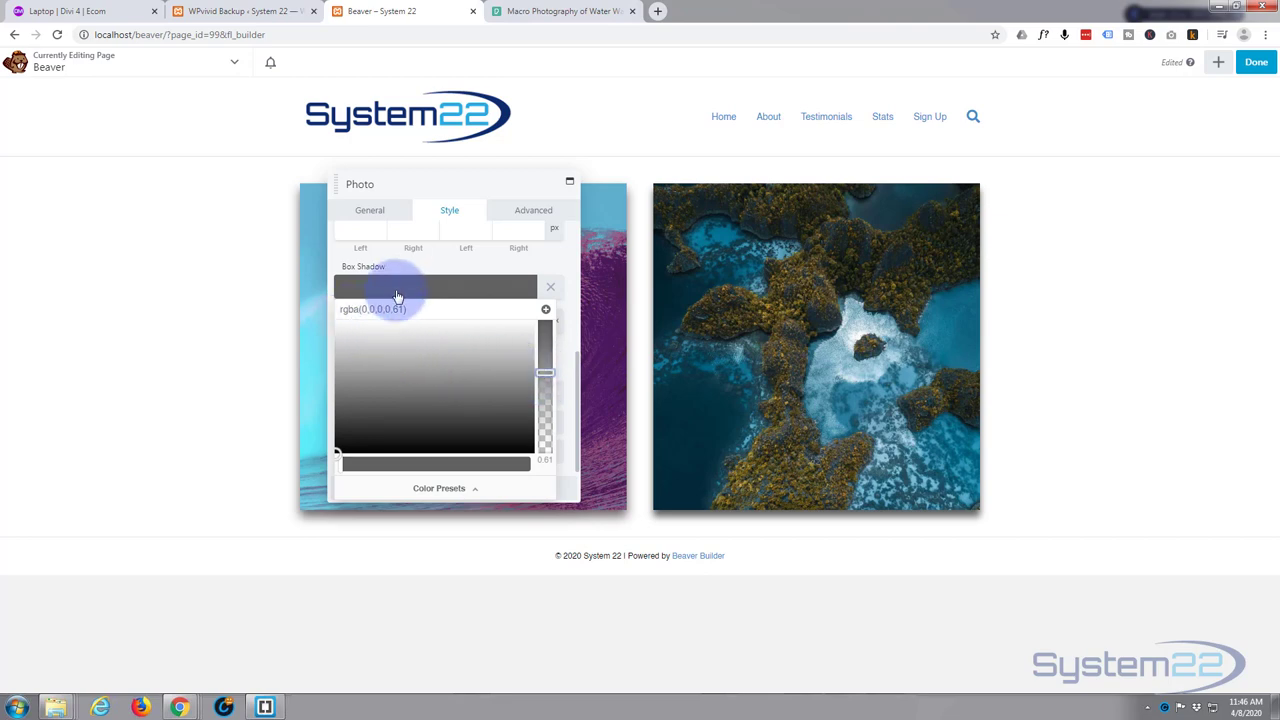
mouse_move(451, 280)
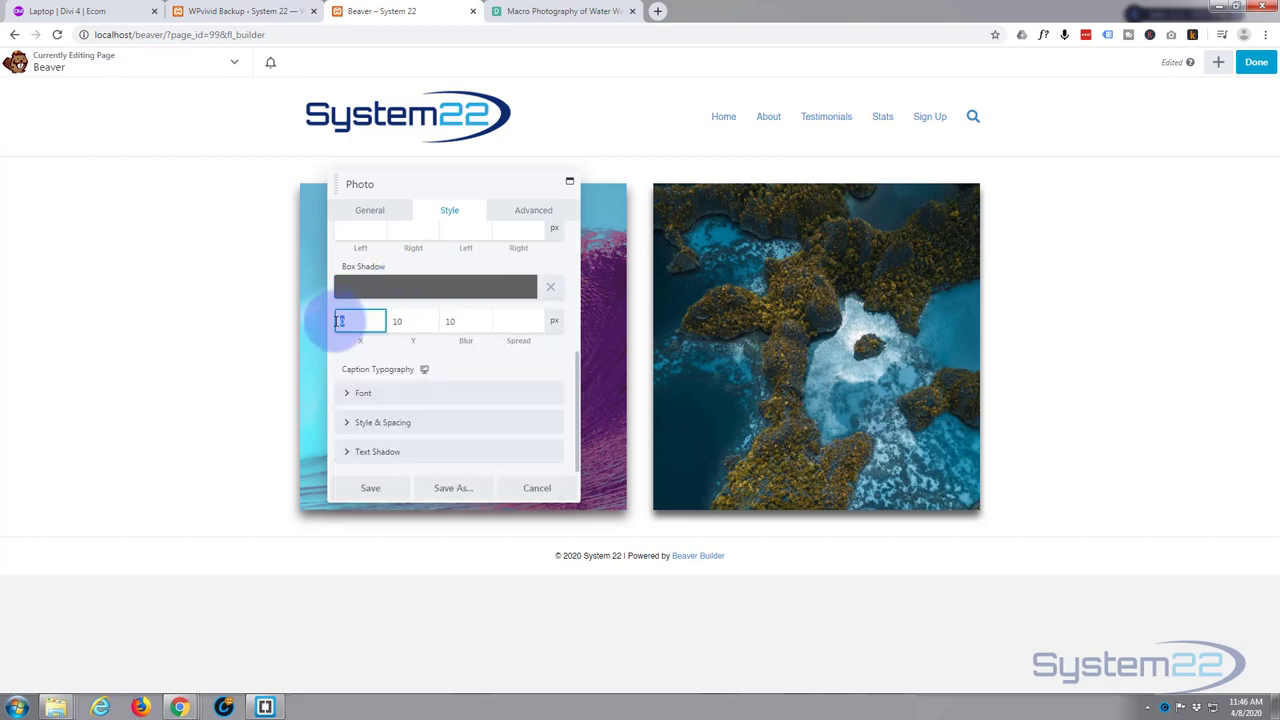
type("5")
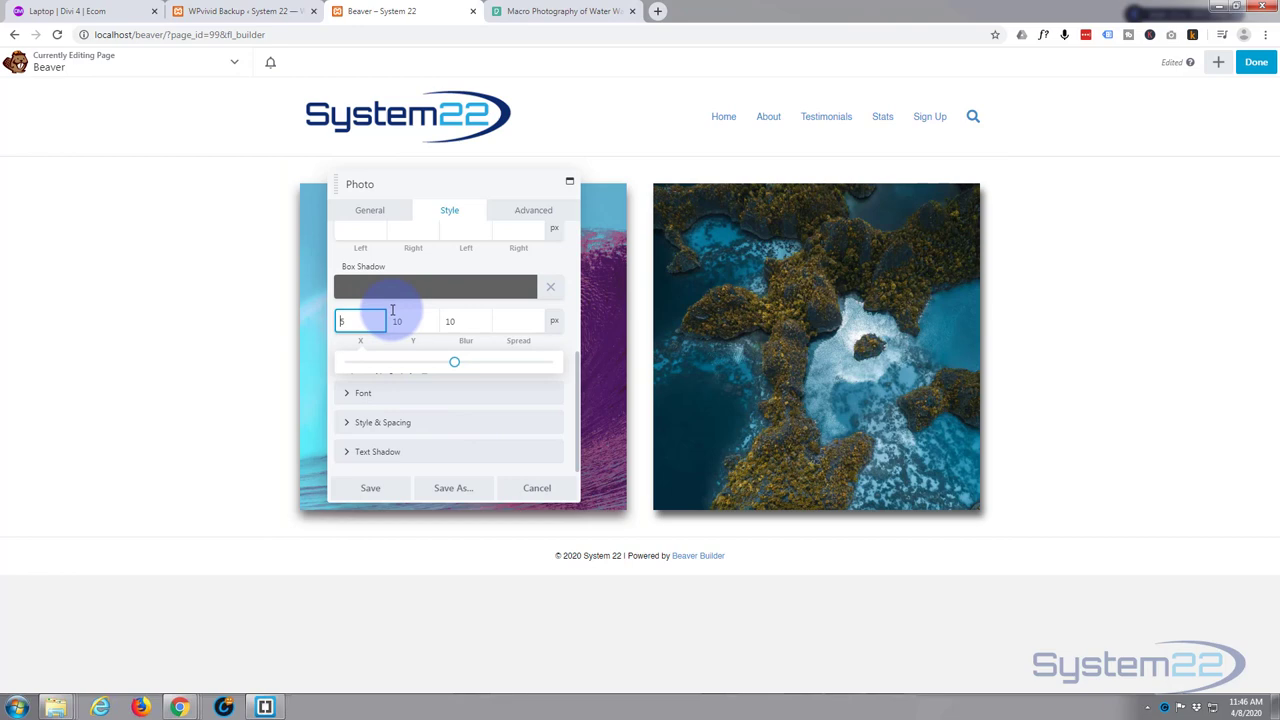
type("-5")
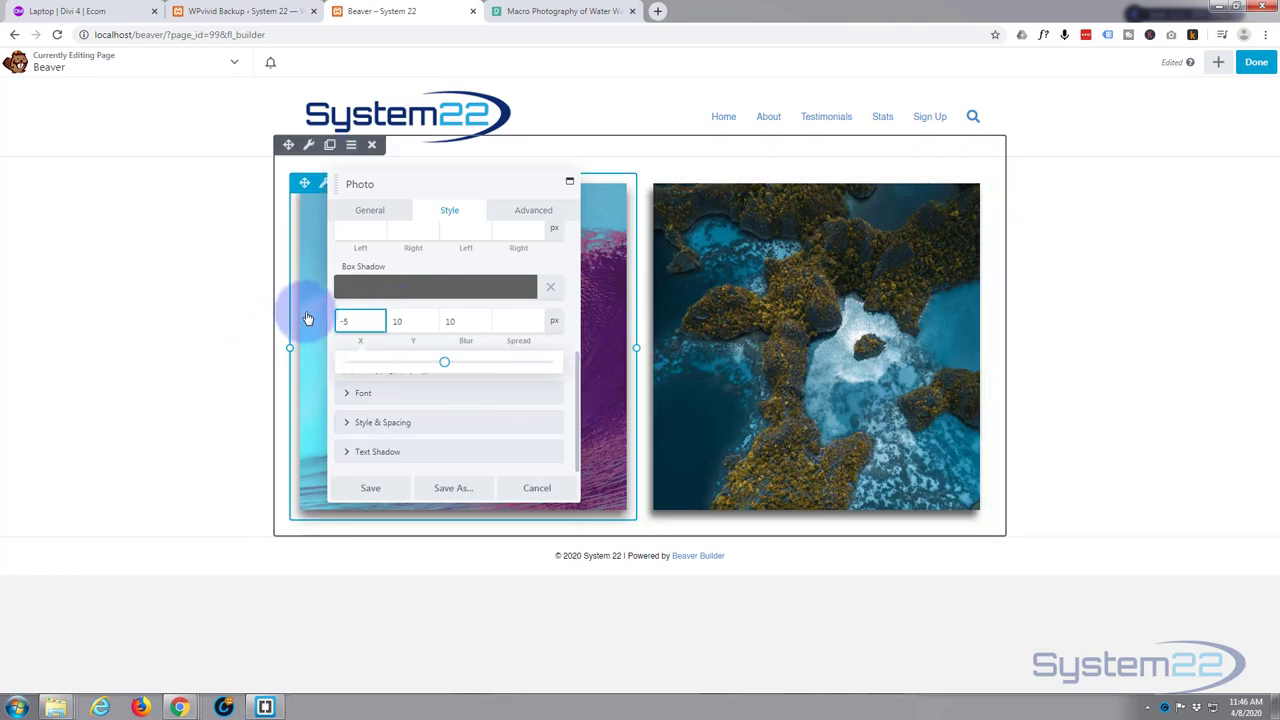
triple_click(360, 321)
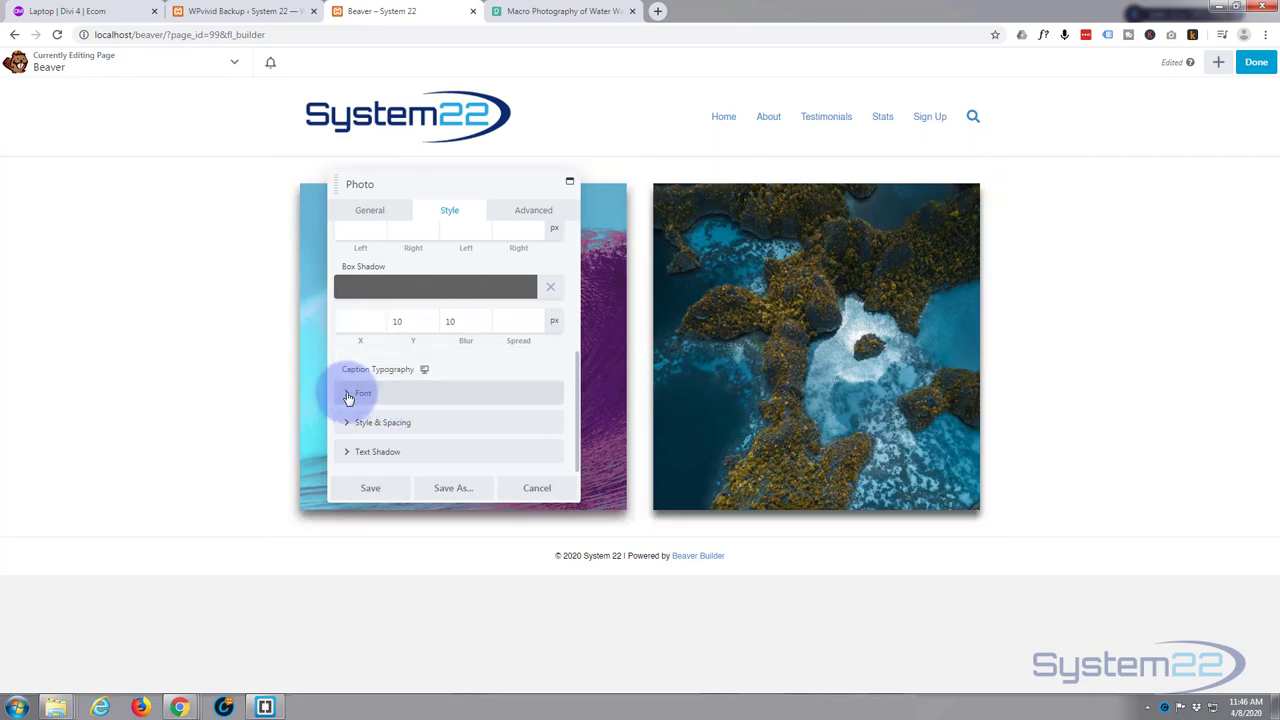
Expand caption Font and Style & Spacing, checking Decoration, Style and Variant without changing them
left_click(362, 392)
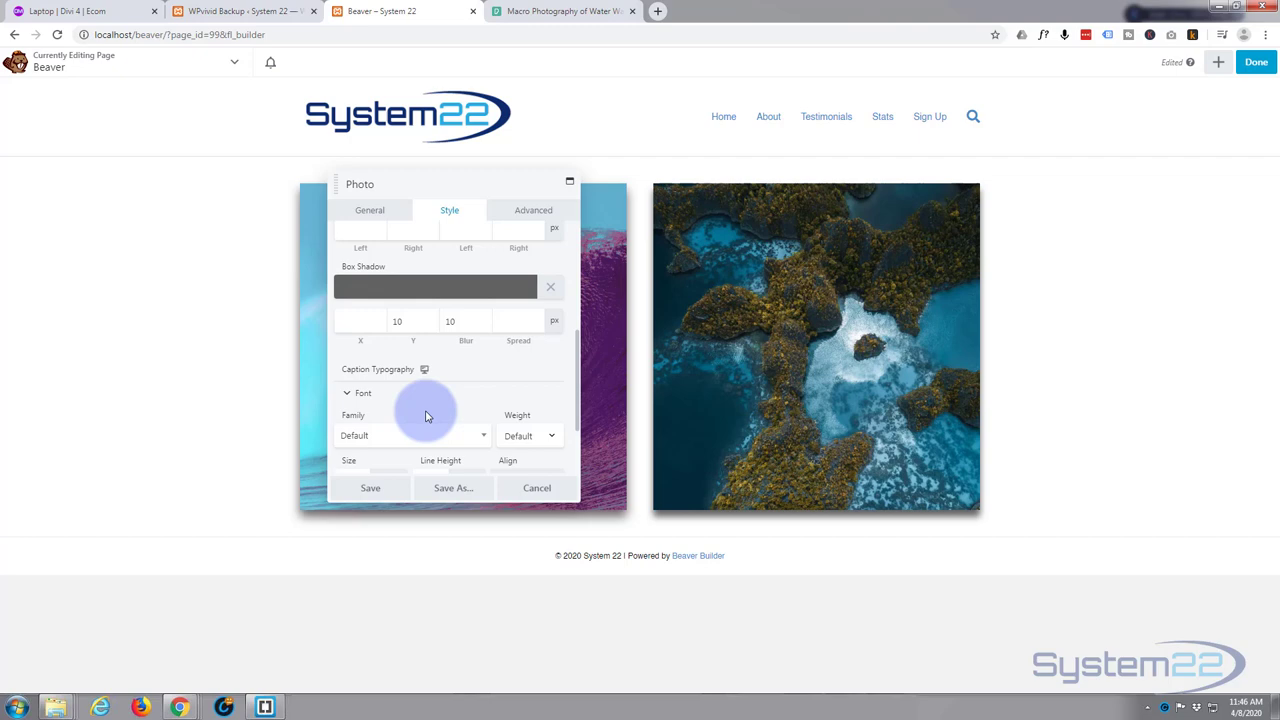
scroll("down", 3)
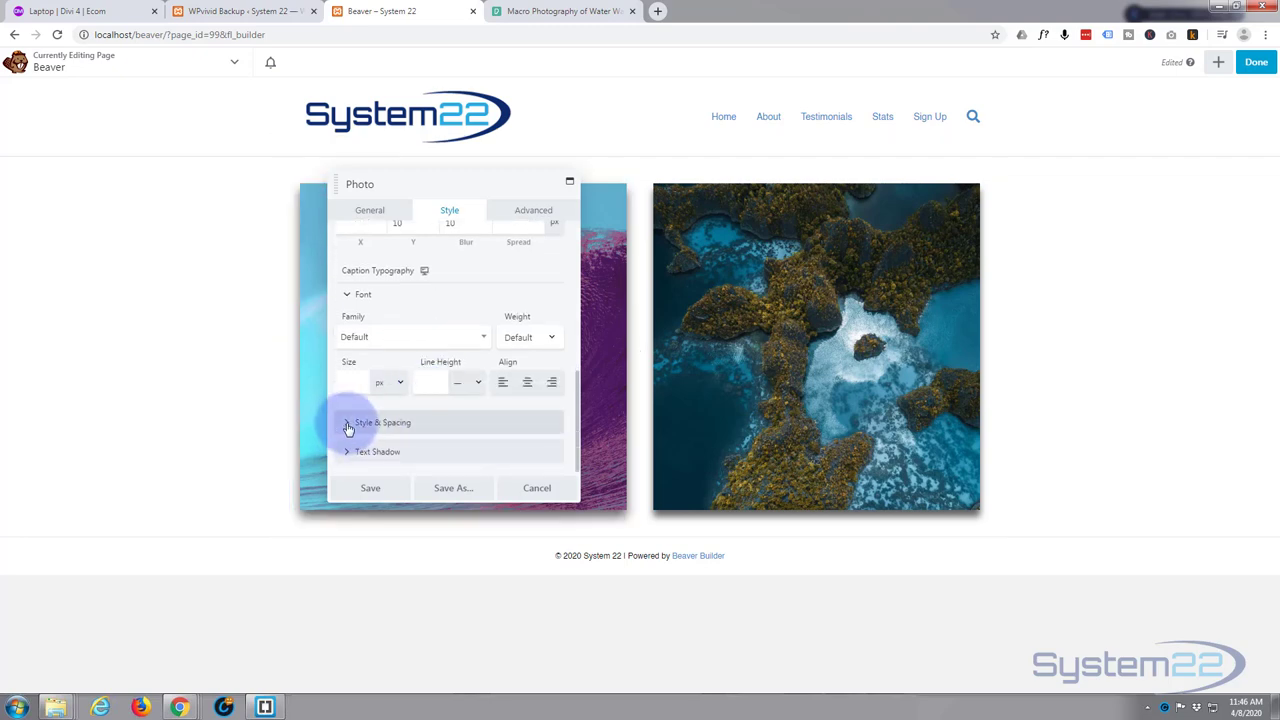
left_click(381, 422)
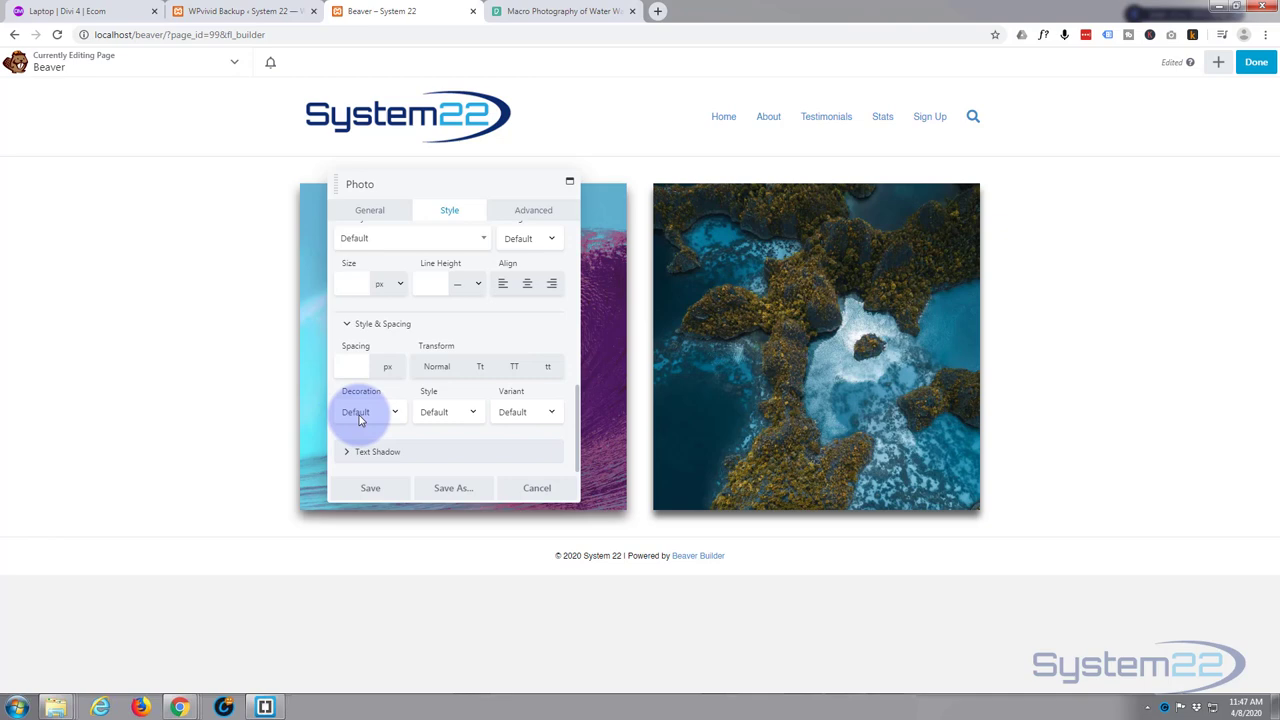
left_click(367, 412)
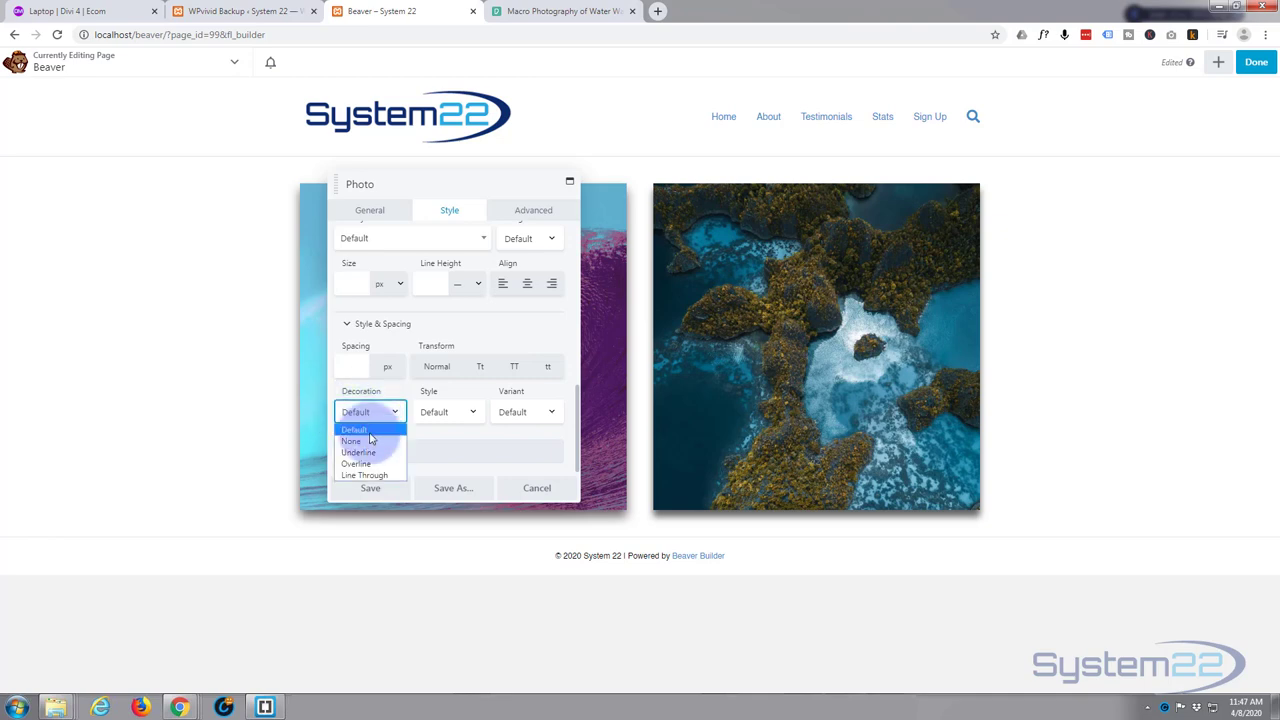
mouse_move(375, 453)
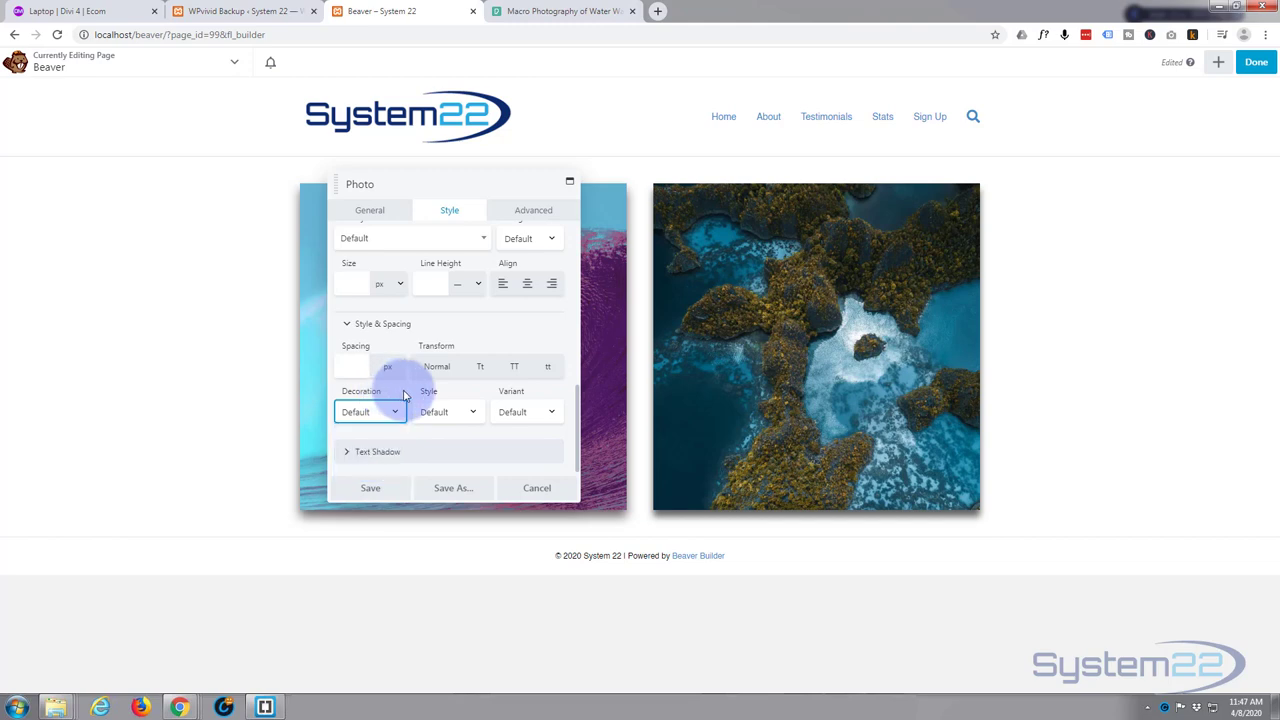
mouse_move(405, 377)
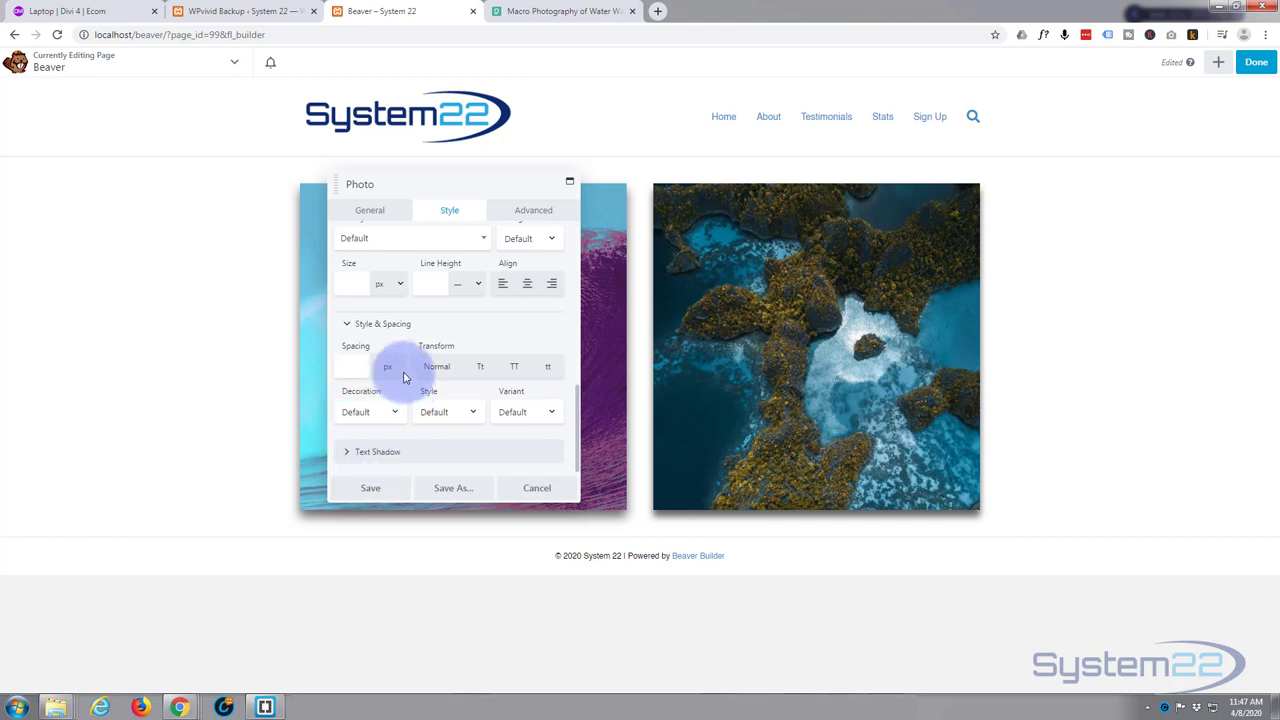
left_click(447, 411)
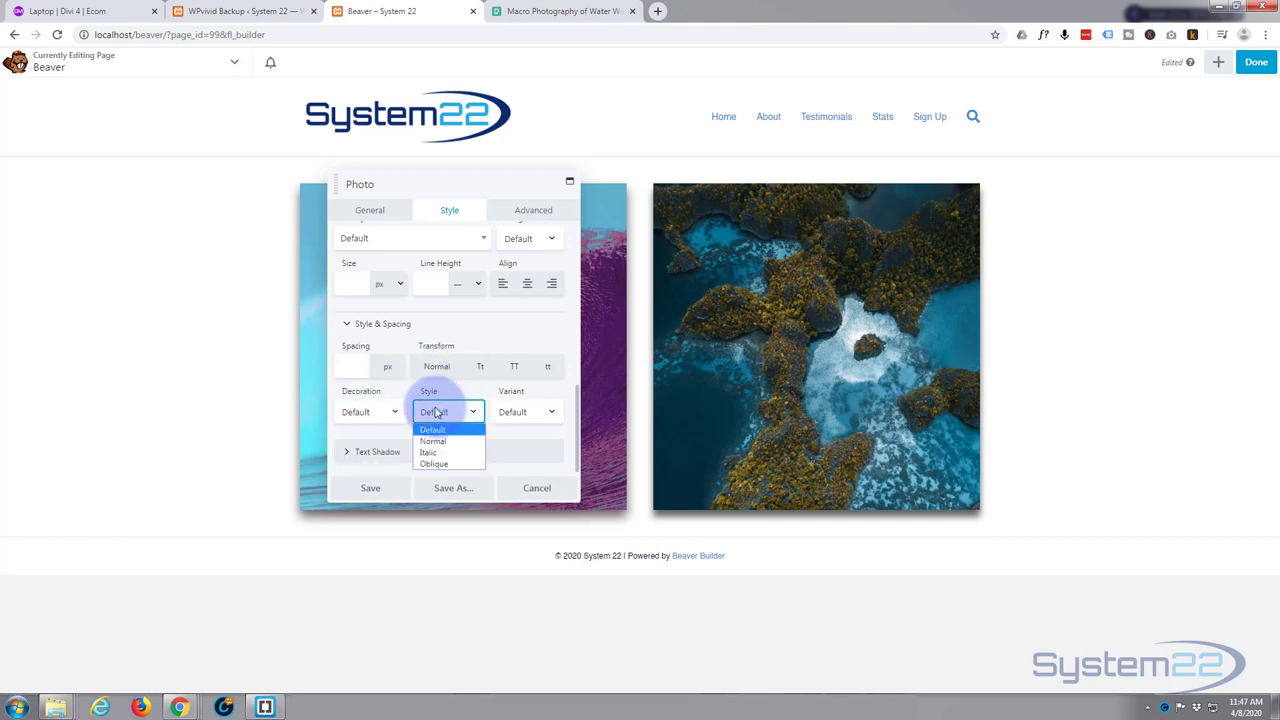
left_click(433, 429)
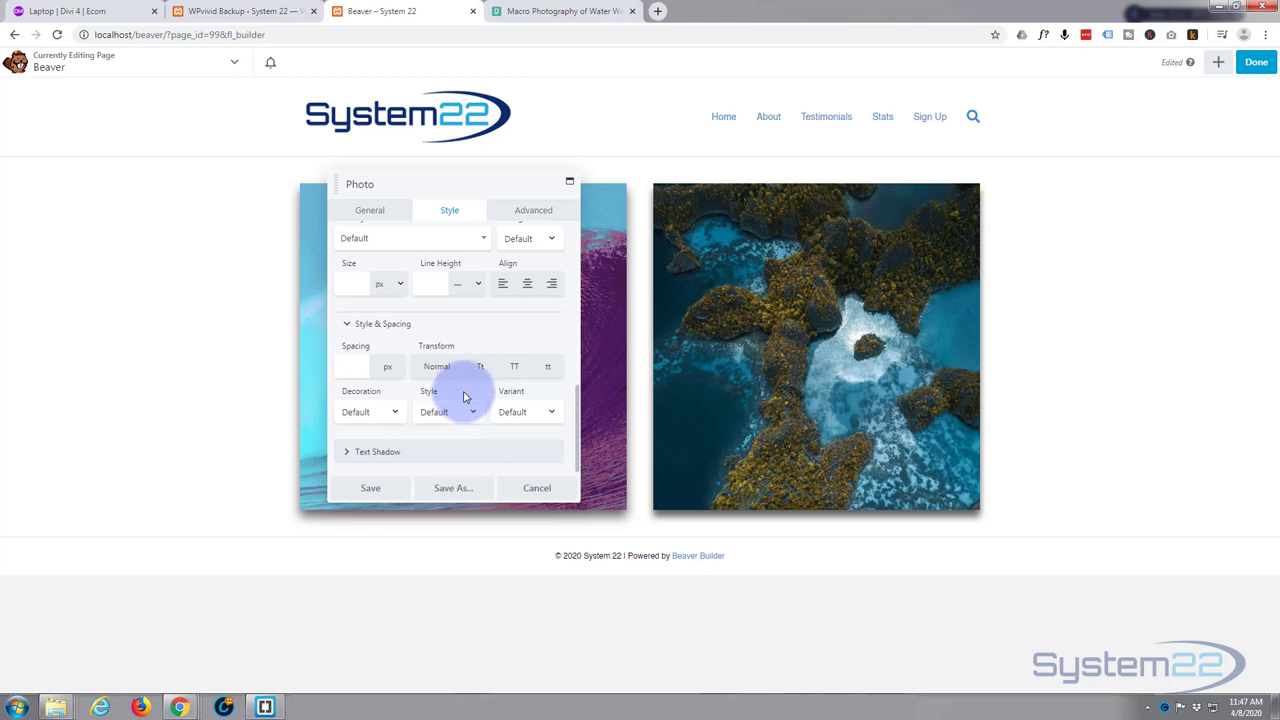
left_click(525, 411)
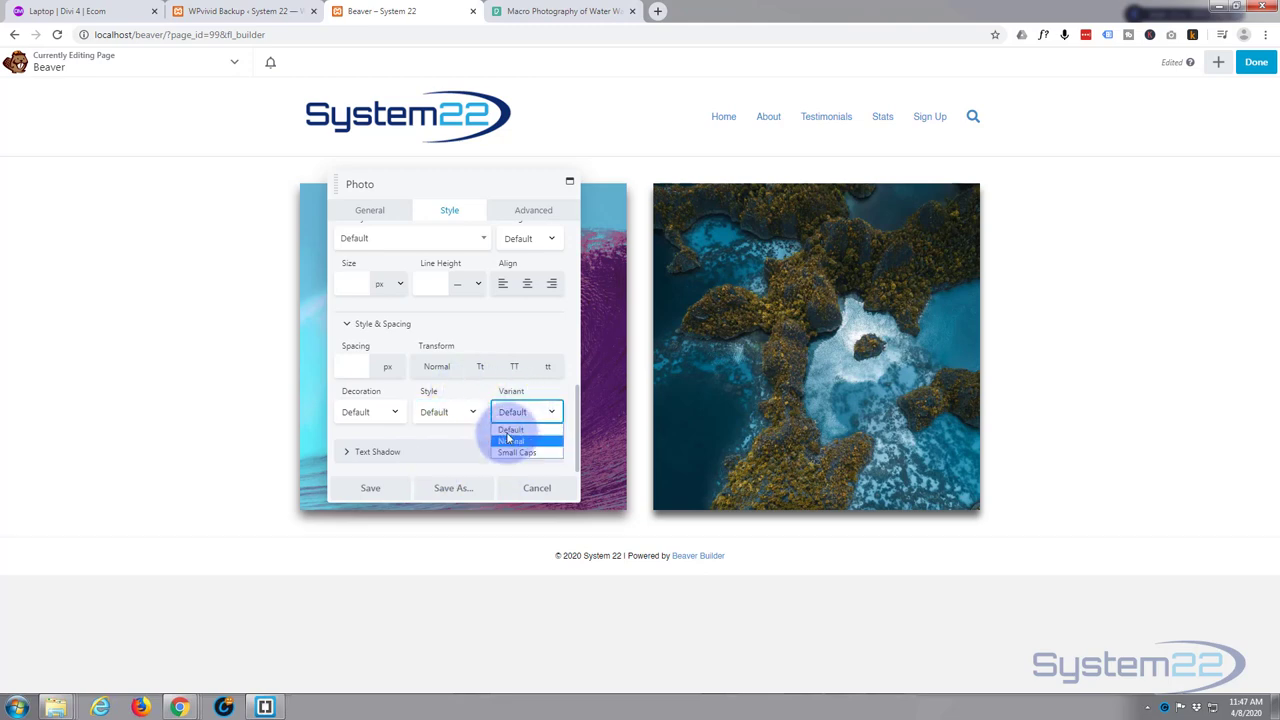
left_click(510, 430)
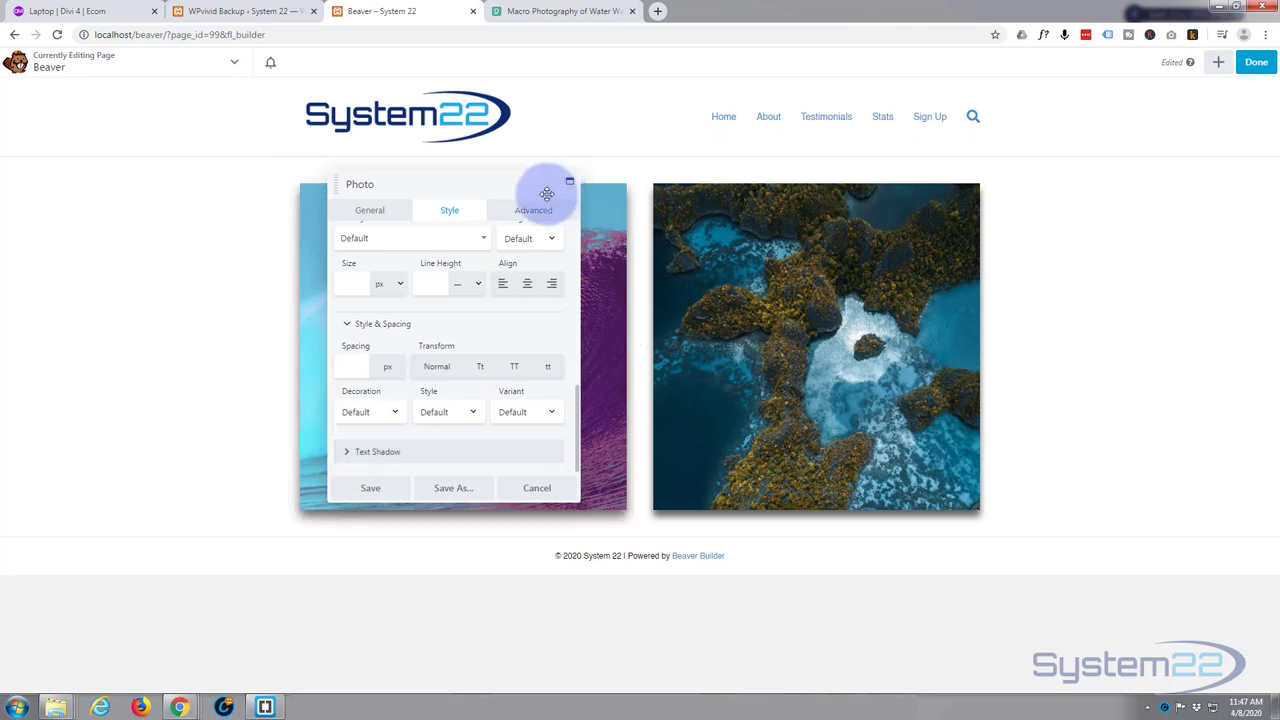
left_click(533, 210)
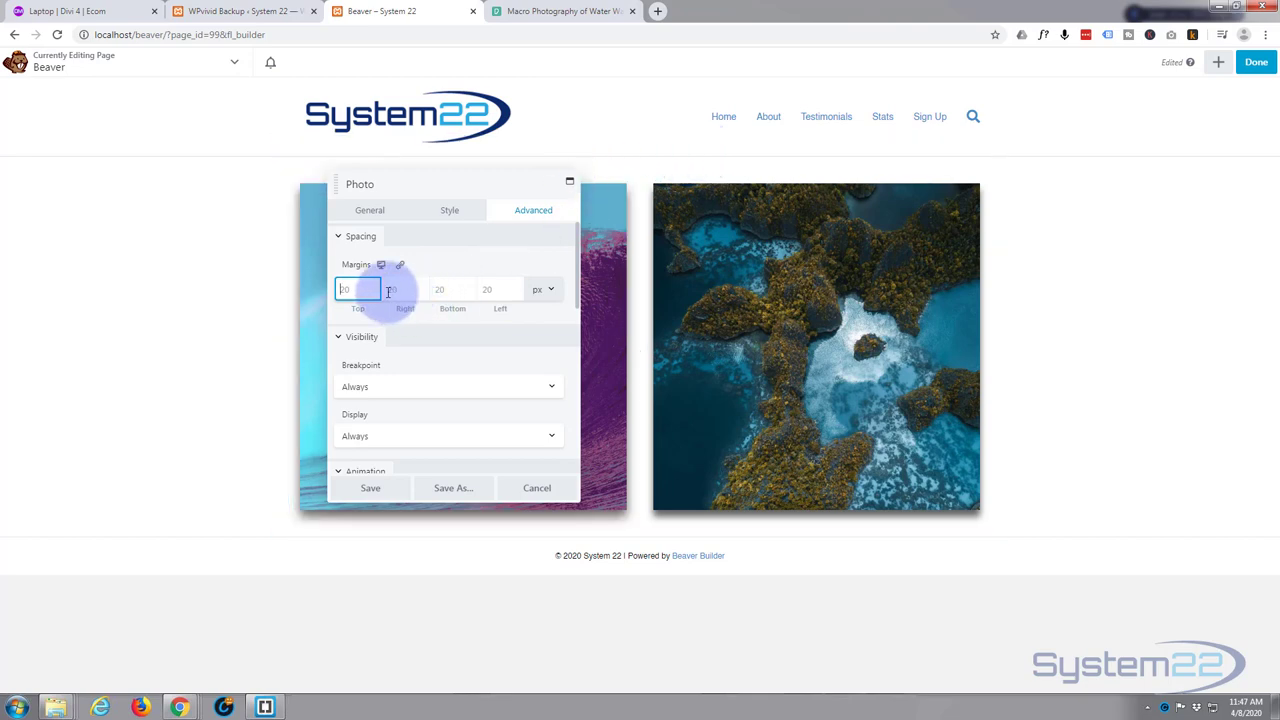
scroll("down", 3)
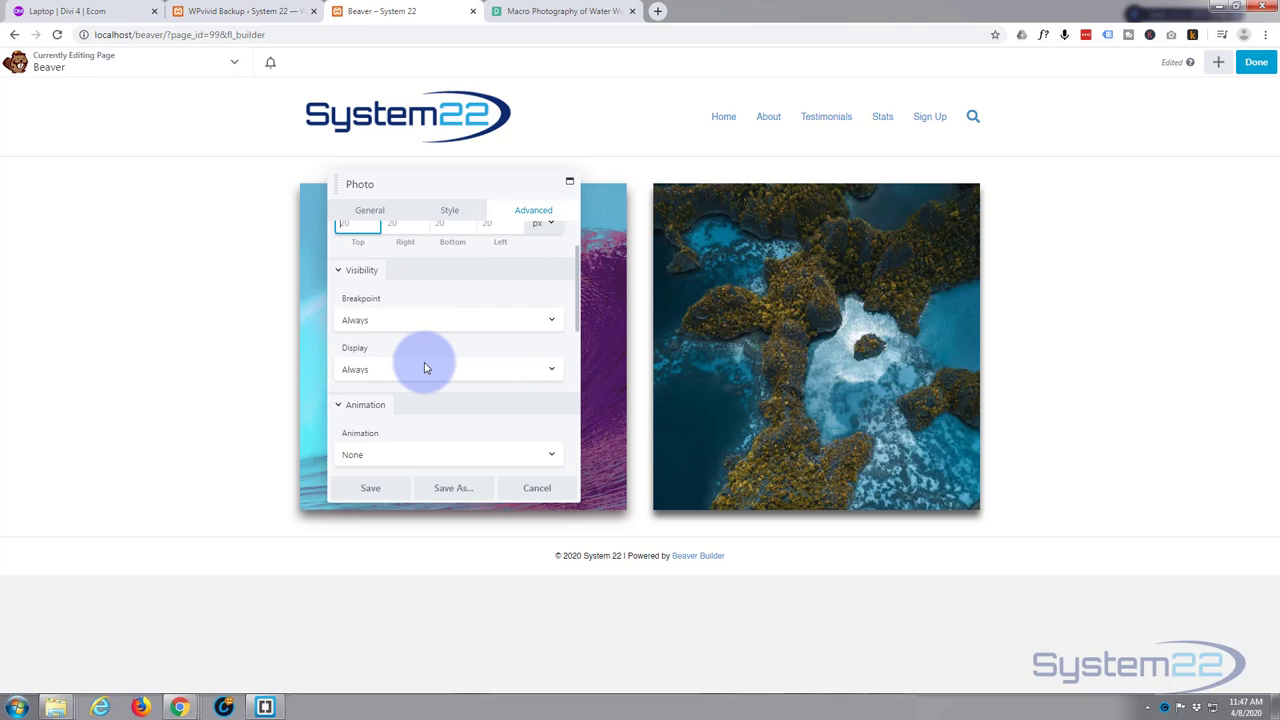
left_click(448, 319)
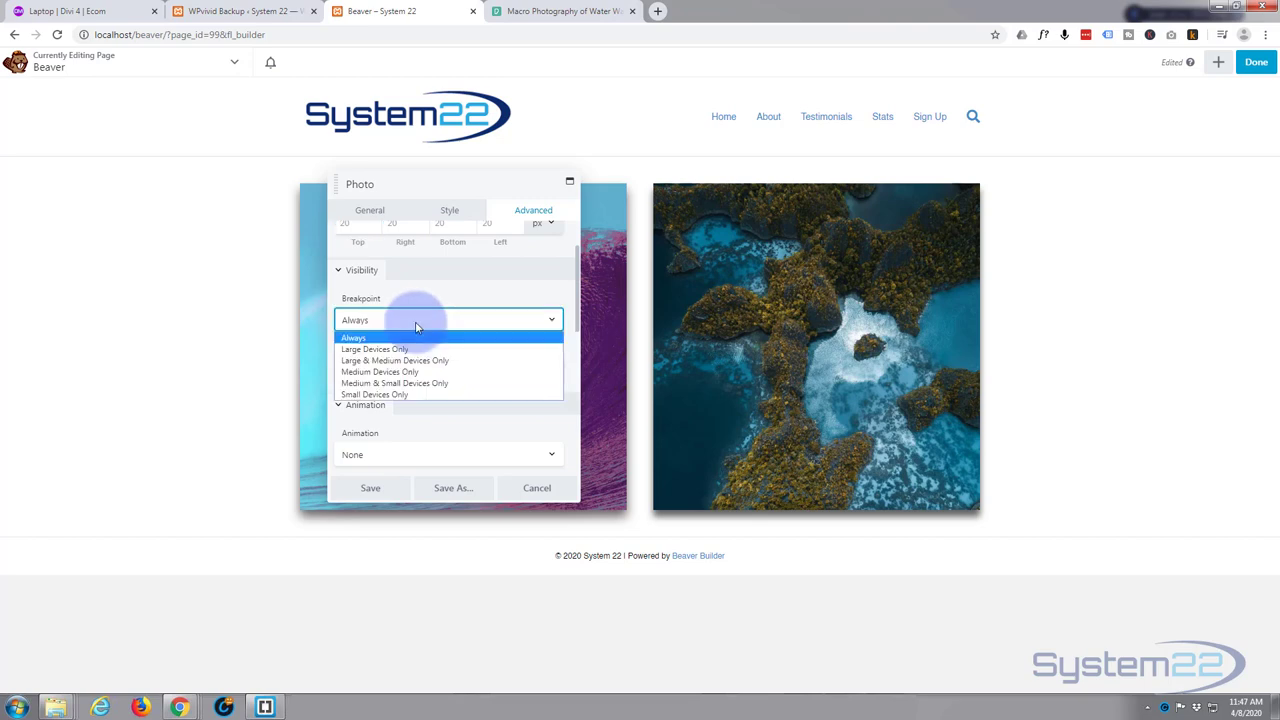
mouse_move(410, 371)
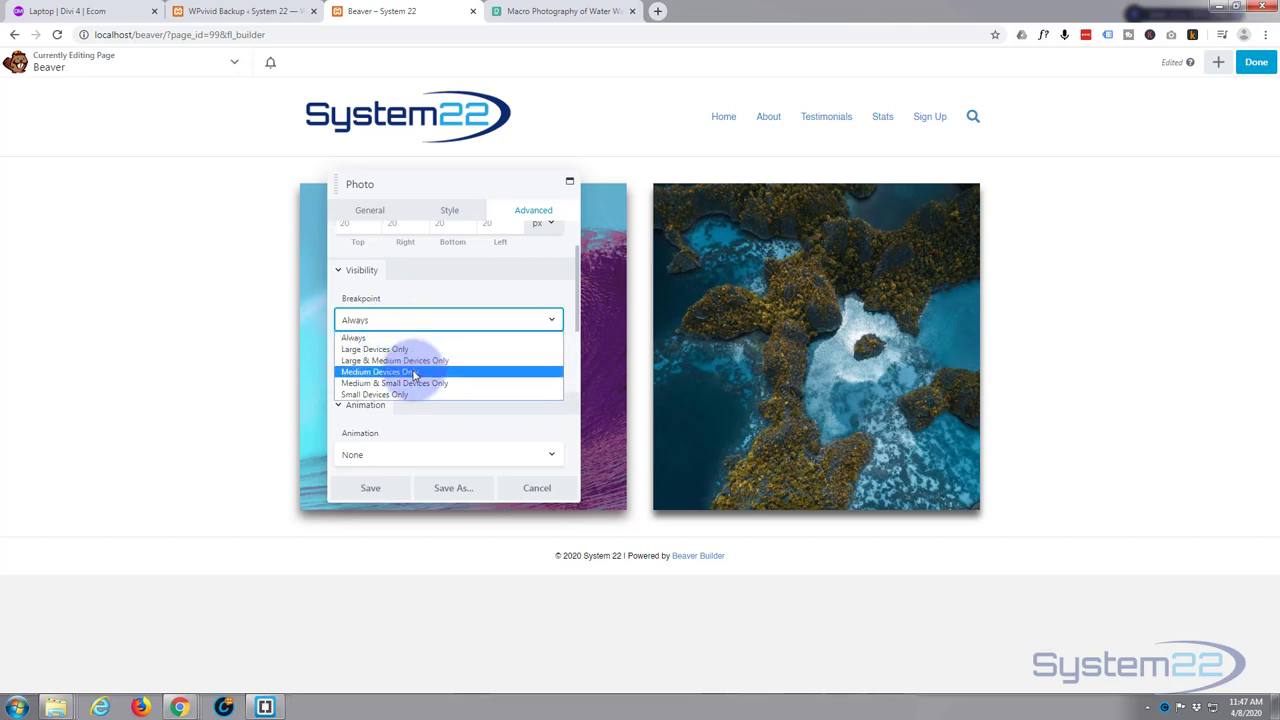
left_click(354, 337)
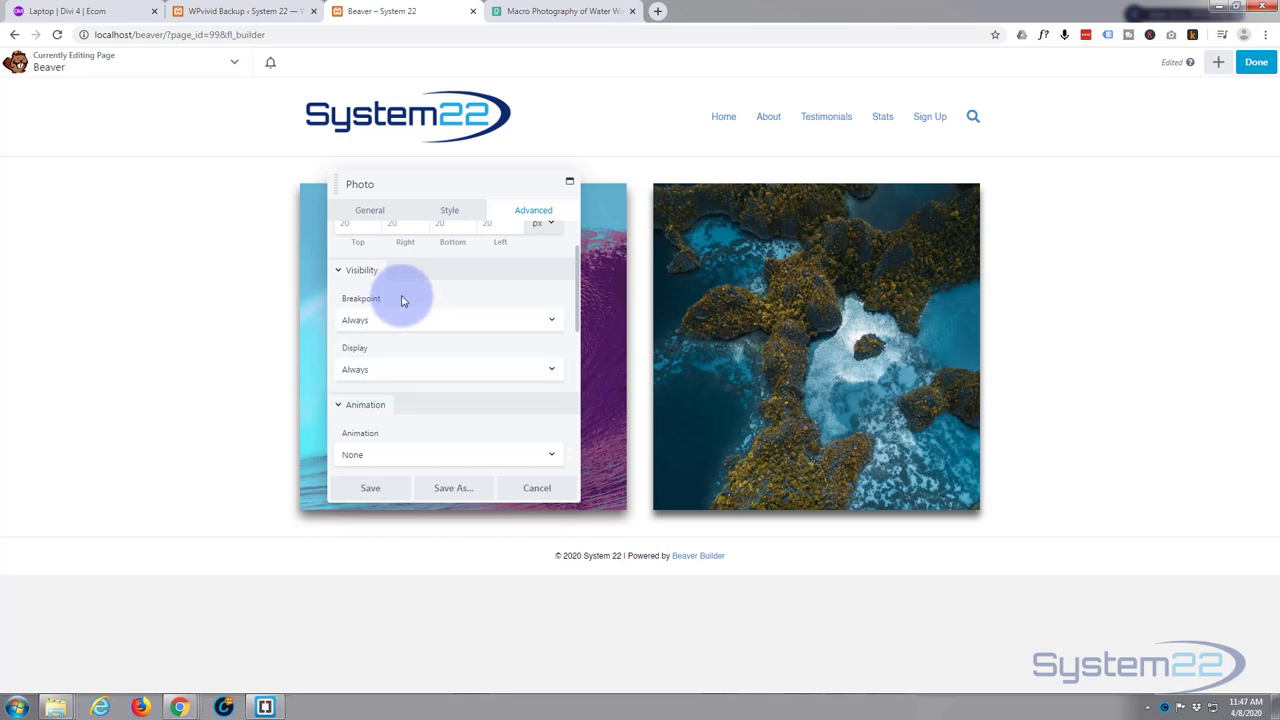
mouse_move(401, 352)
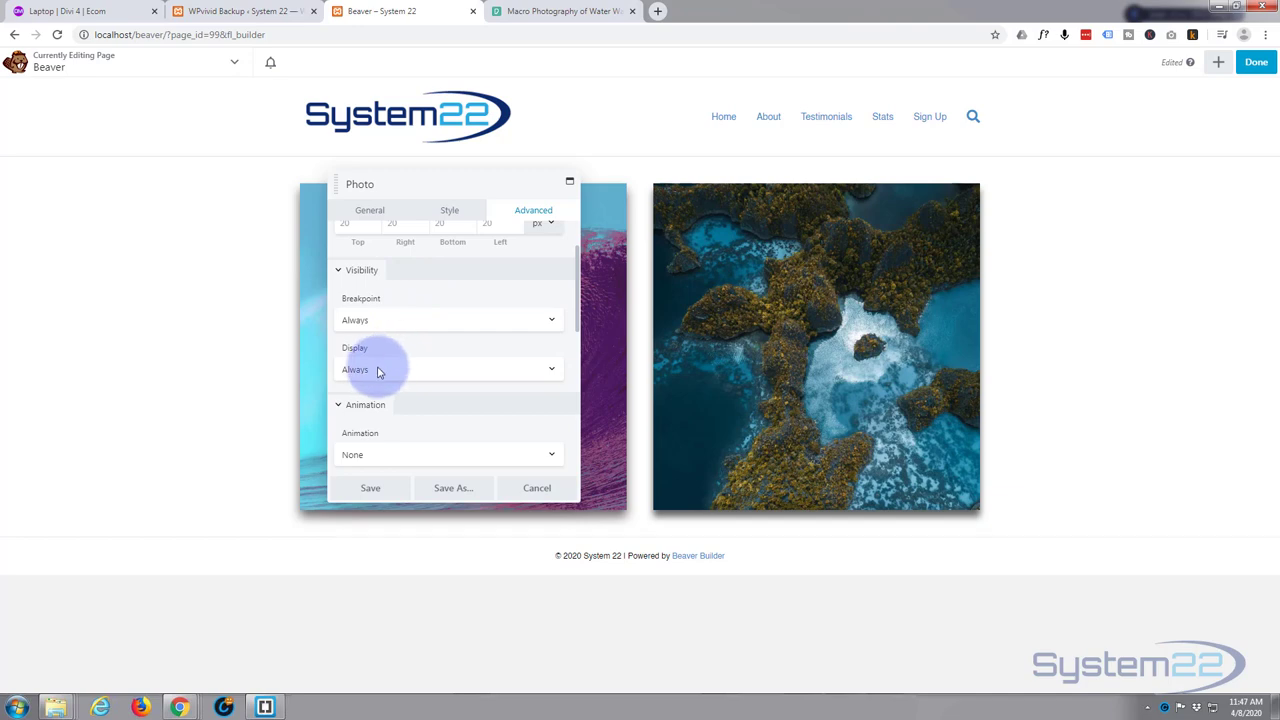
left_click(448, 369)
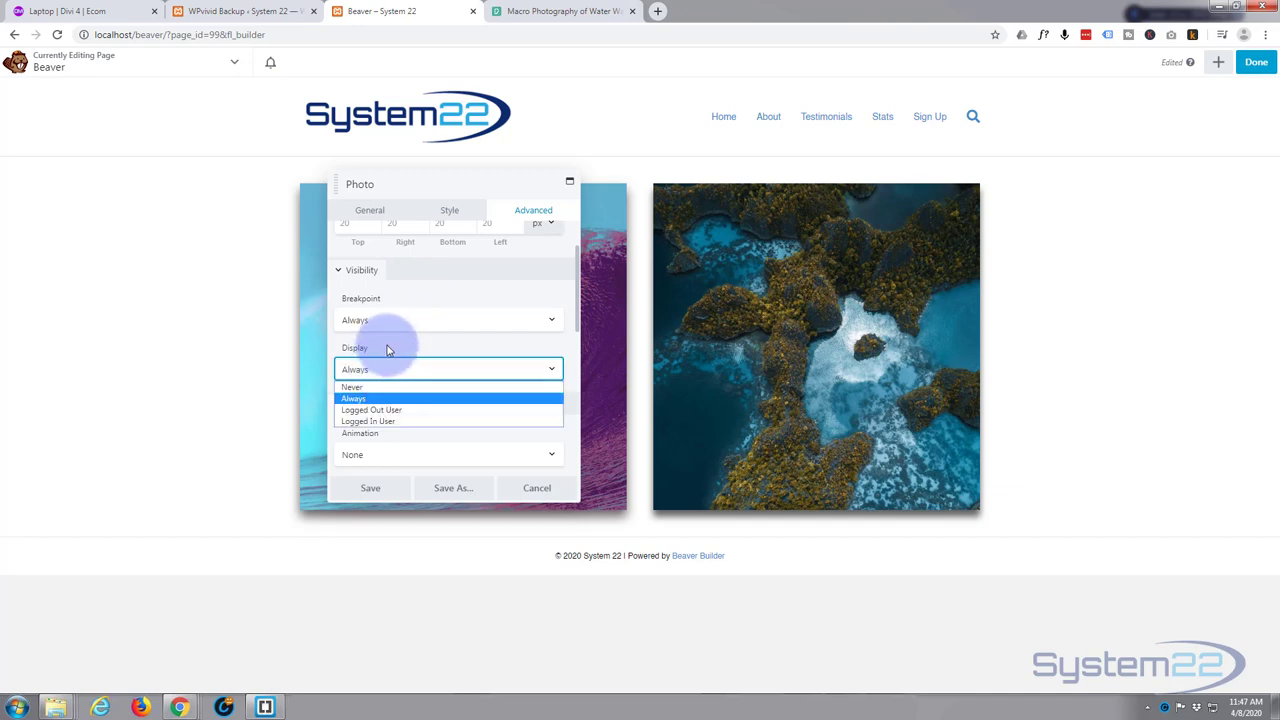
left_click(353, 398)
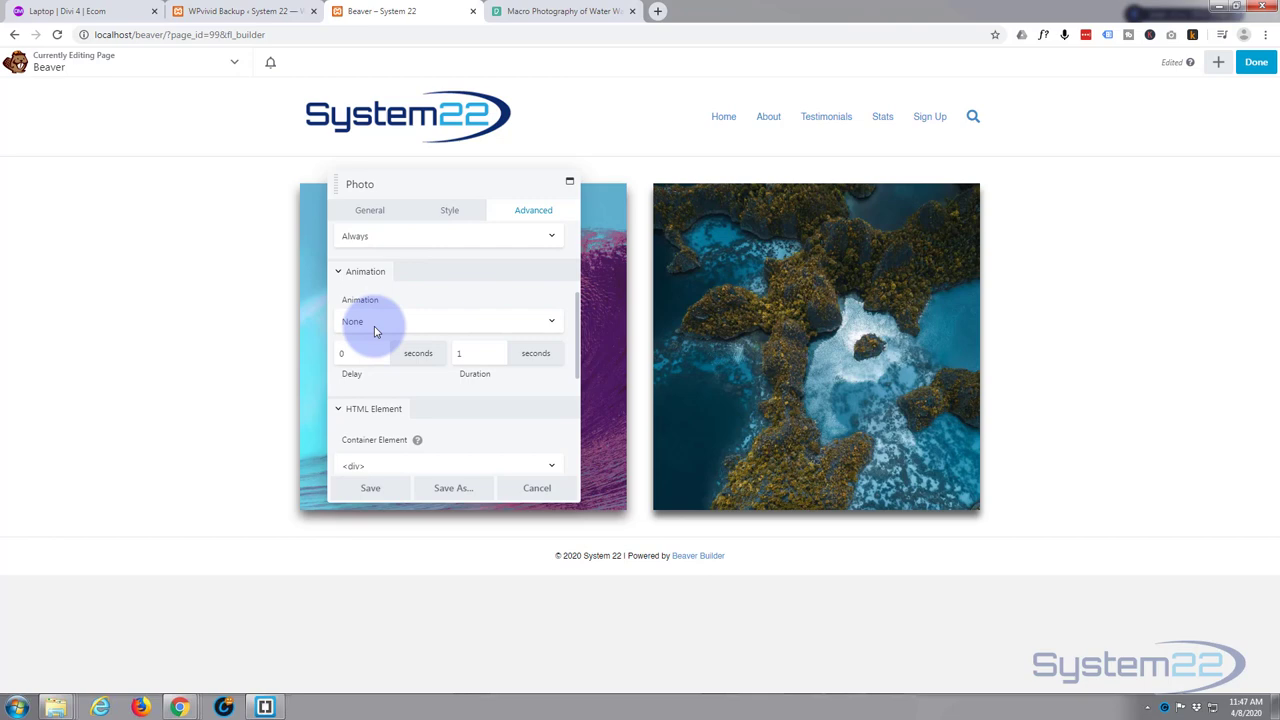
Set the photo module's entrance animation to Slide Down
left_click(448, 321)
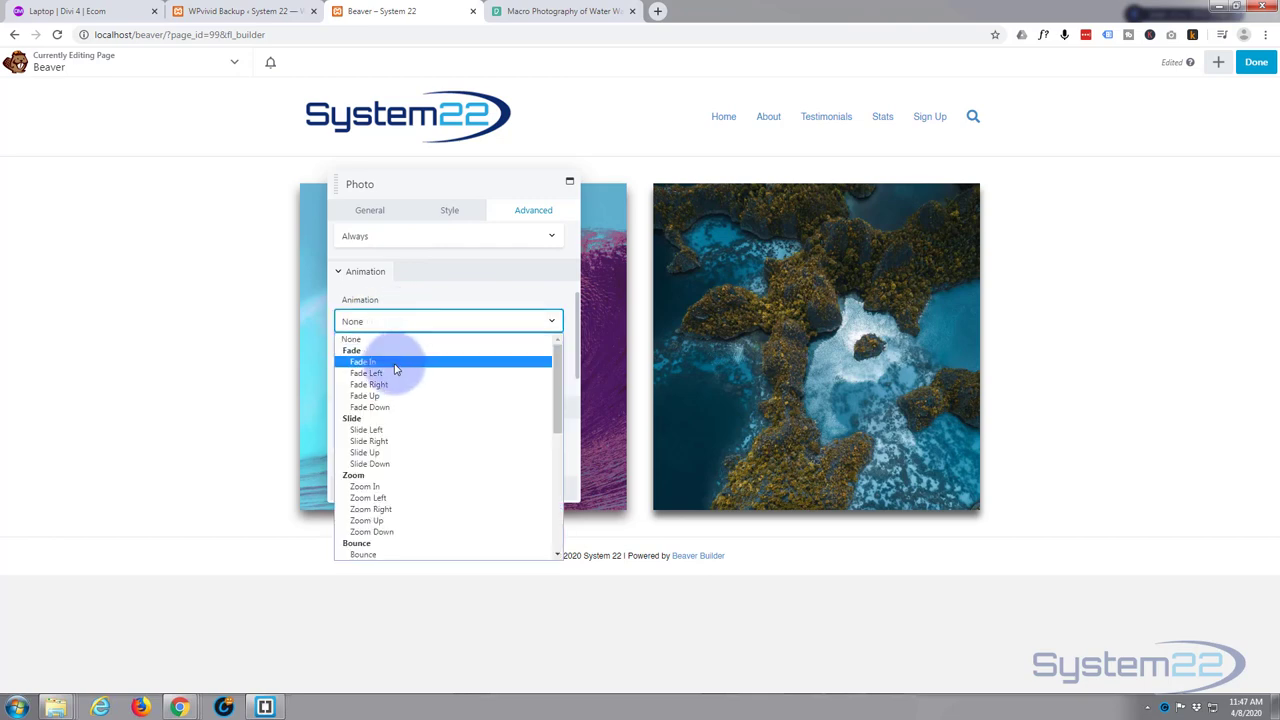
mouse_move(390, 452)
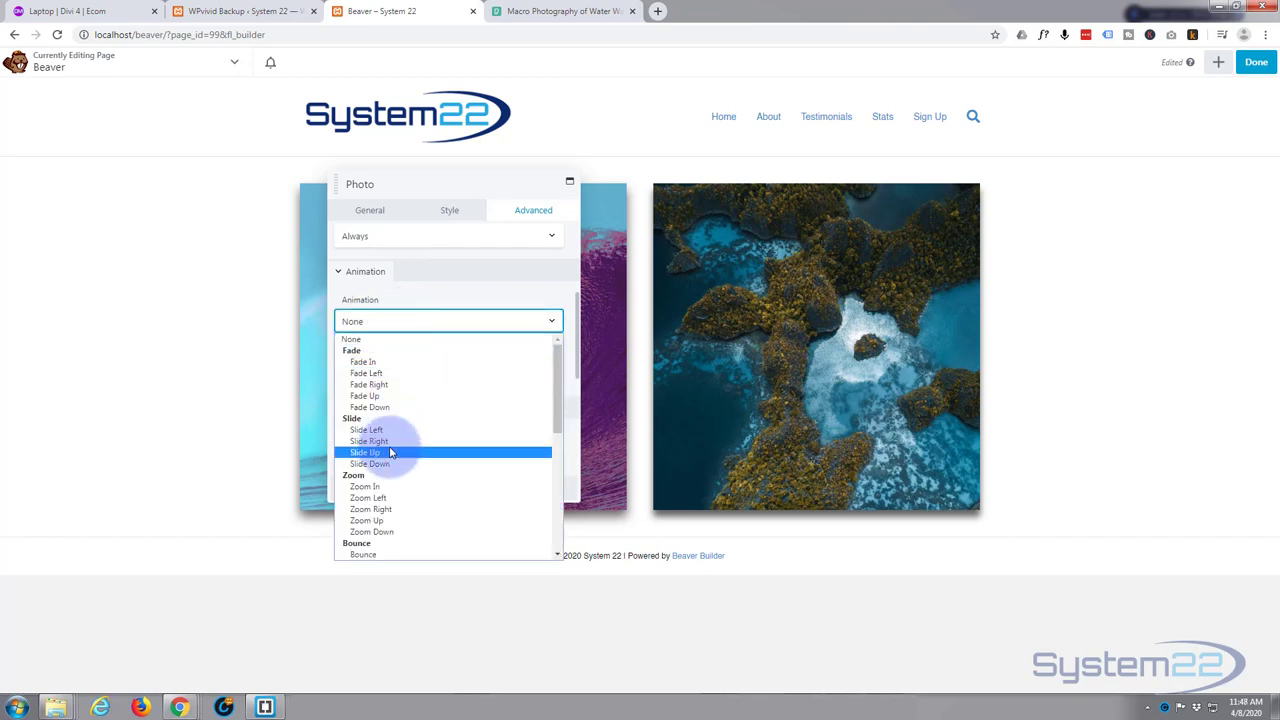
mouse_move(385, 463)
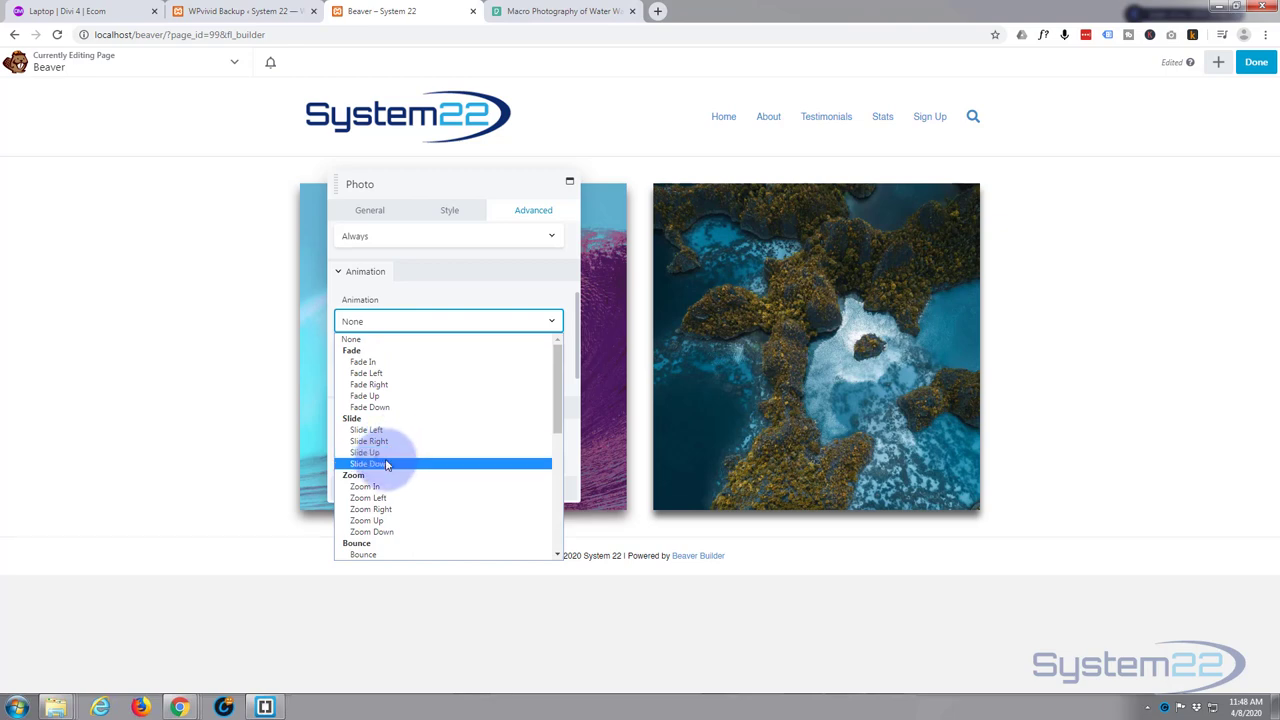
left_click(368, 463)
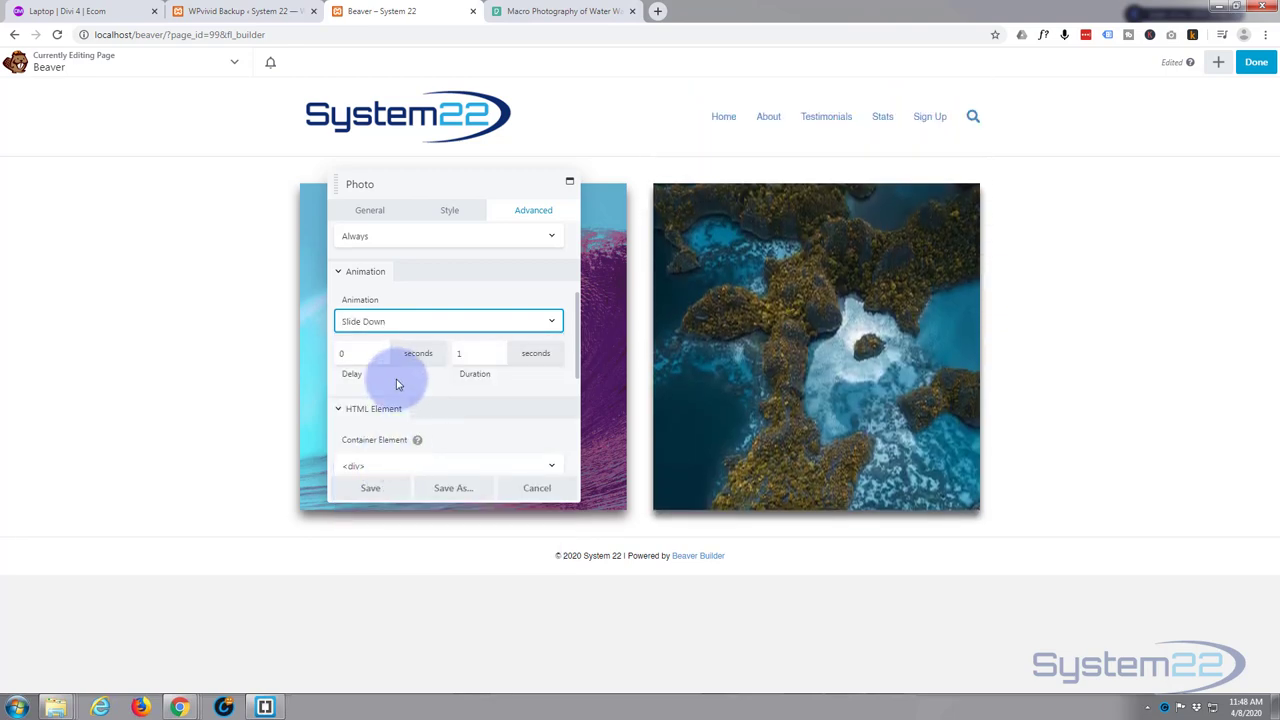
scroll("down", 3)
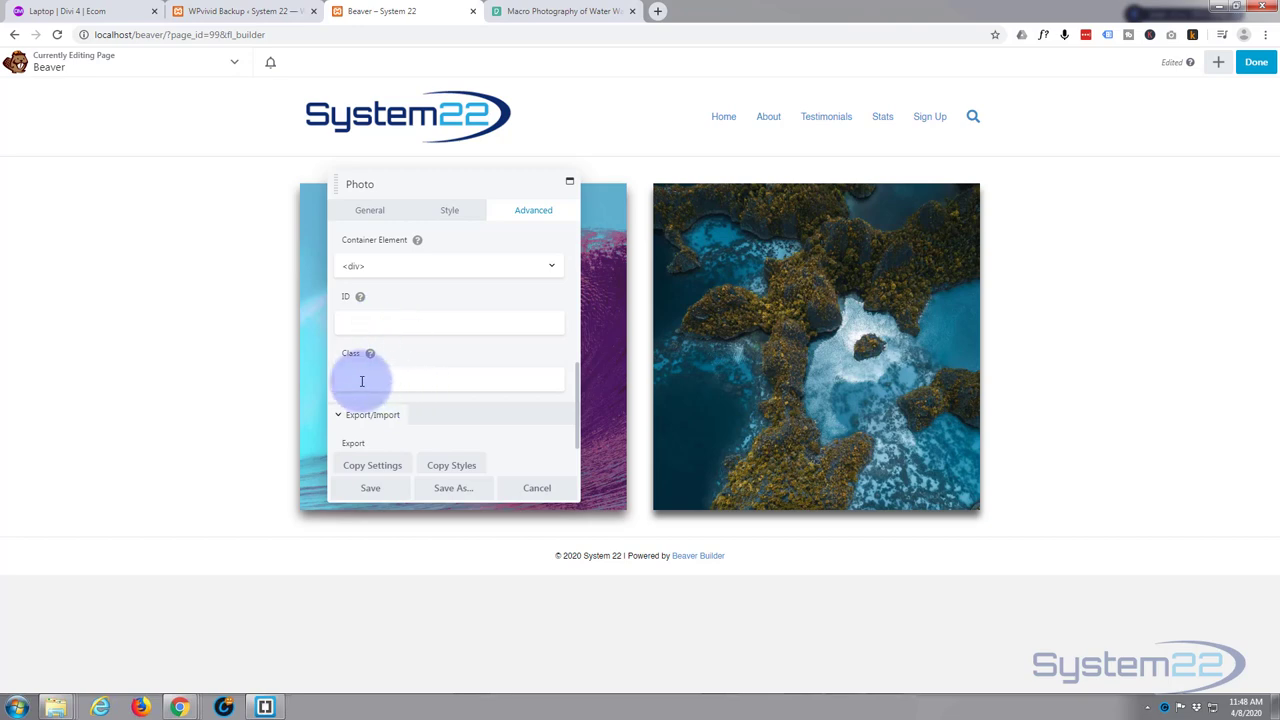
mouse_move(413, 366)
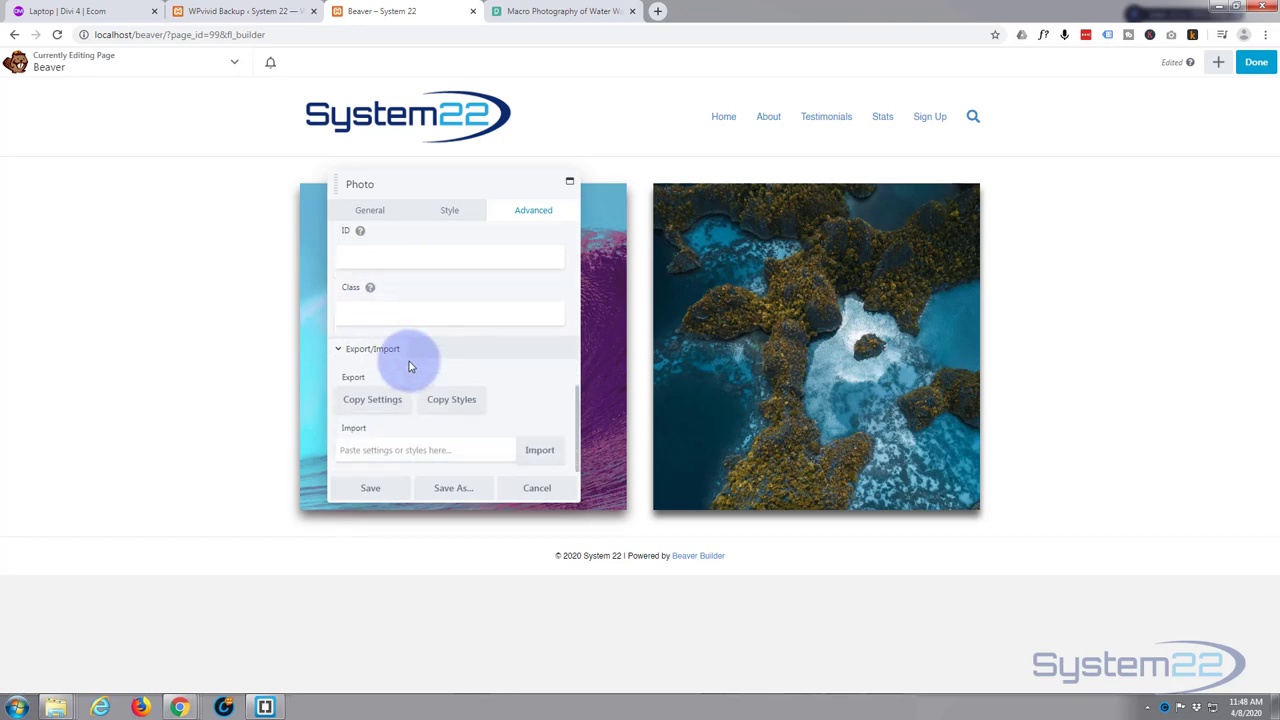
mouse_move(370, 488)
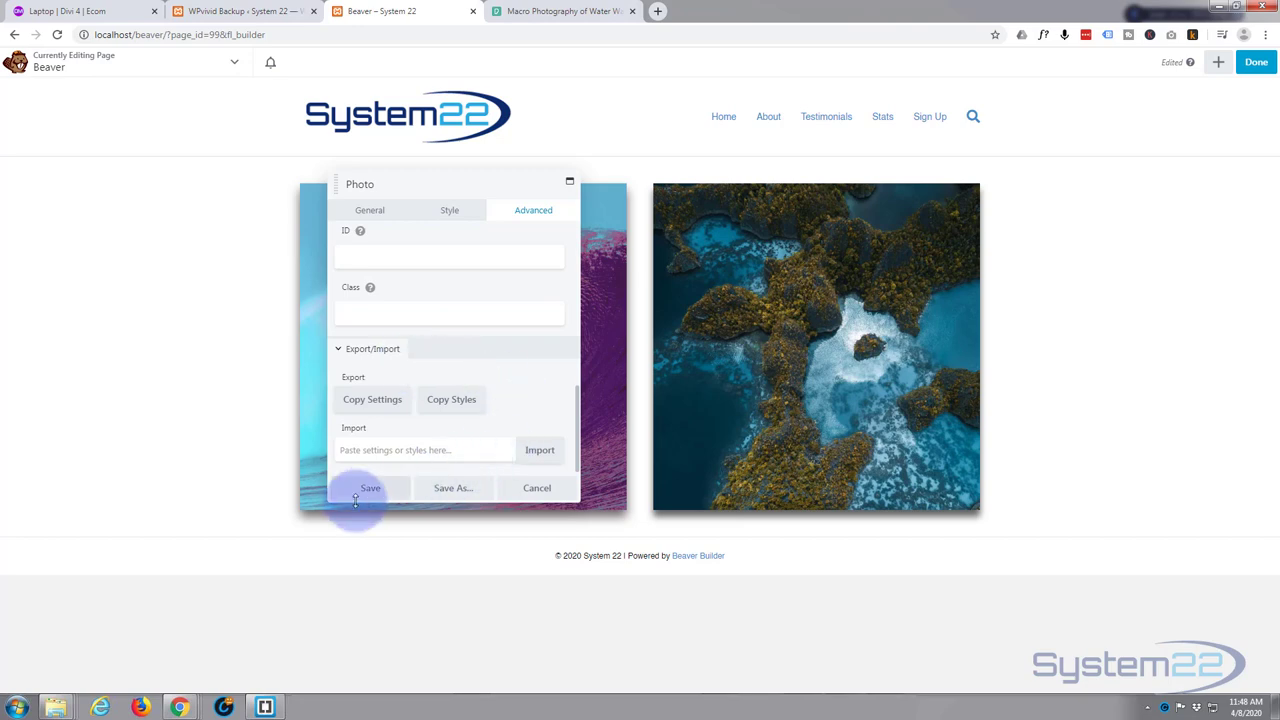
Save the aerial photo module and exit the builder to the live page
left_click(370, 488)
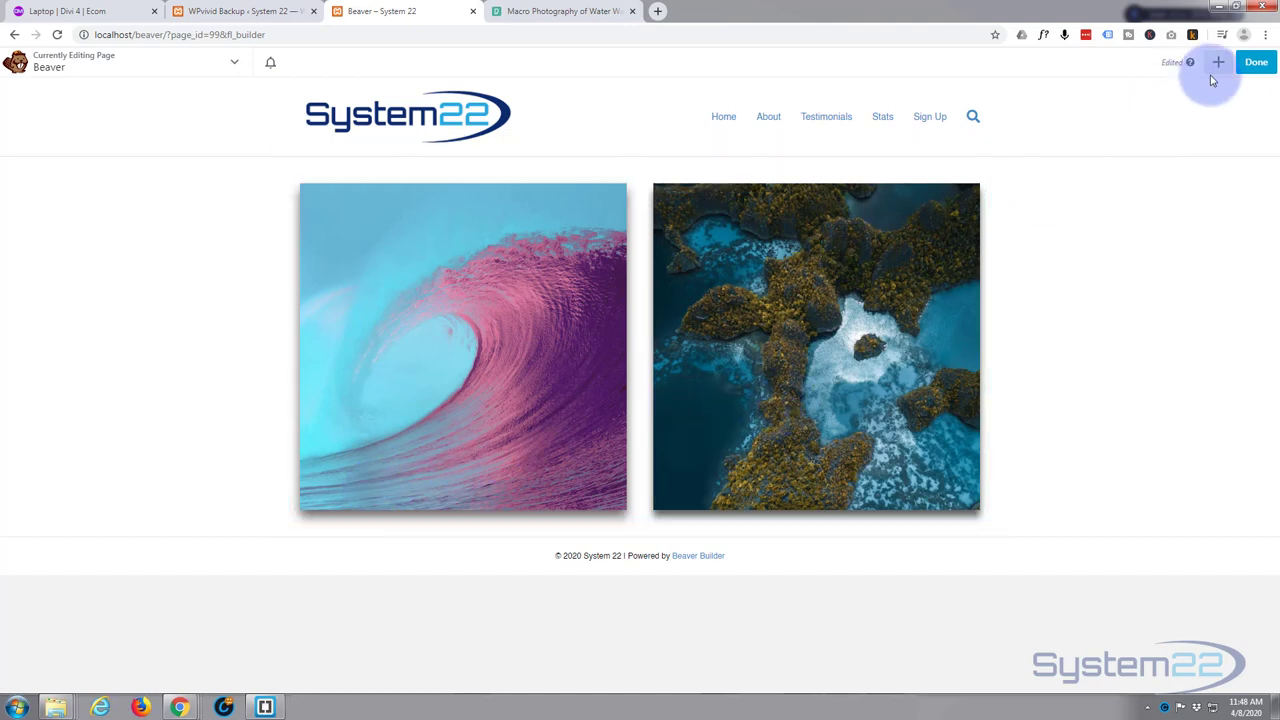
left_click(1256, 62)
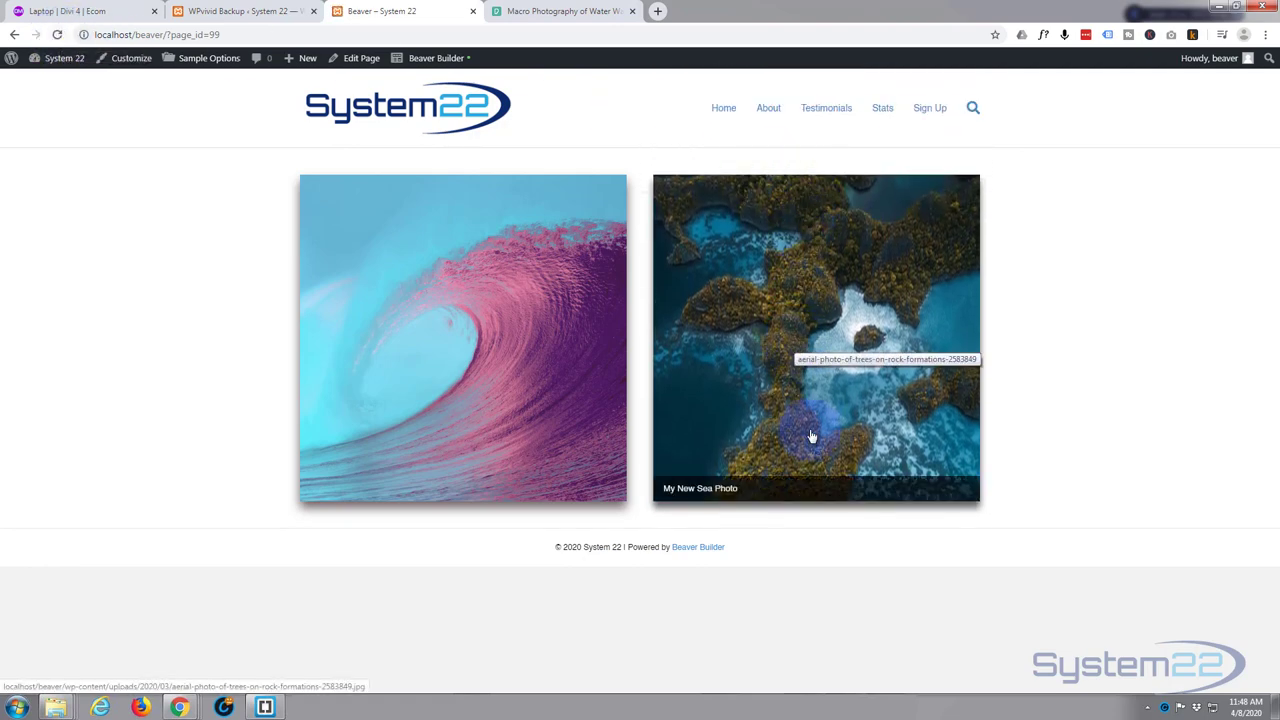
mouse_move(790, 494)
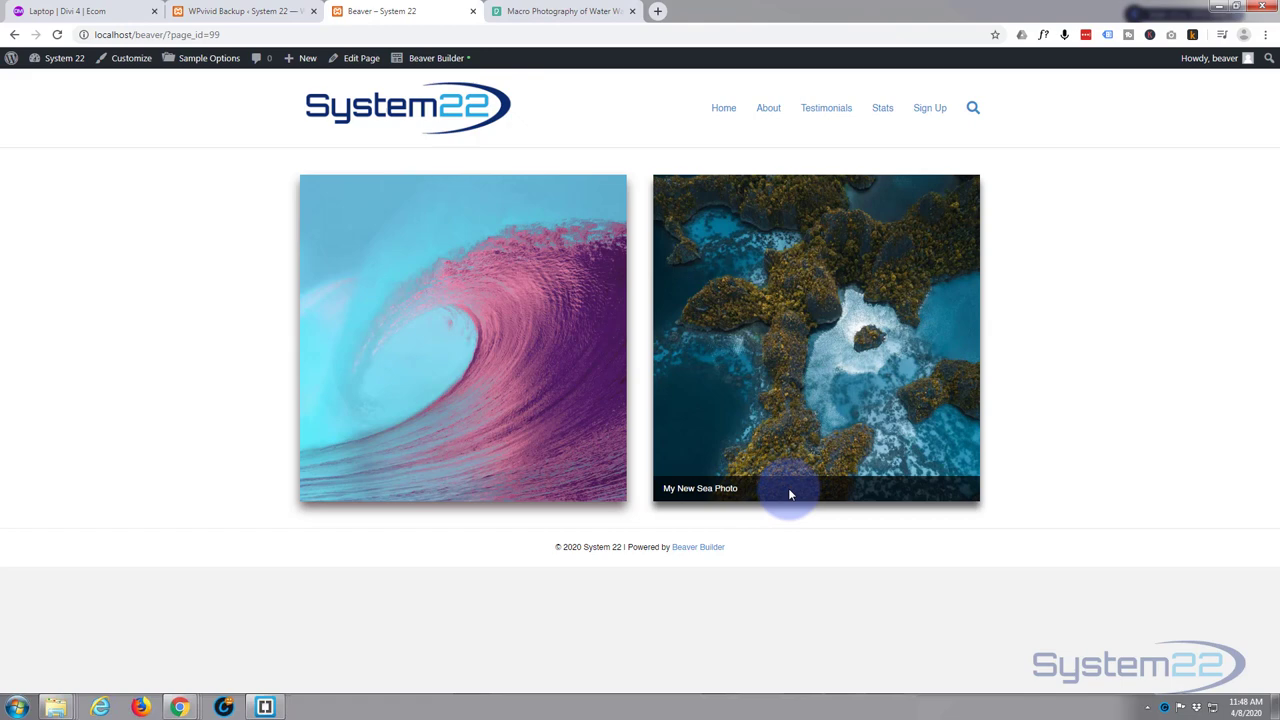
mouse_move(1088, 270)
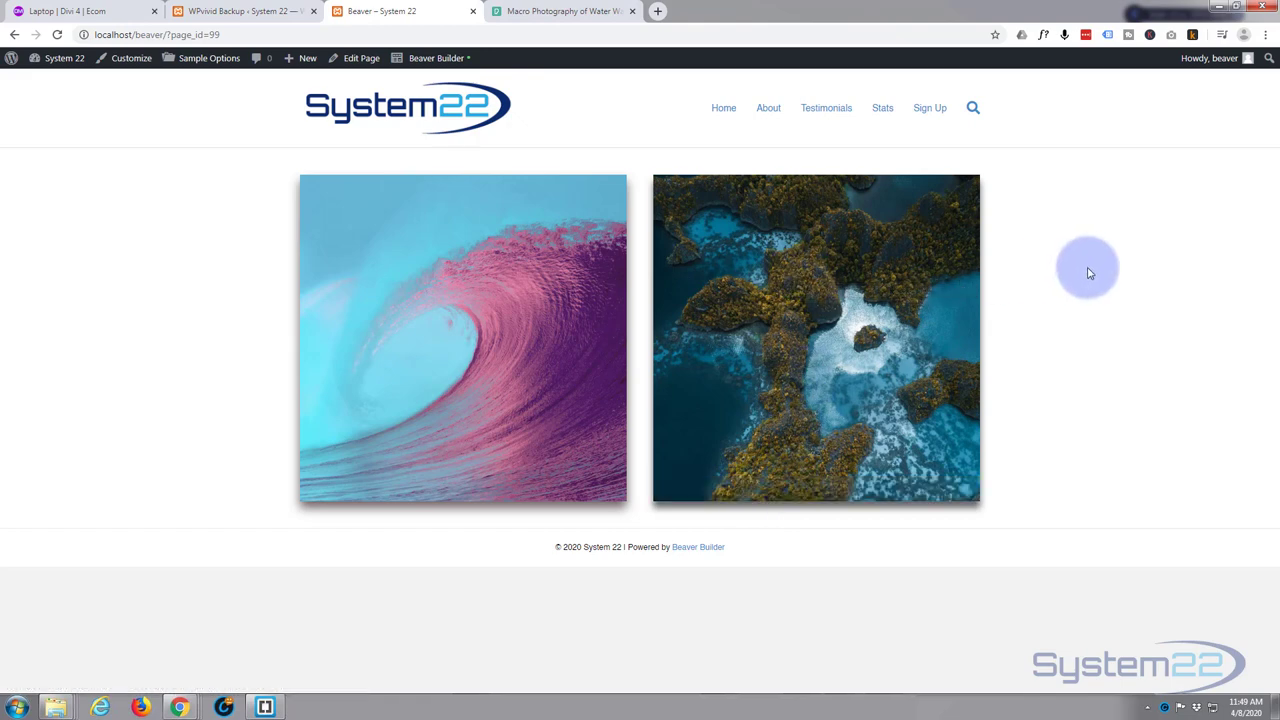
mouse_move(847, 318)
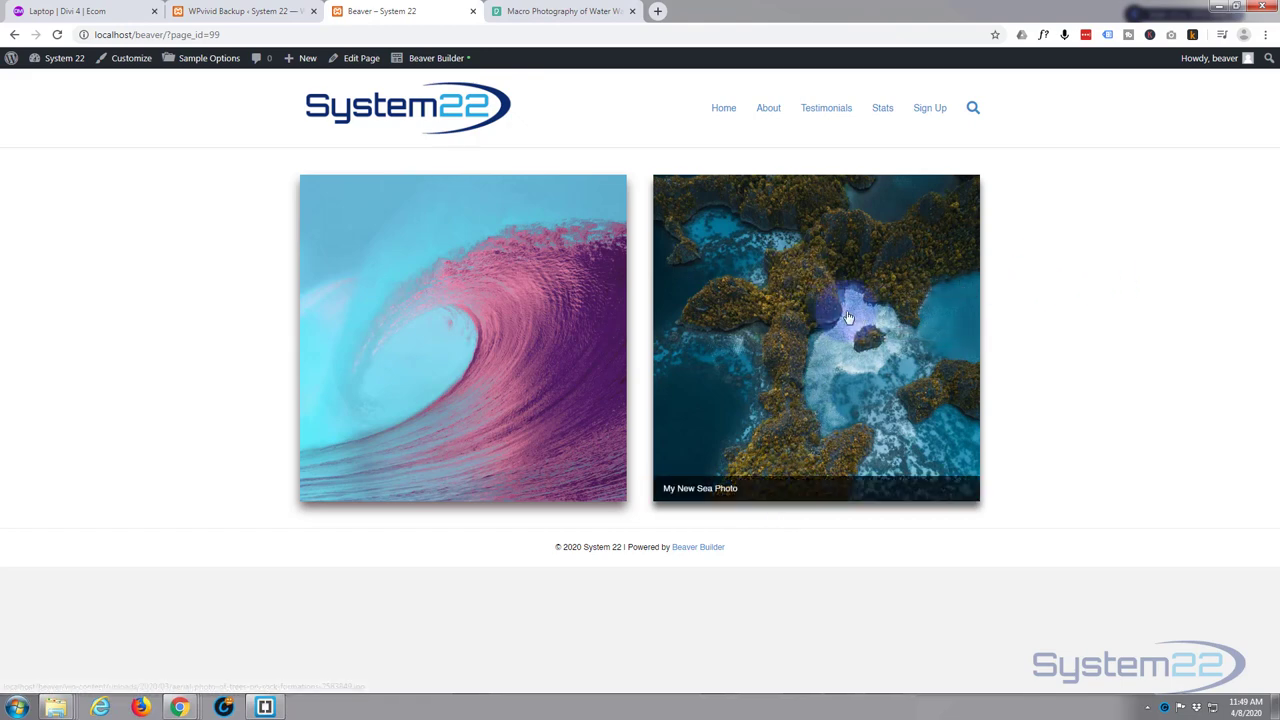
mouse_move(1010, 296)
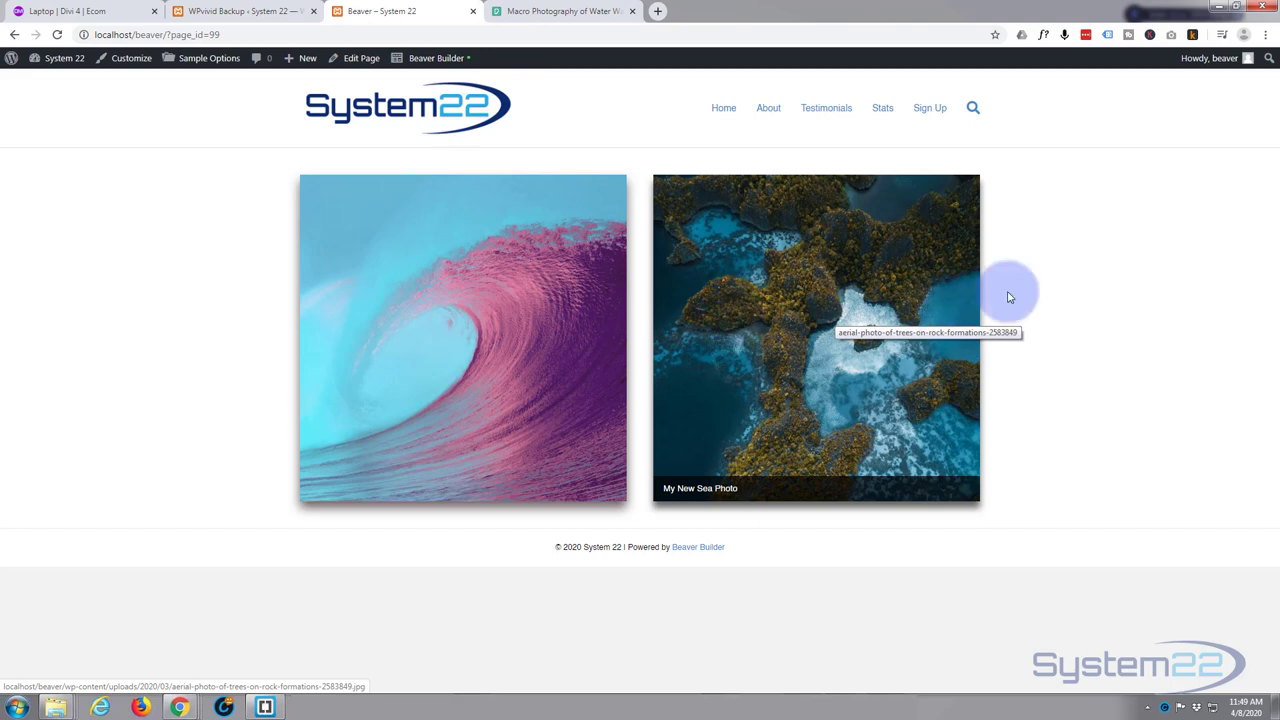
mouse_move(1095, 137)
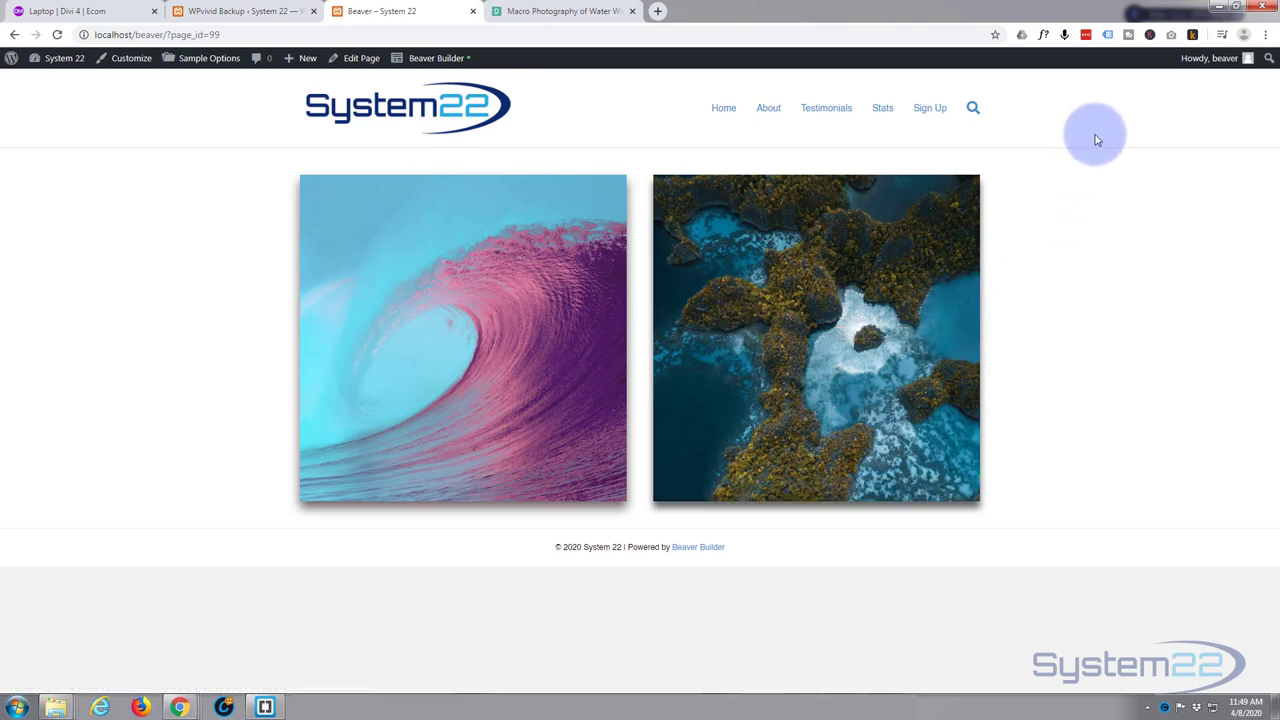
mouse_move(1110, 115)
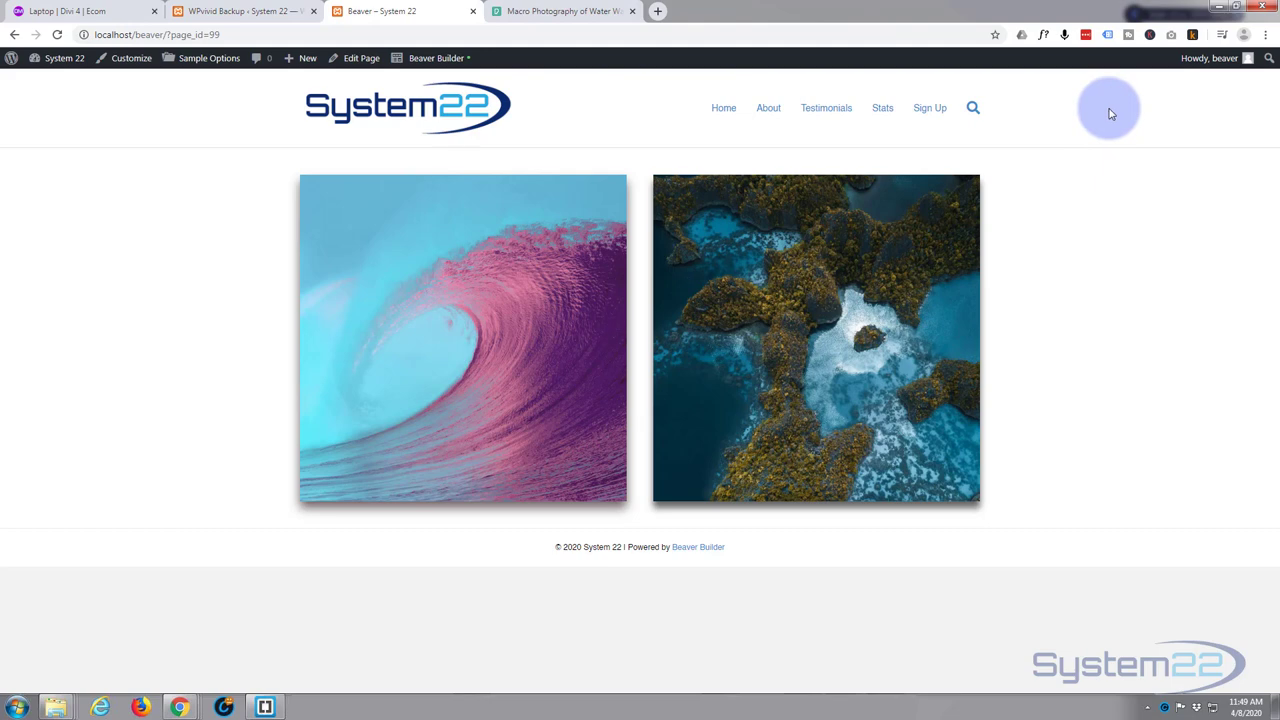
mouse_move(1190, 90)
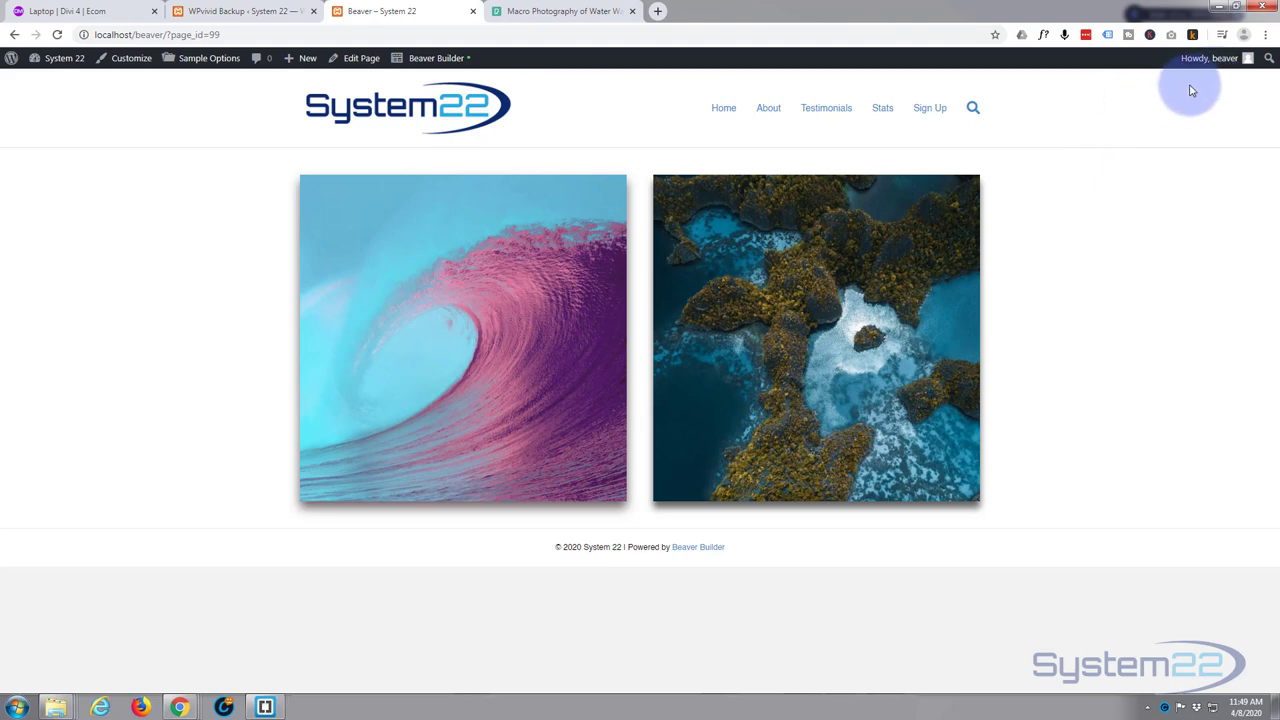
mouse_move(438, 58)
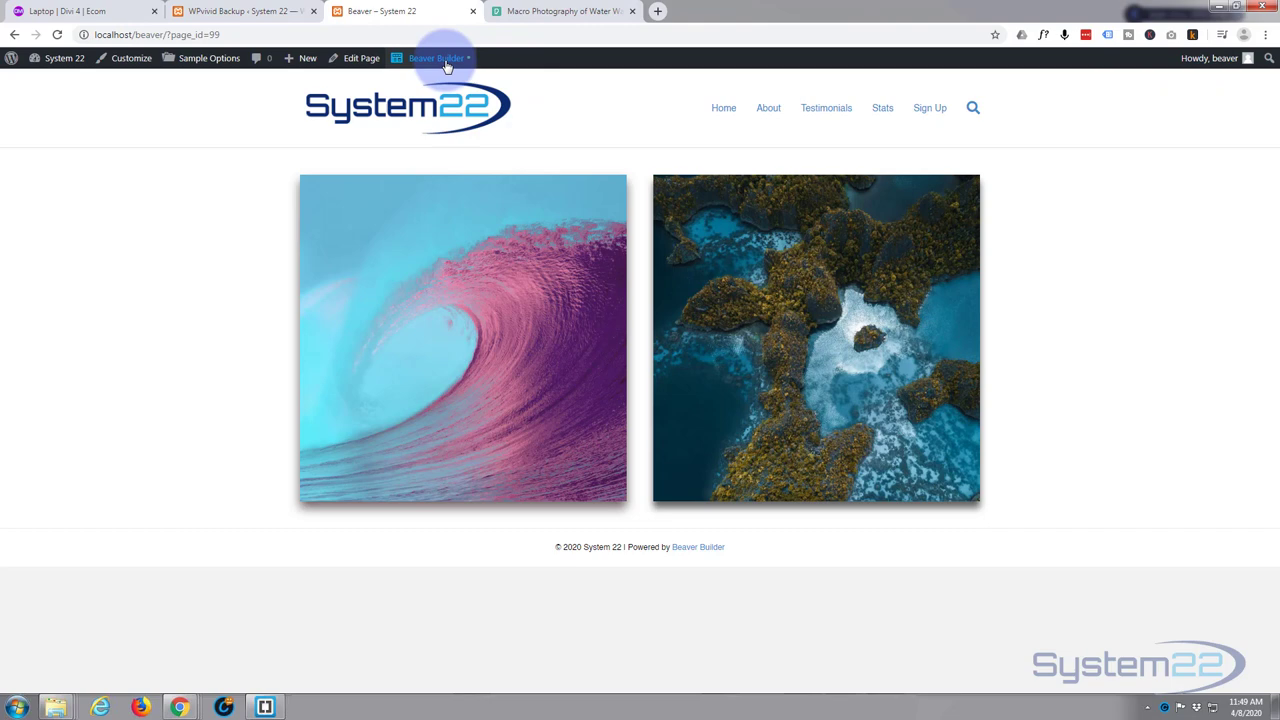
Reopen the builder and switch the second photo module's Photo Source to URL
left_click(437, 57)
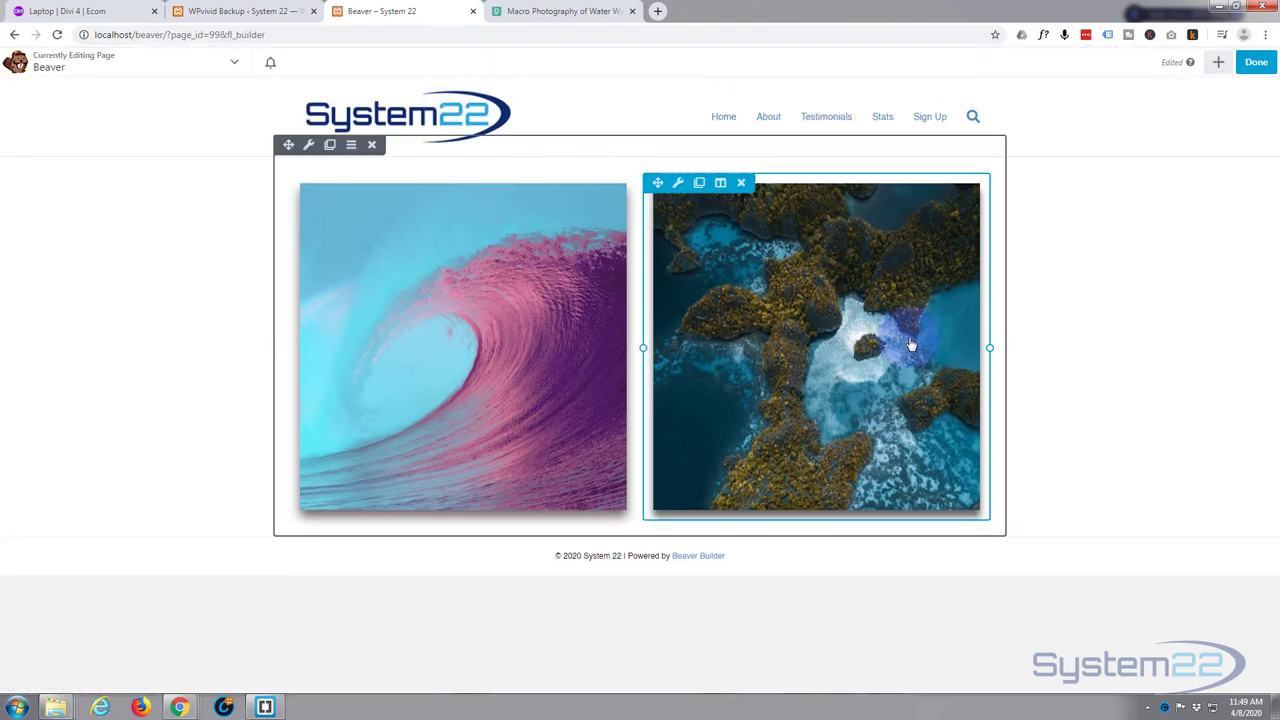
mouse_move(678, 182)
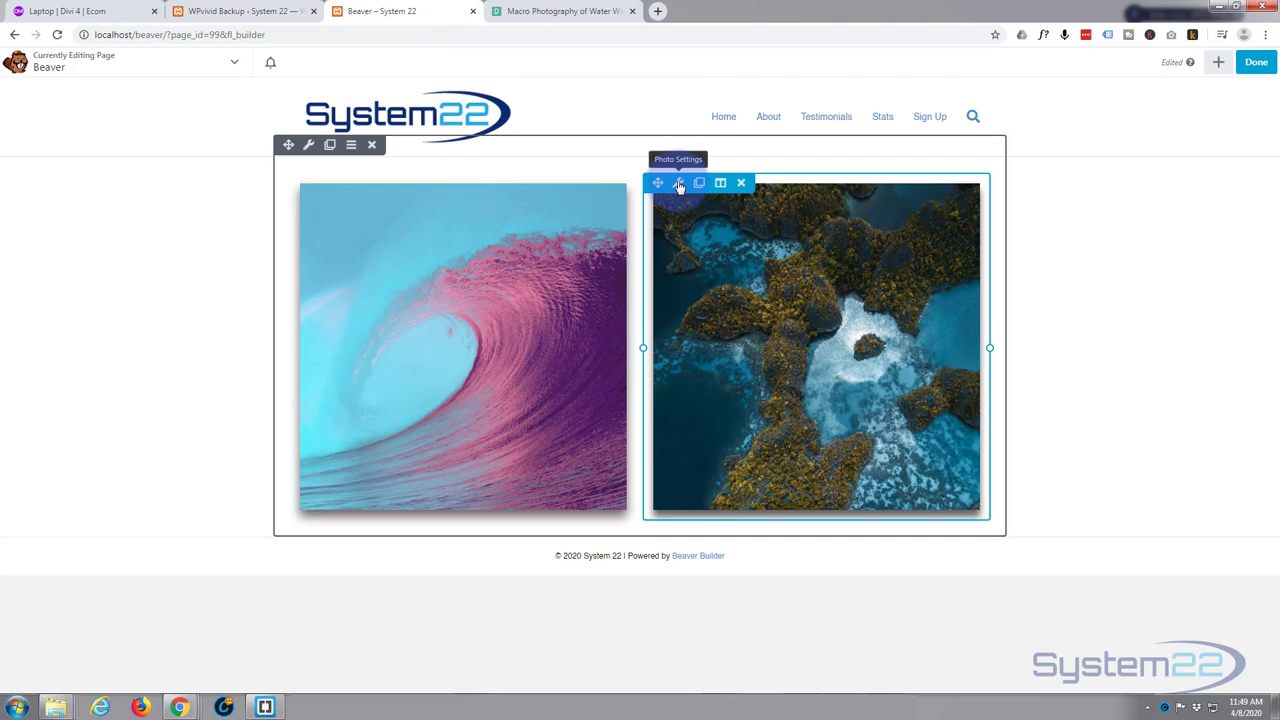
left_click(679, 182)
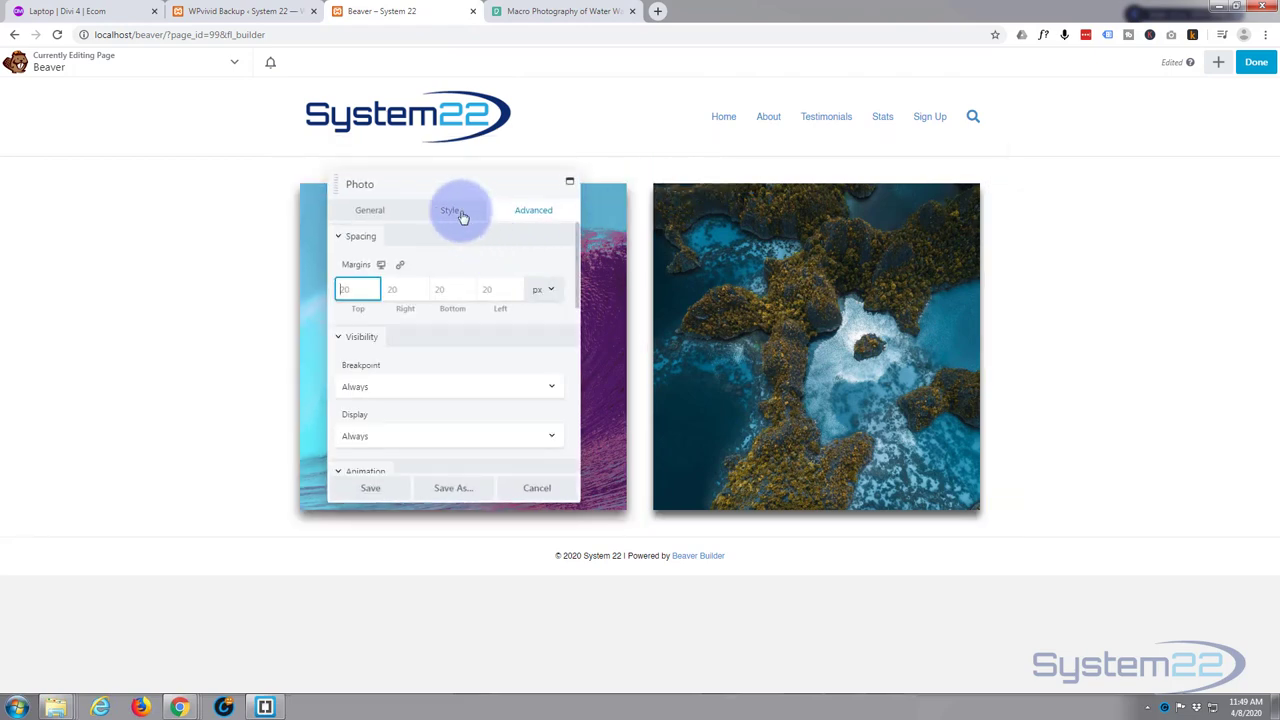
left_click(369, 210)
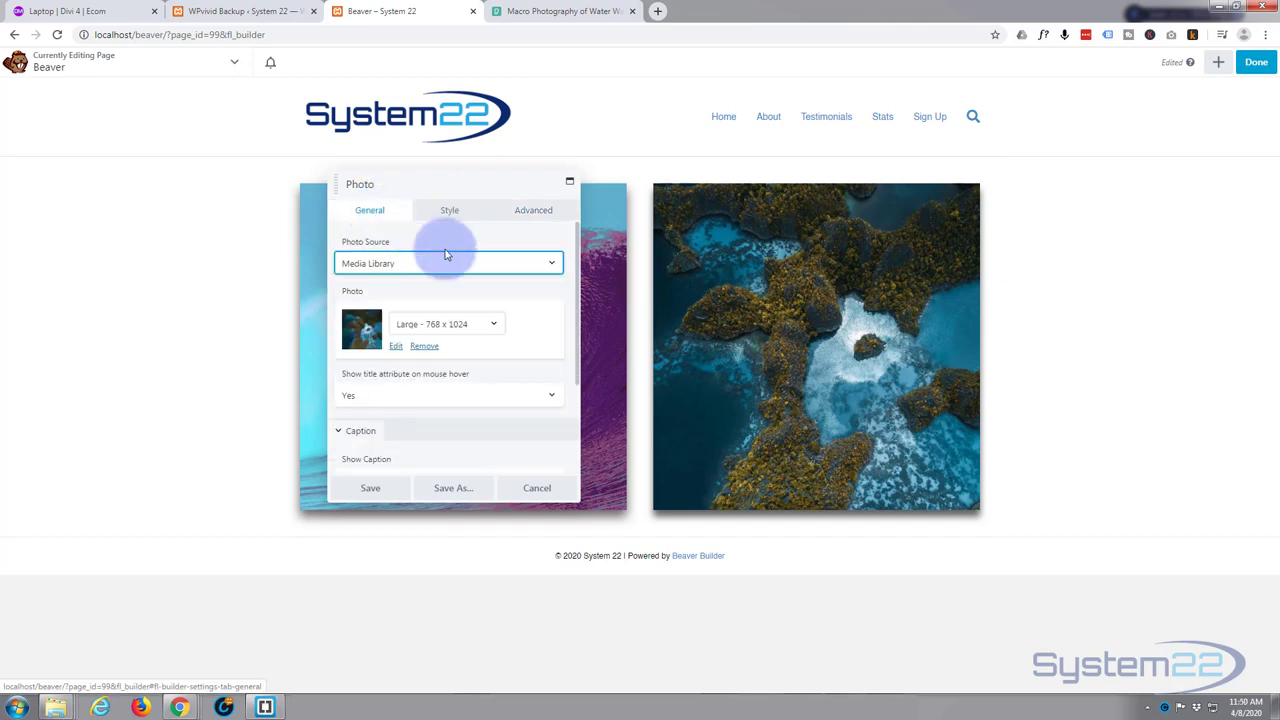
mouse_move(480, 267)
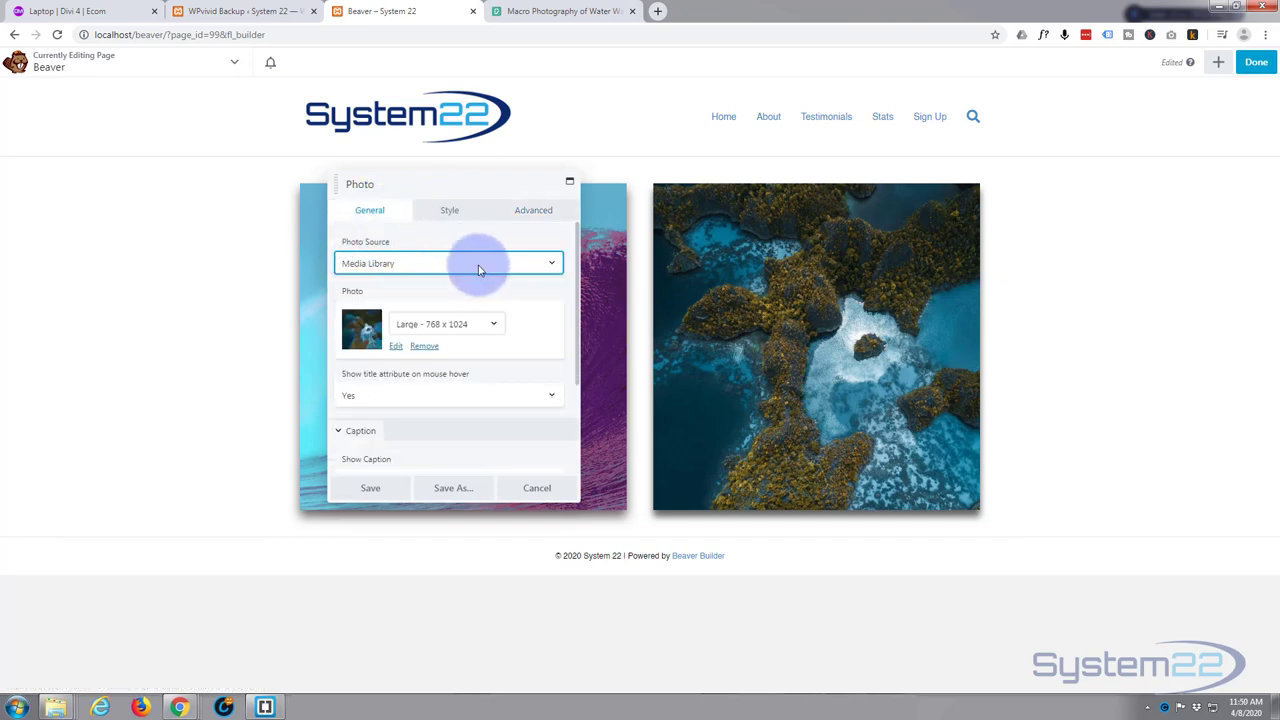
left_click(448, 262)
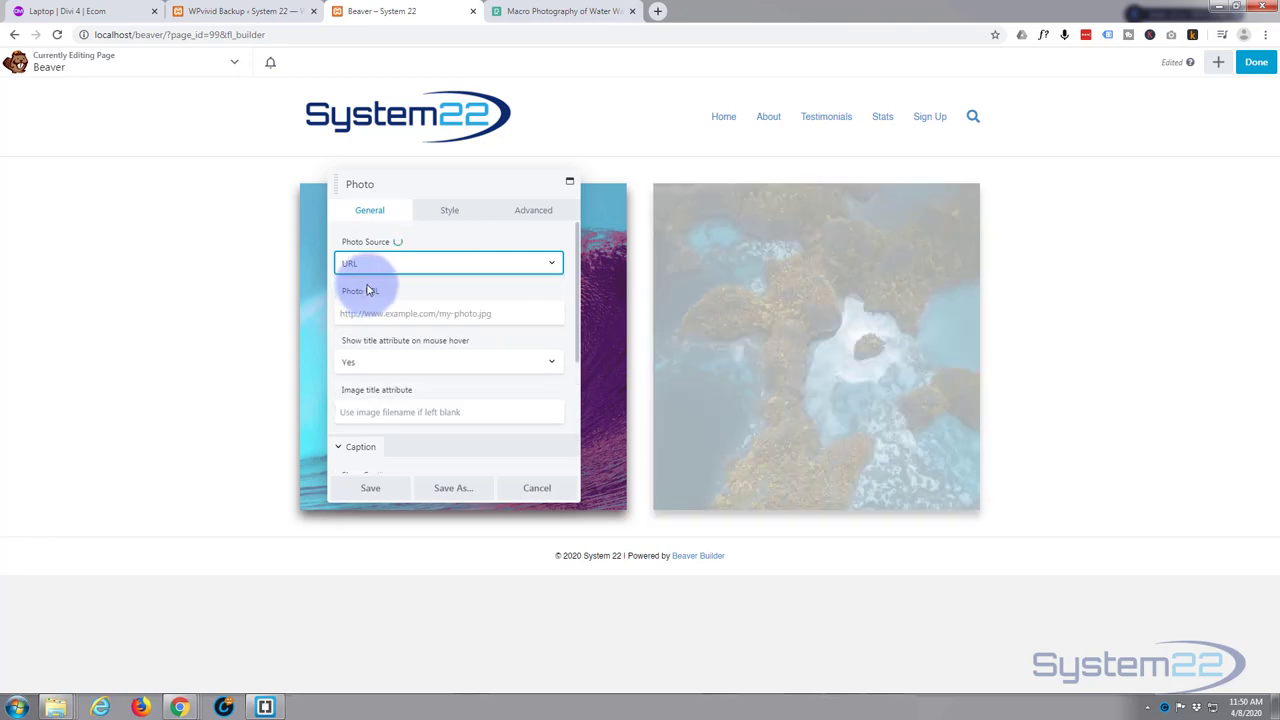
mouse_move(367, 290)
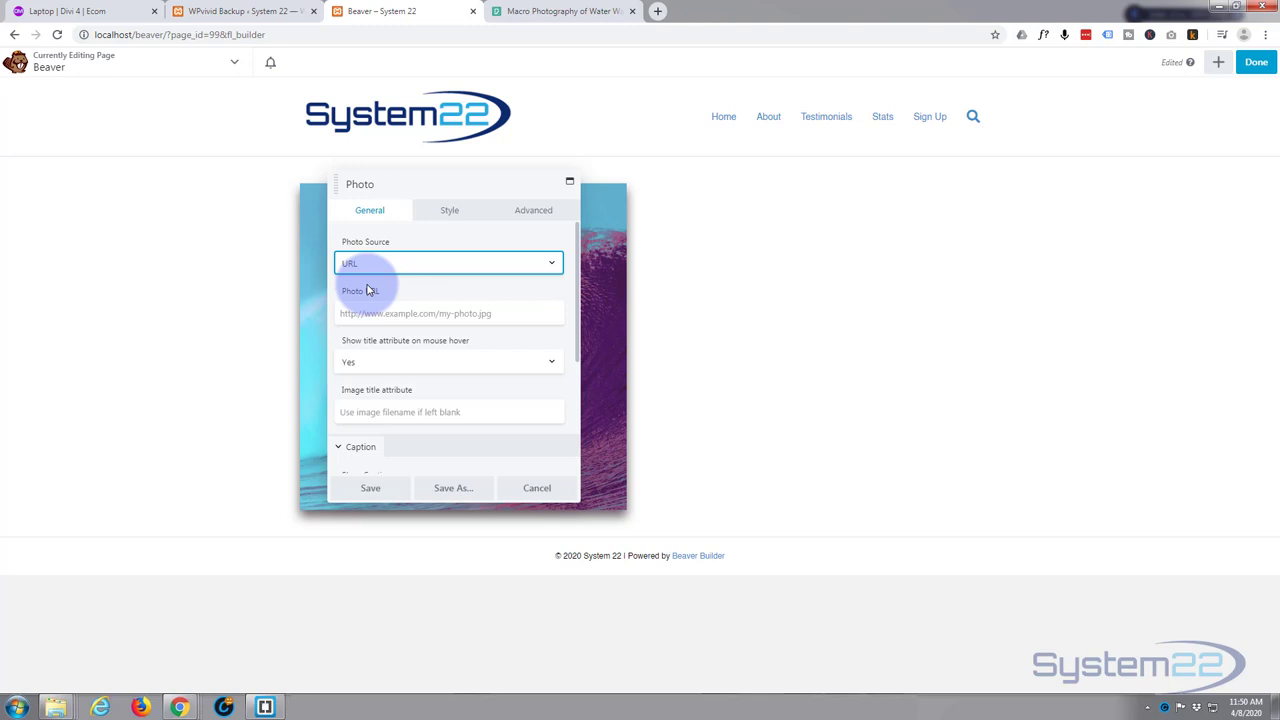
mouse_move(710, 213)
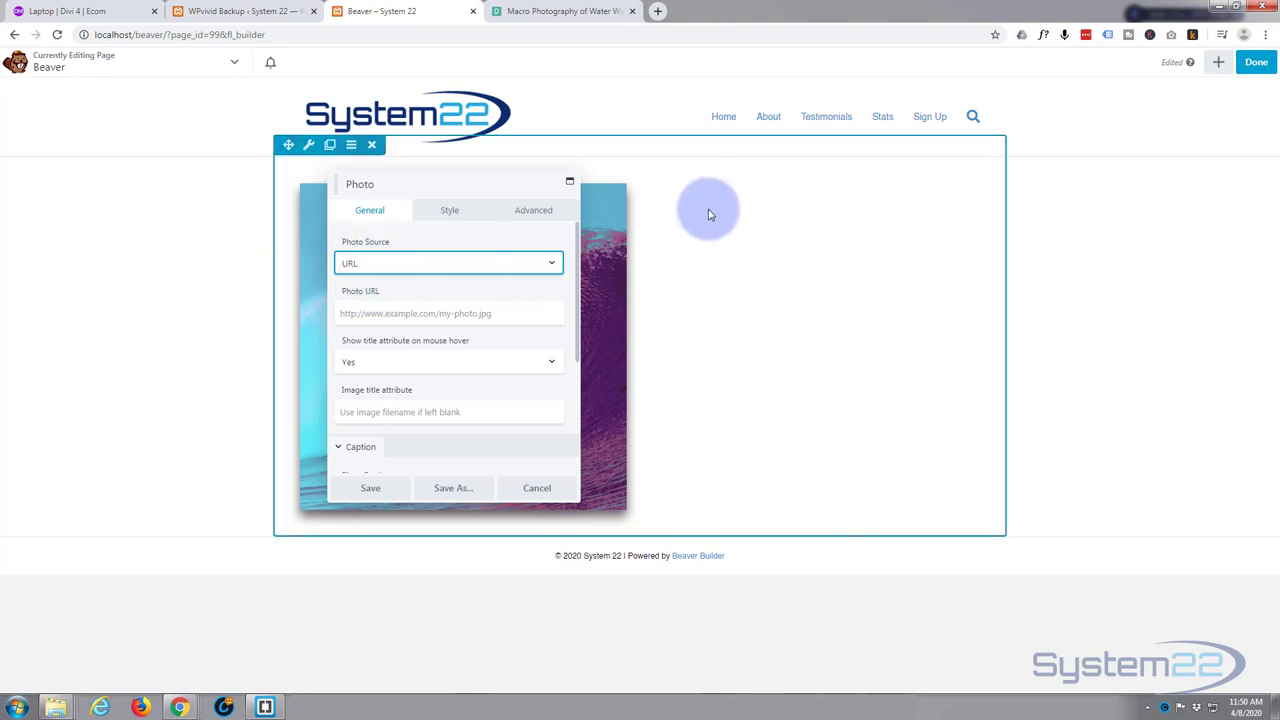
left_click(560, 11)
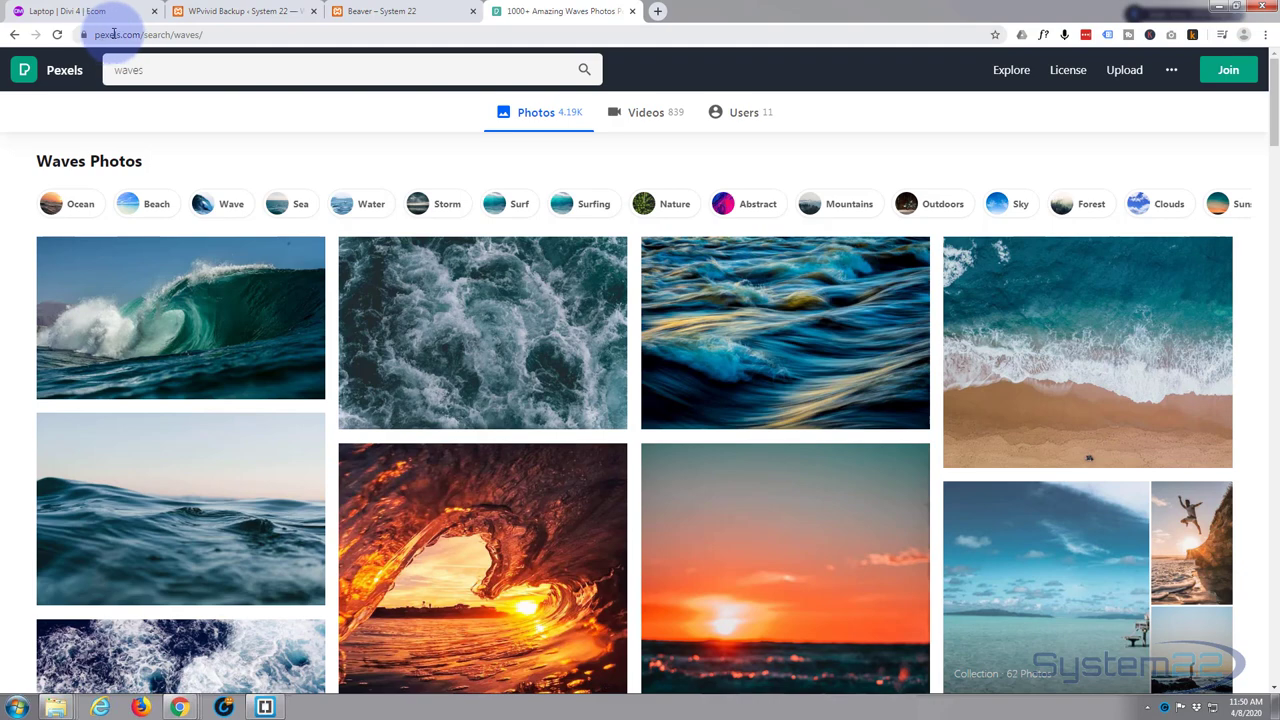
mouse_move(570, 262)
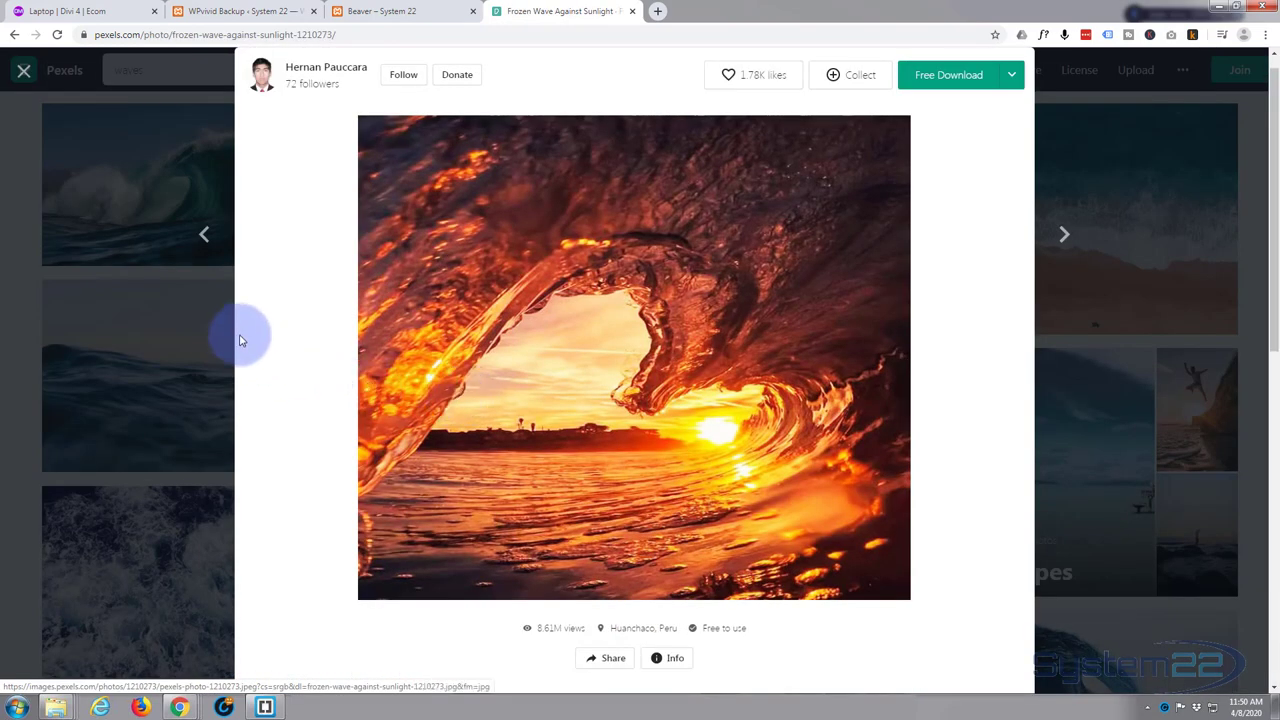
Copy the Frozen Wave Against Sunlight image address from Pexels
right_click(537, 285)
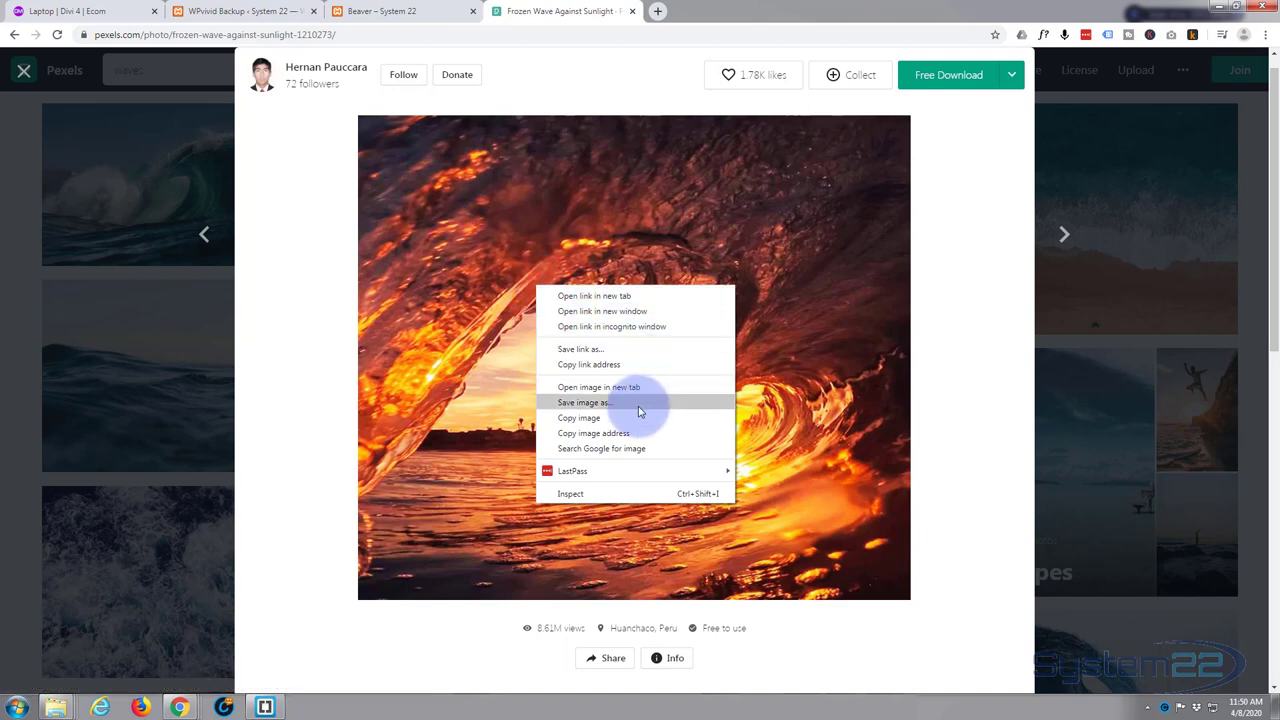
left_click(630, 438)
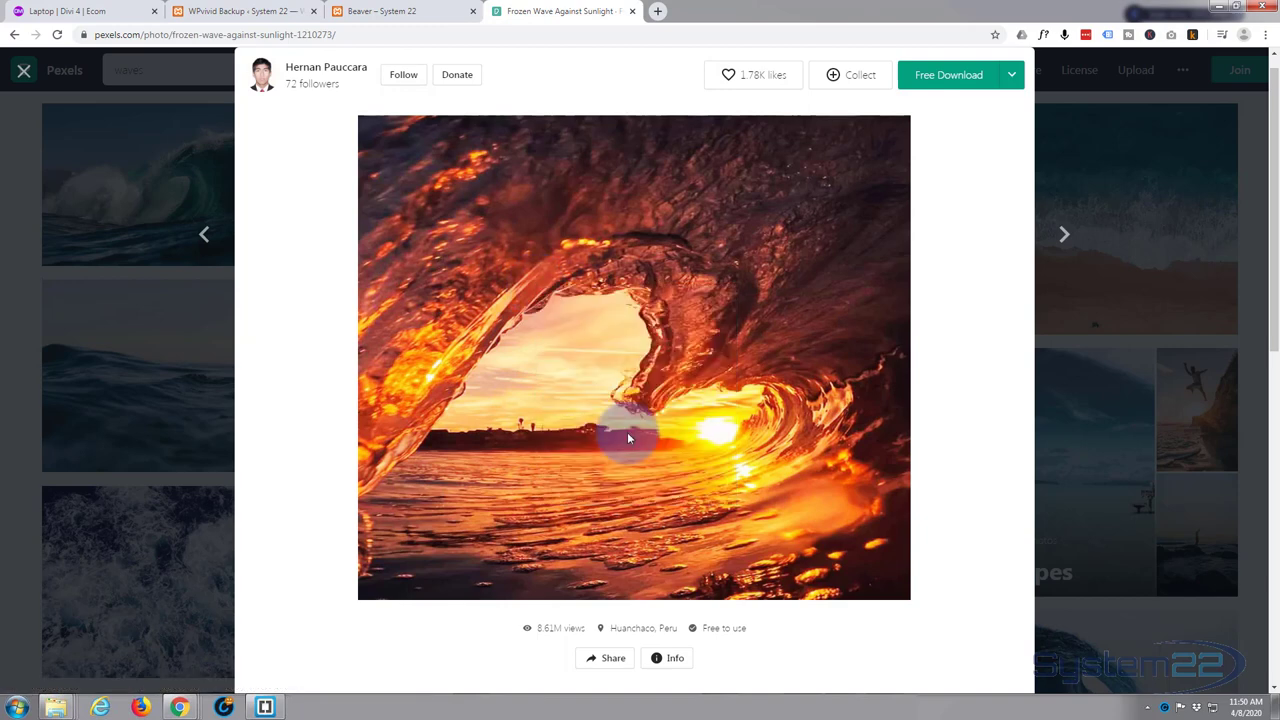
left_click(400, 11)
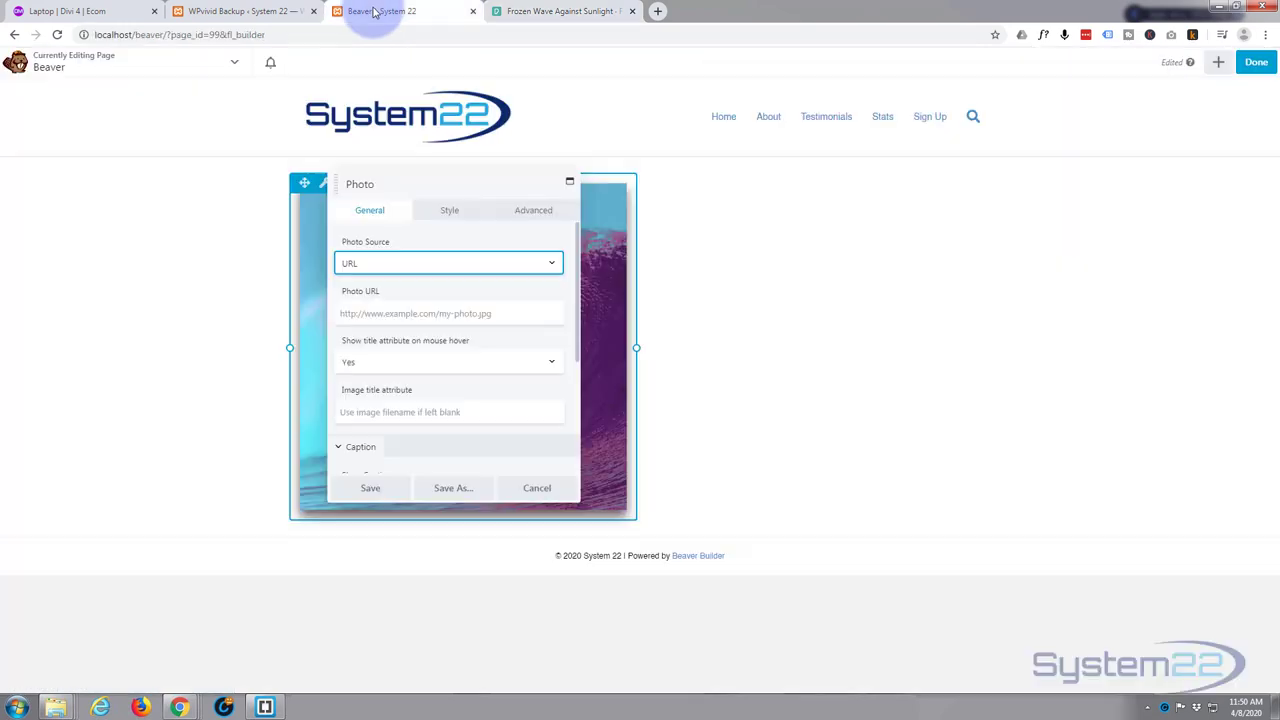
Paste the Pexels sunset wave address into Photo URL and save the module
left_click(449, 313)
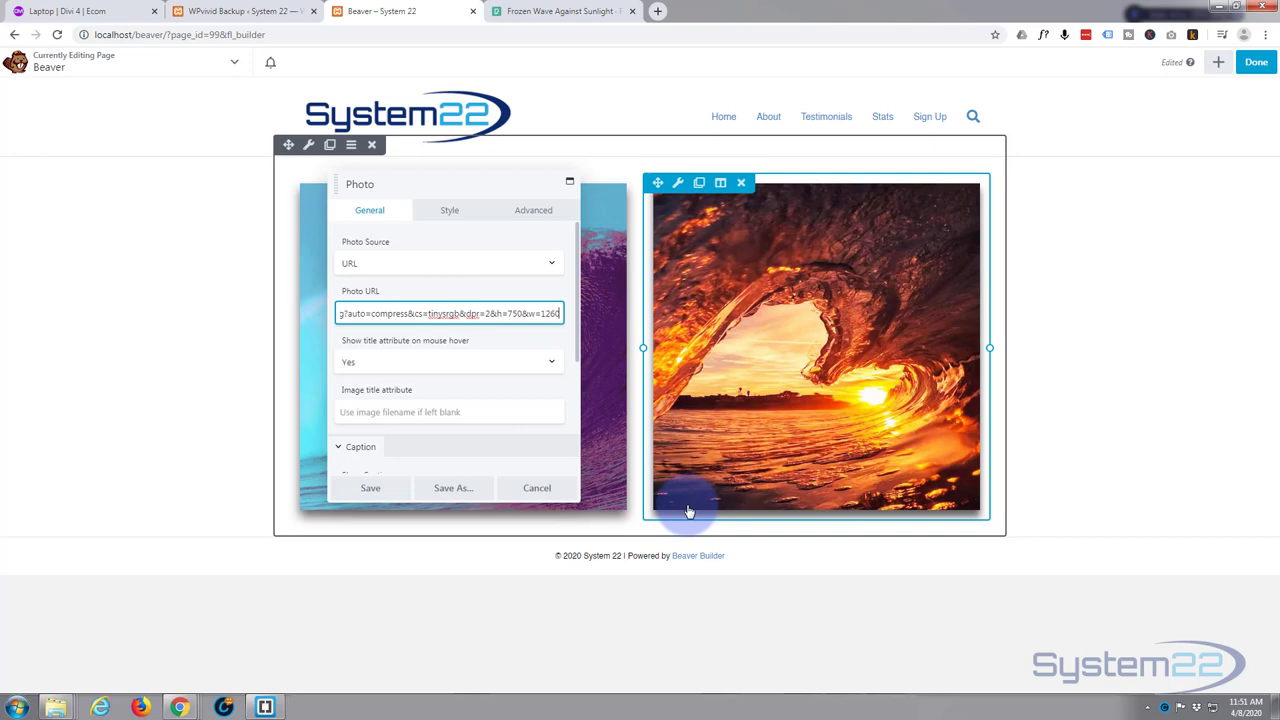
mouse_move(758, 483)
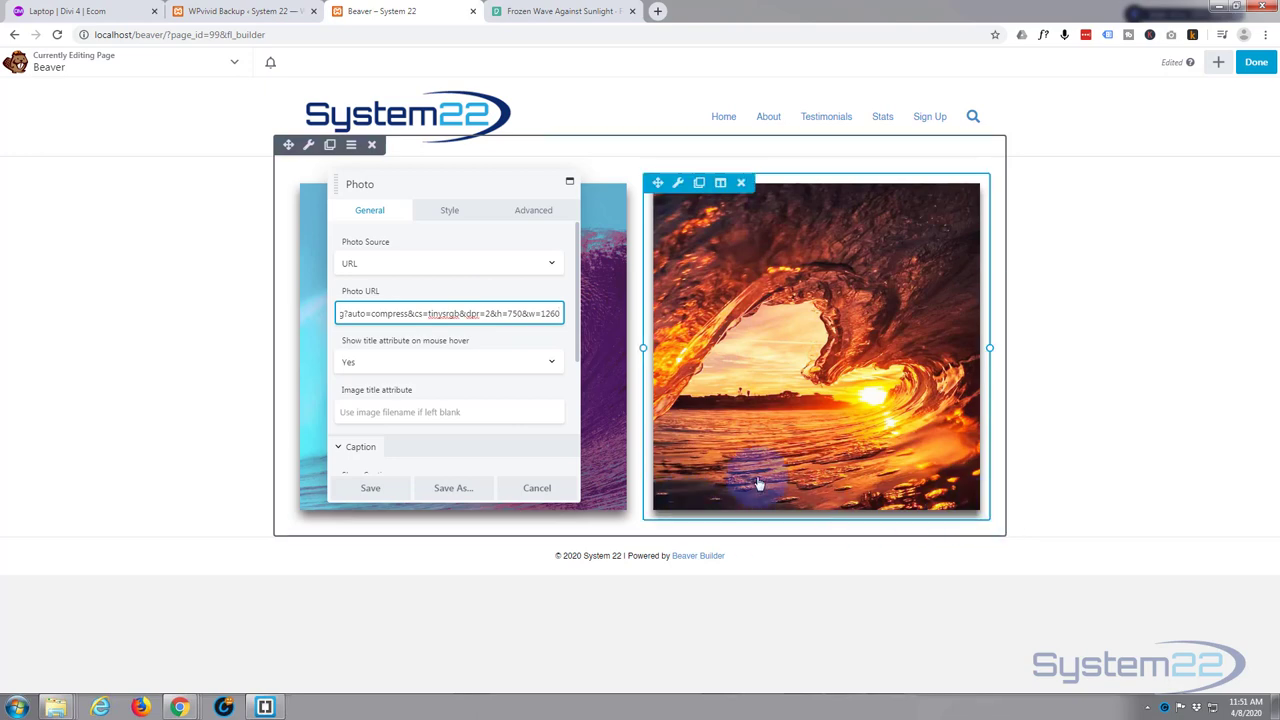
left_click(491, 412)
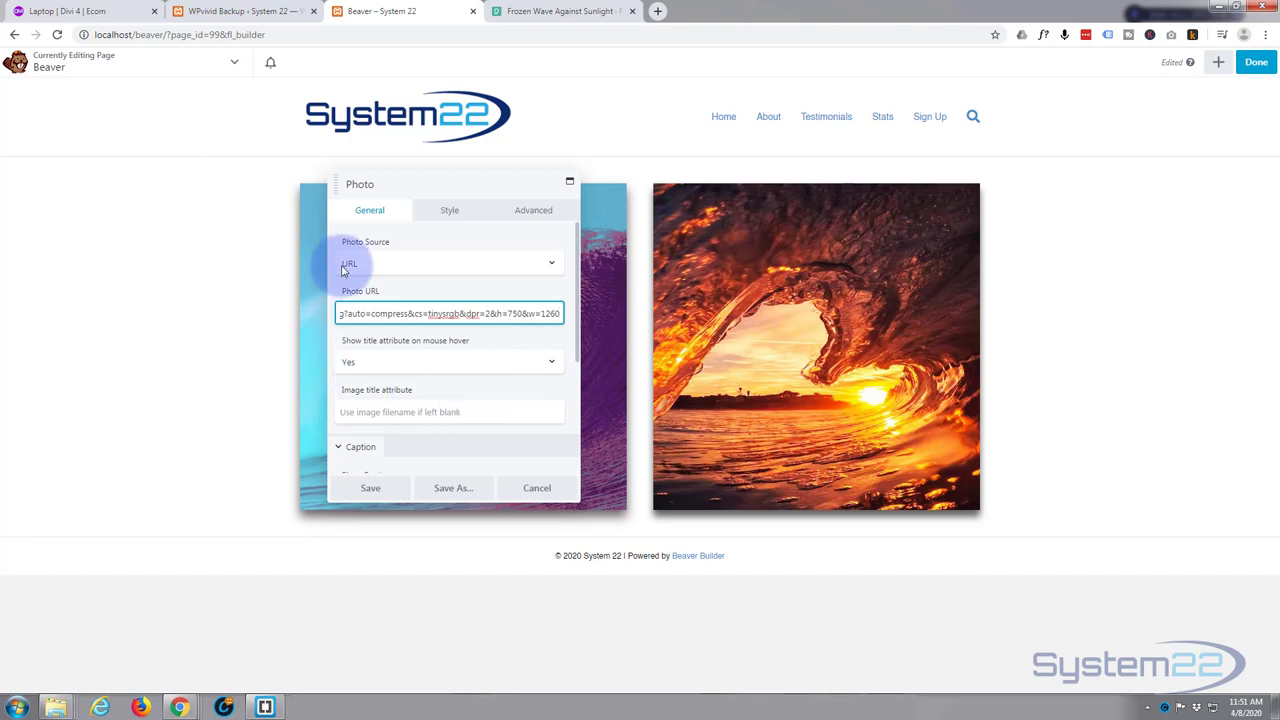
mouse_move(362, 275)
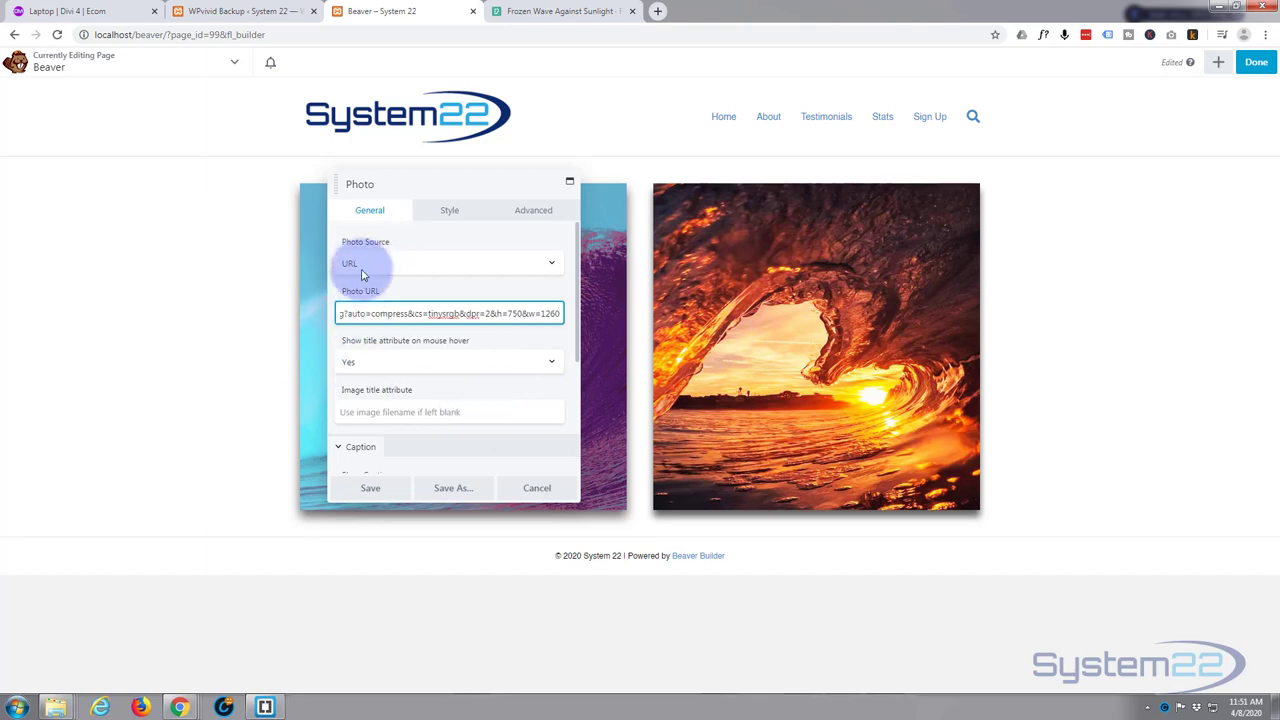
left_click(370, 488)
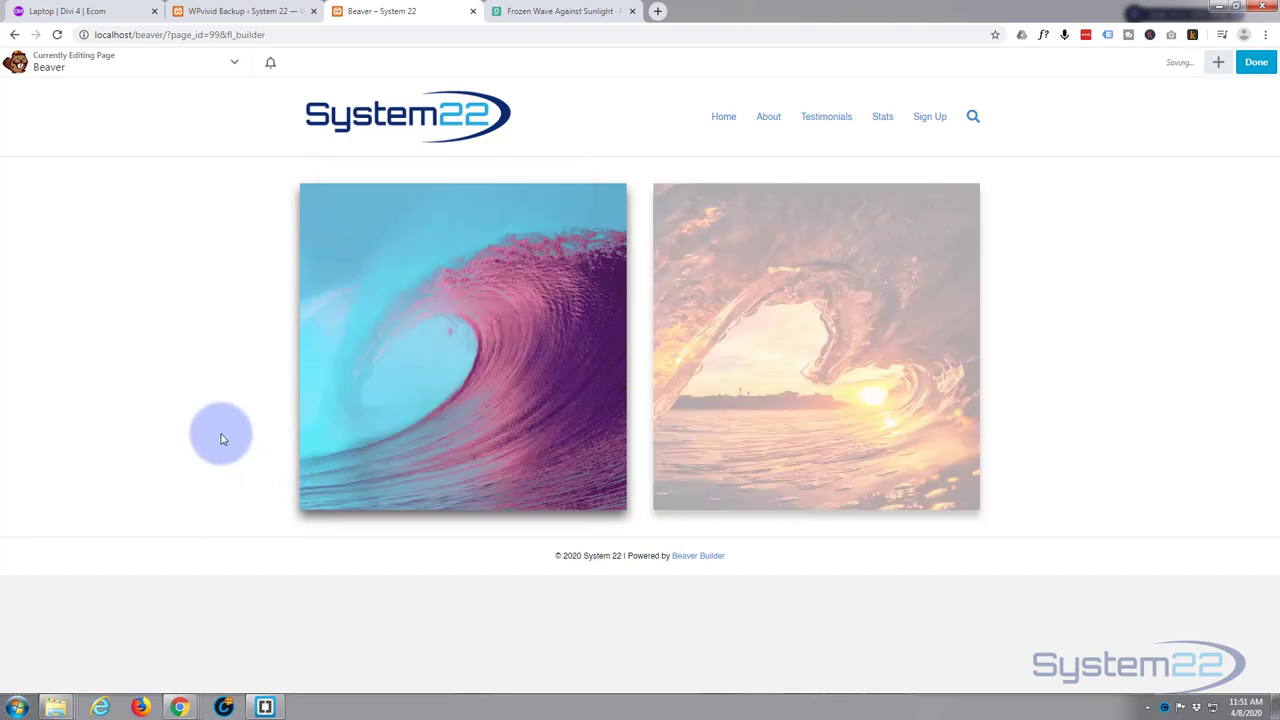
mouse_move(184, 418)
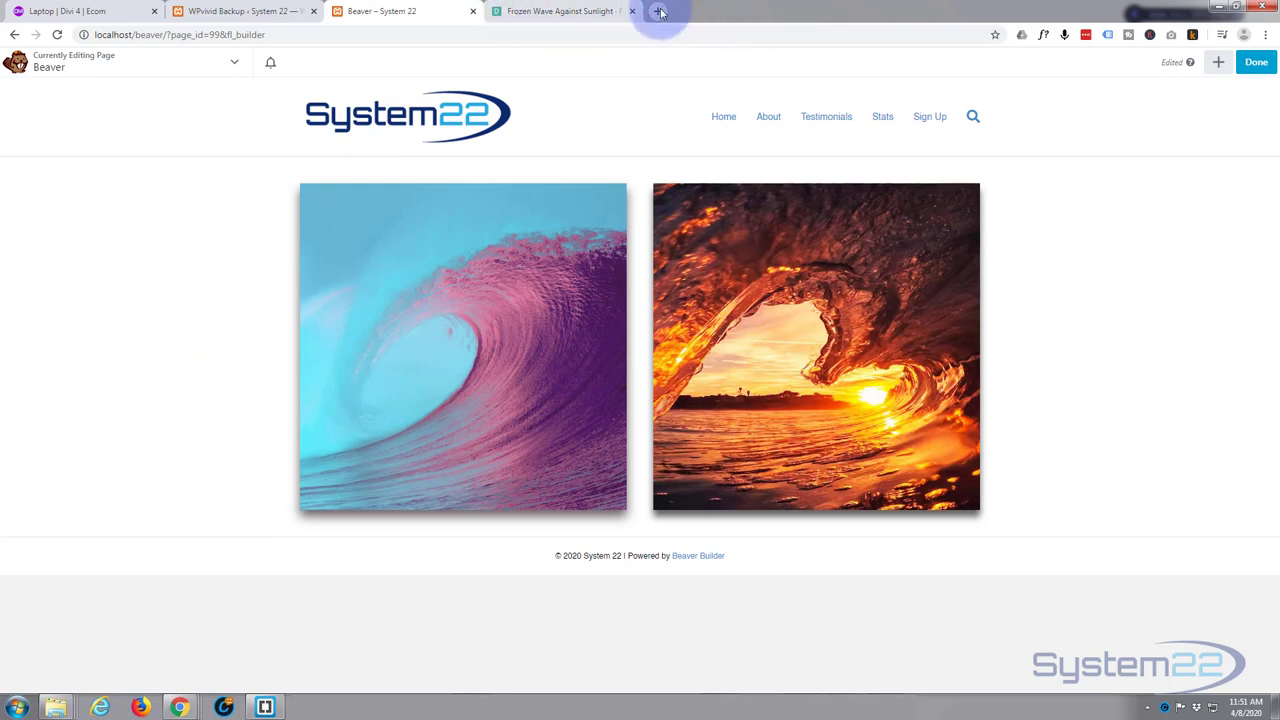
Search Google for 'wave' in a new tab and show image results
left_click(659, 11)
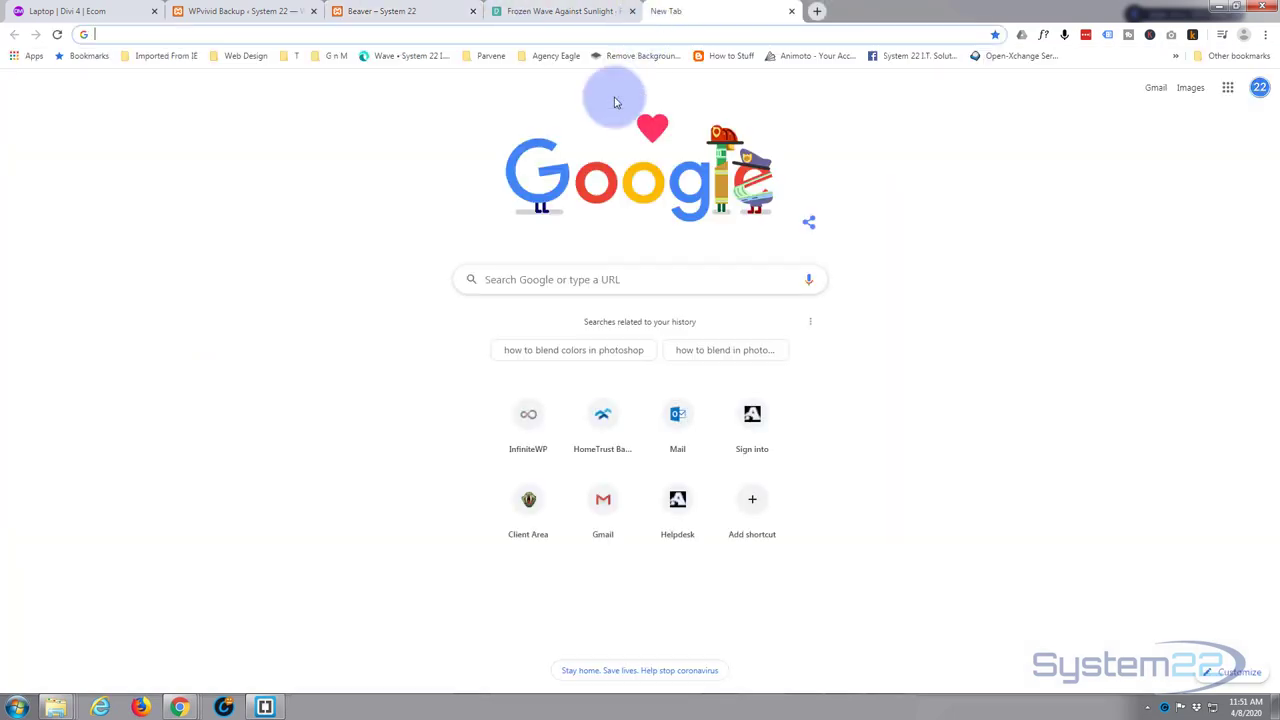
type("w")
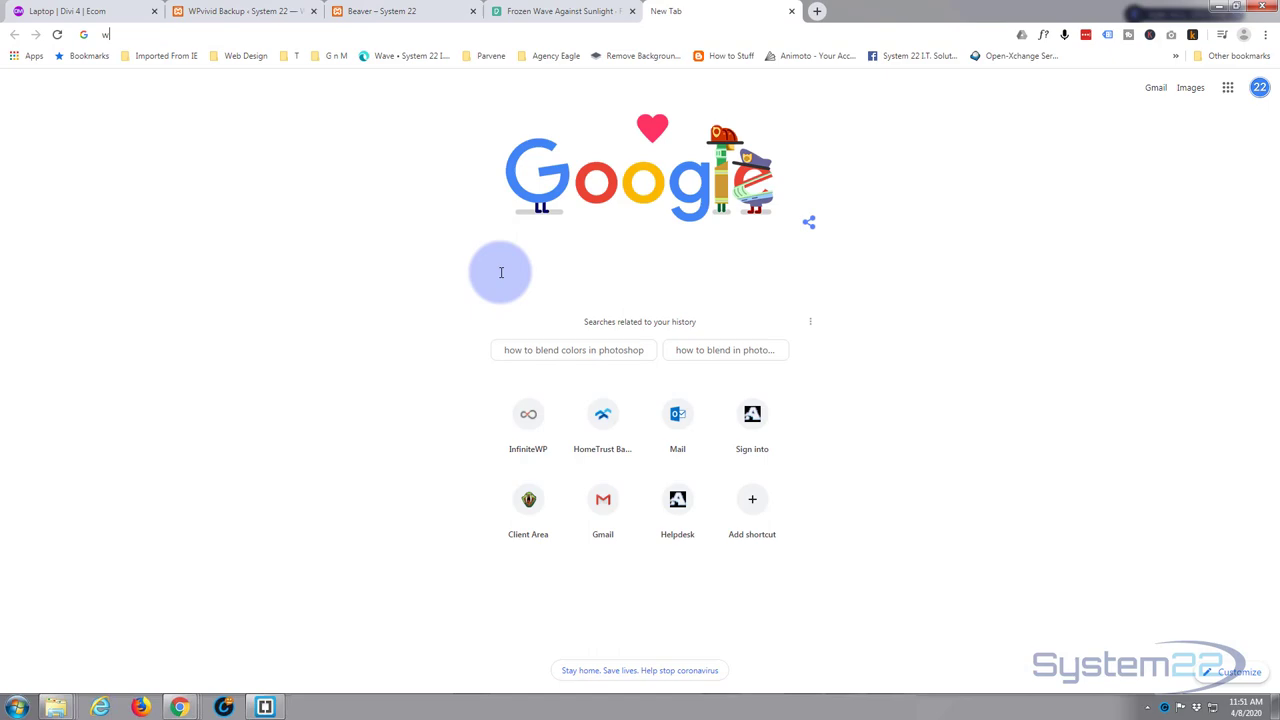
key("Return")
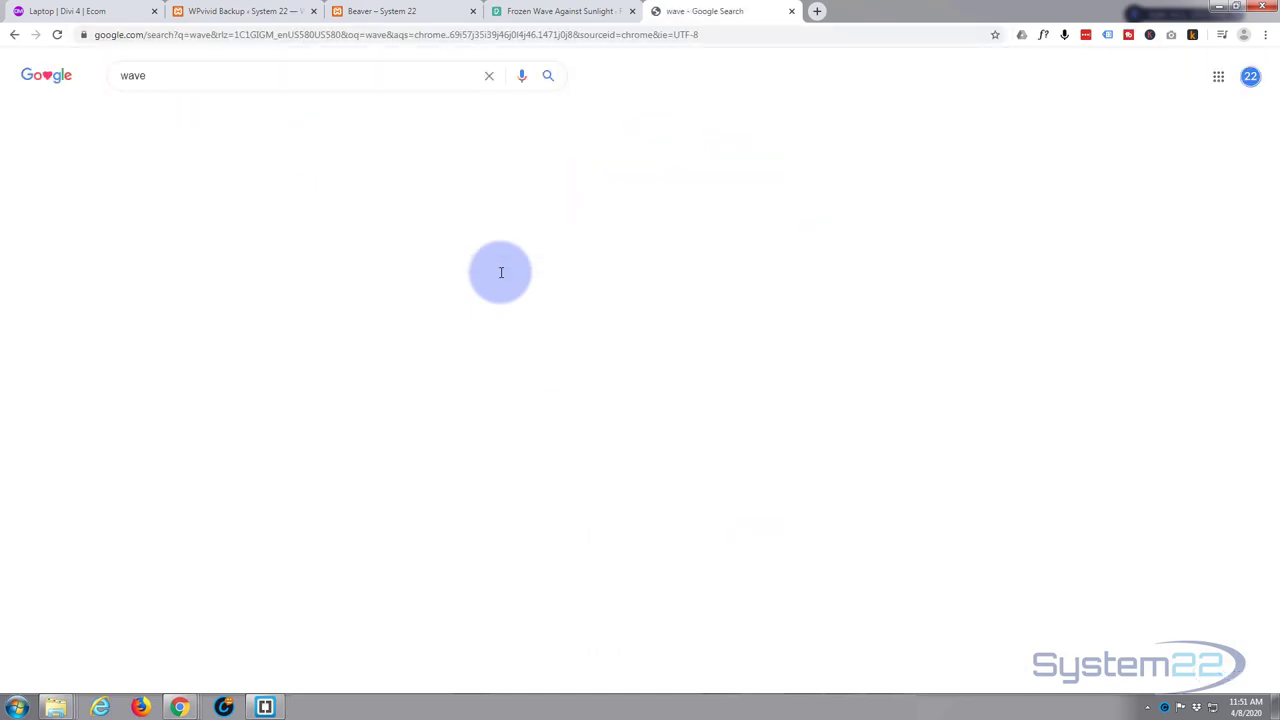
left_click(548, 75)
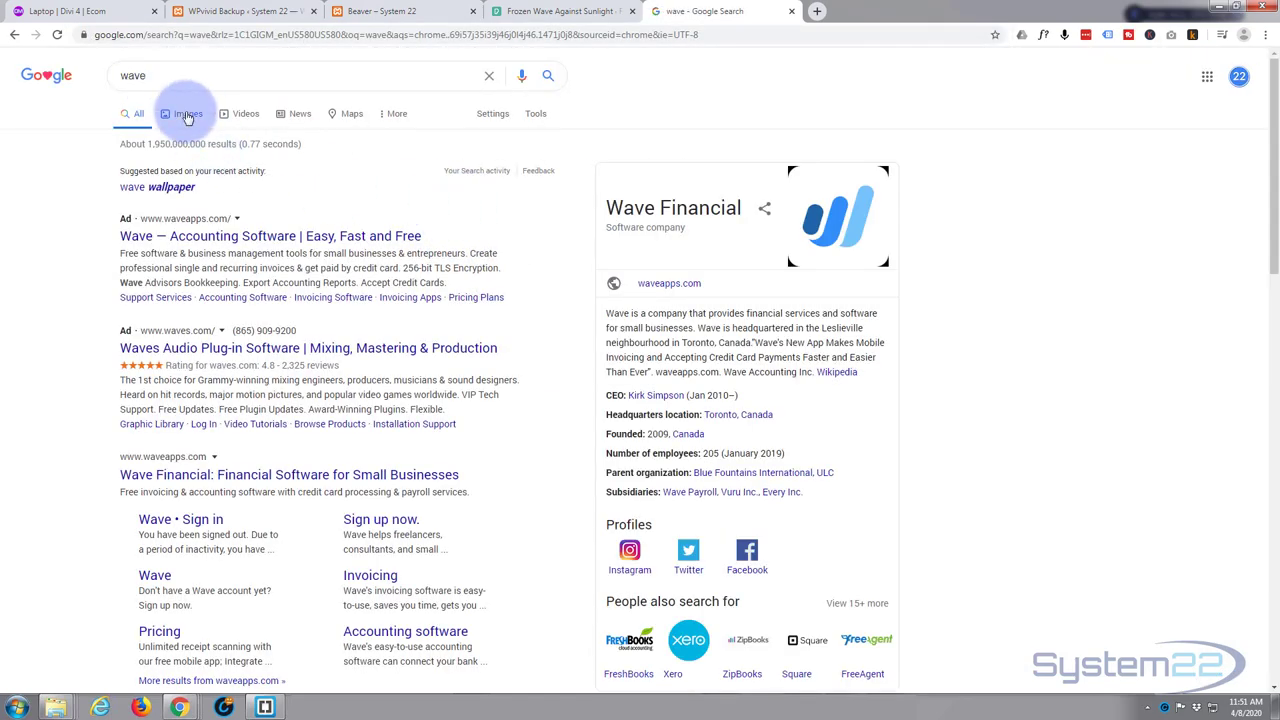
left_click(186, 113)
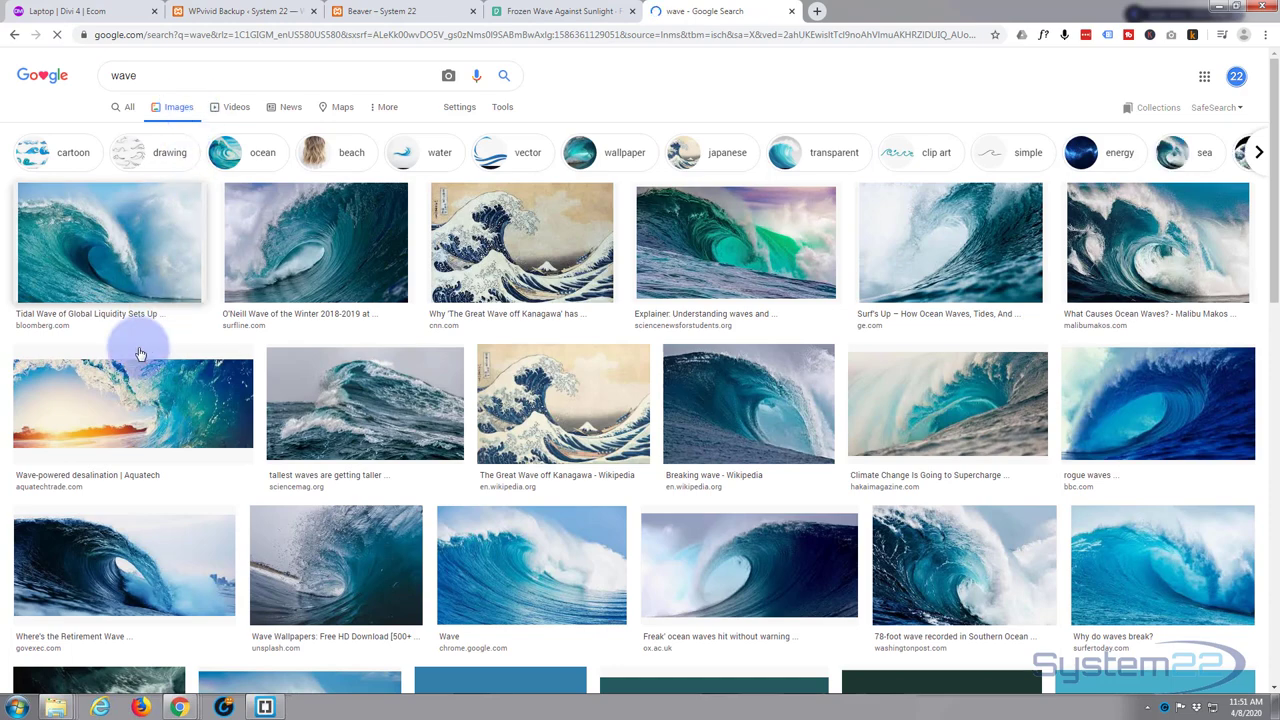
mouse_move(323, 250)
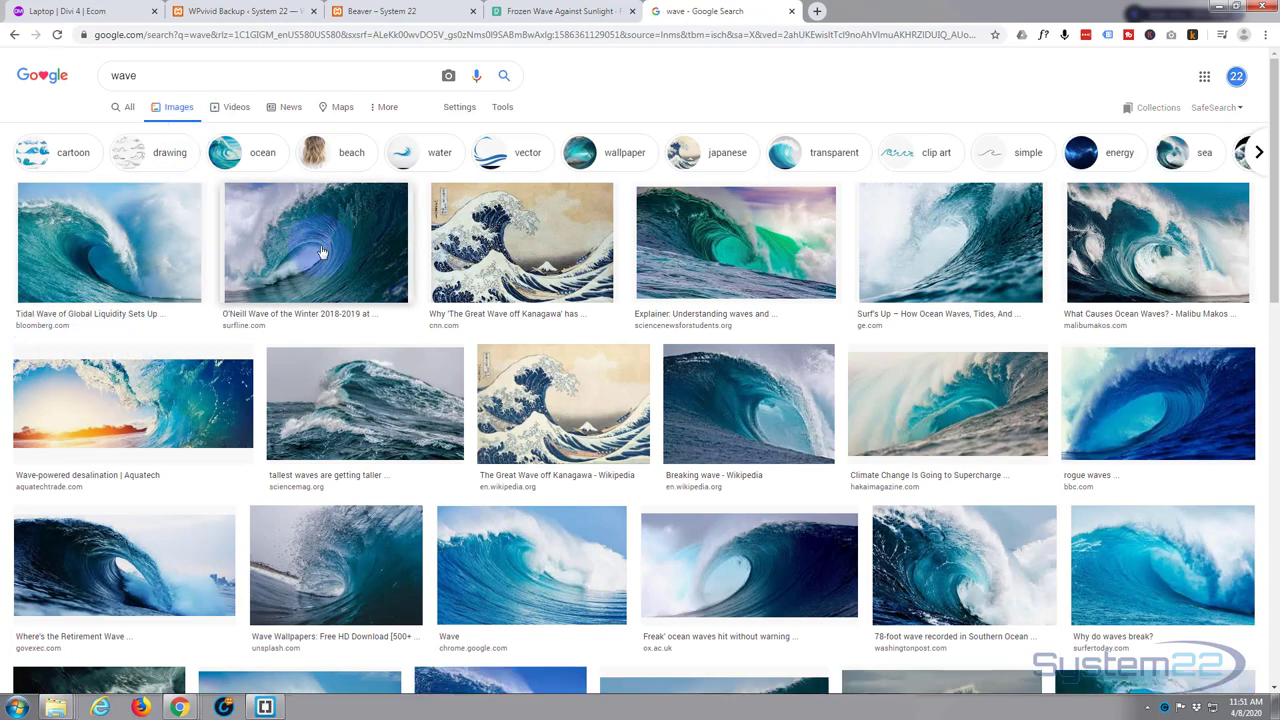
Preview the O'Neill Wave of the Winter photo and copy its image address
left_click(315, 243)
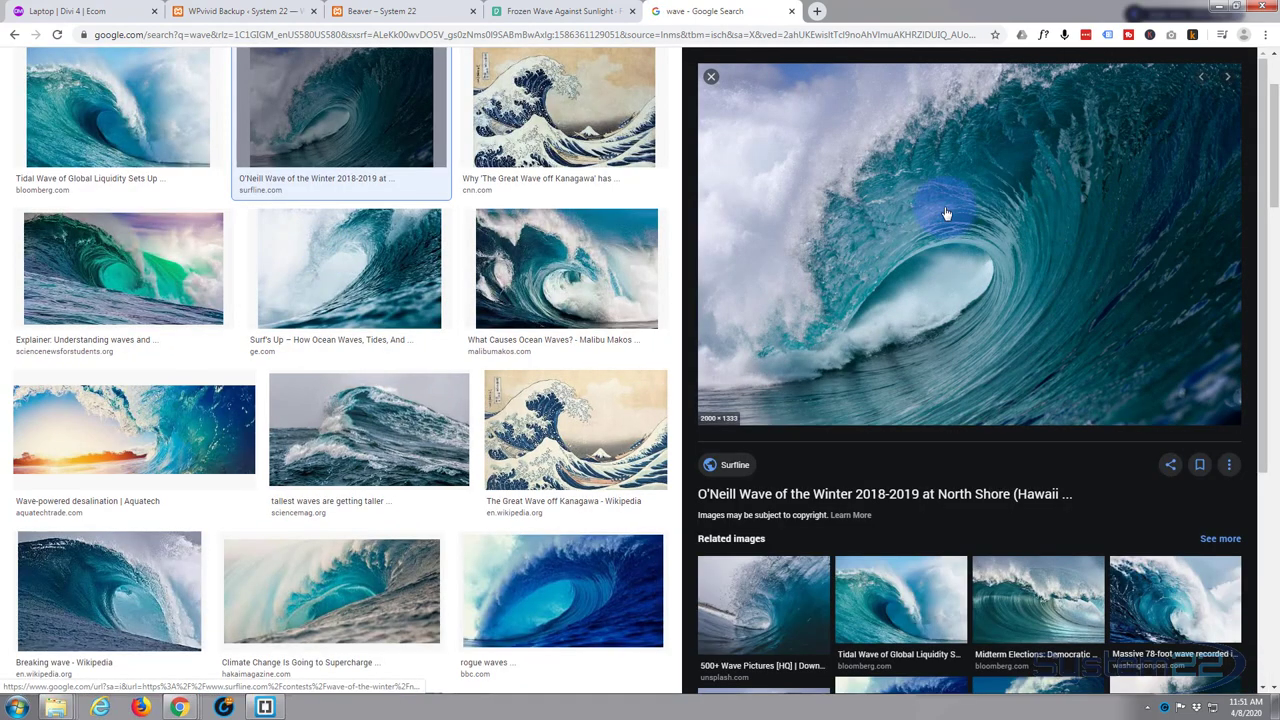
right_click(946, 213)
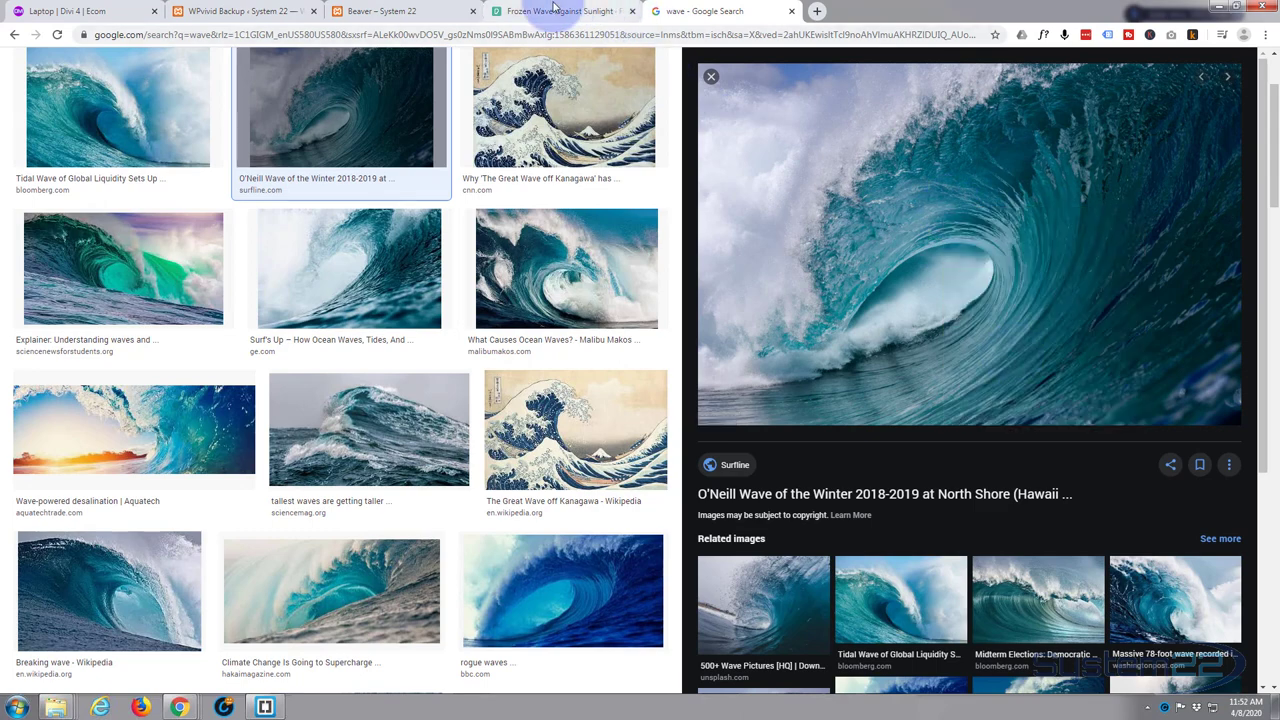
left_click(400, 11)
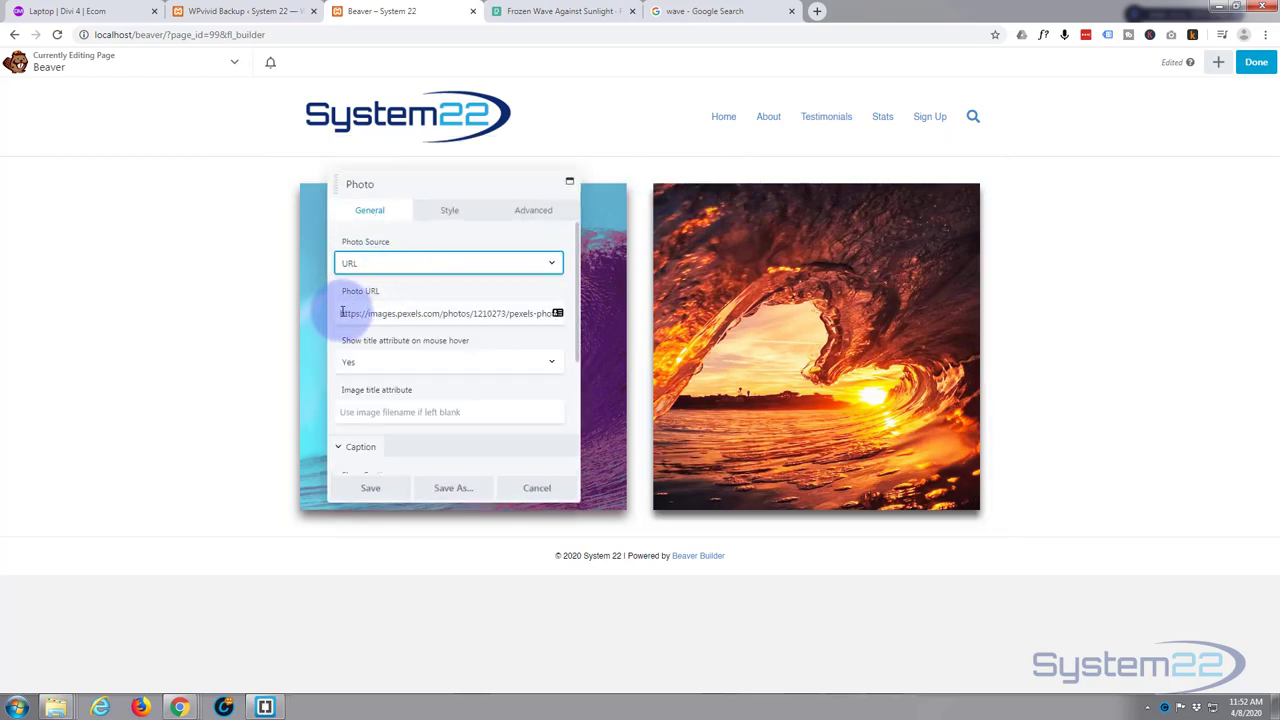
Try the Google wave address in Photo URL, then cancel to keep the sunset wave
triple_click(448, 313)
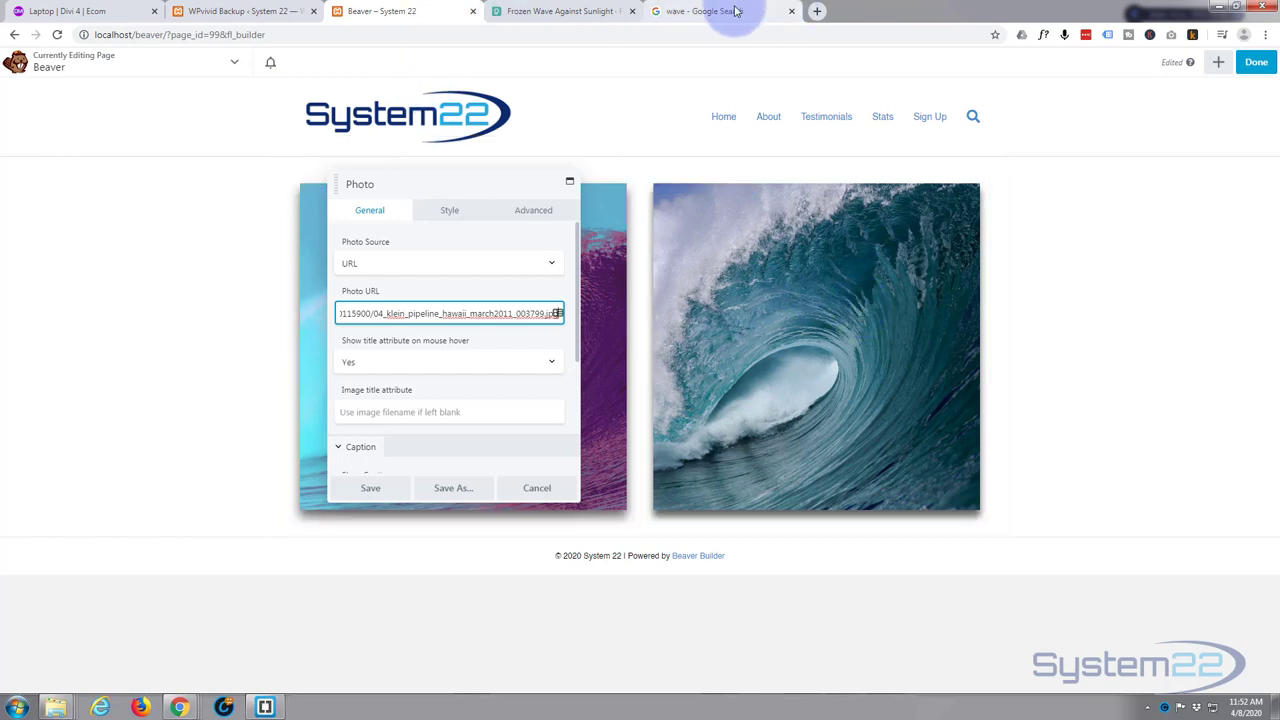
left_click(700, 11)
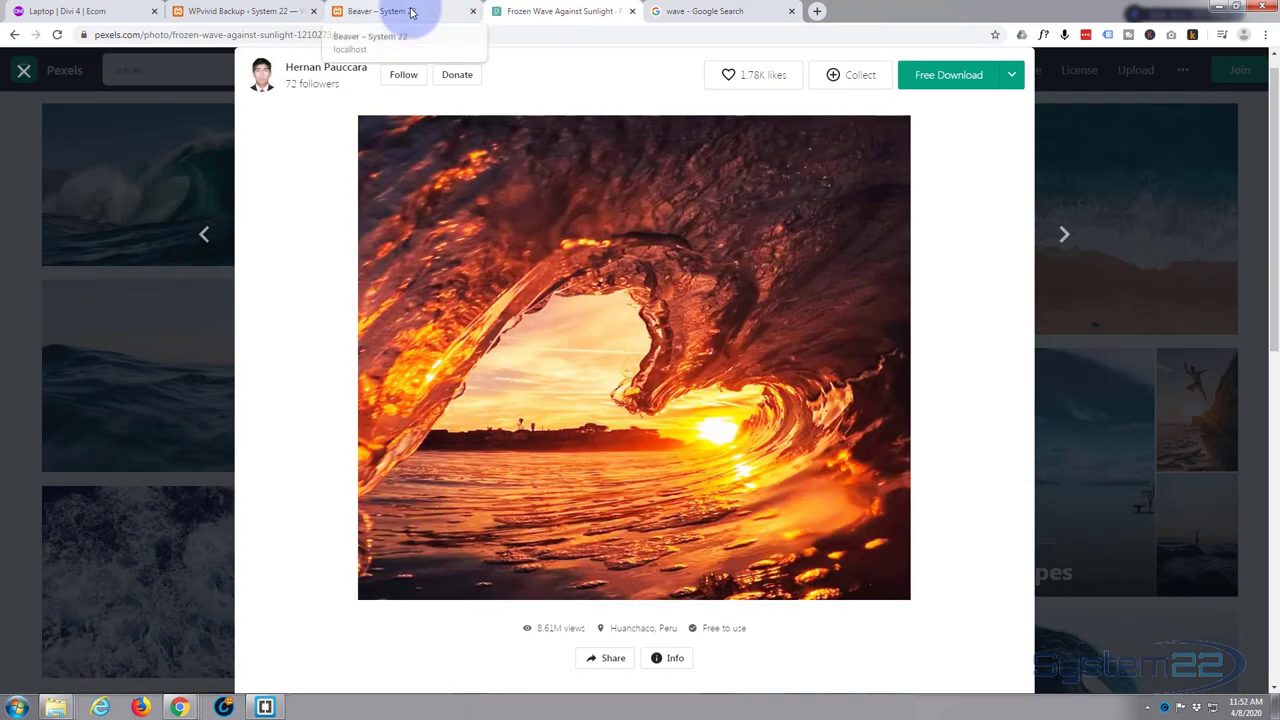
left_click(400, 11)
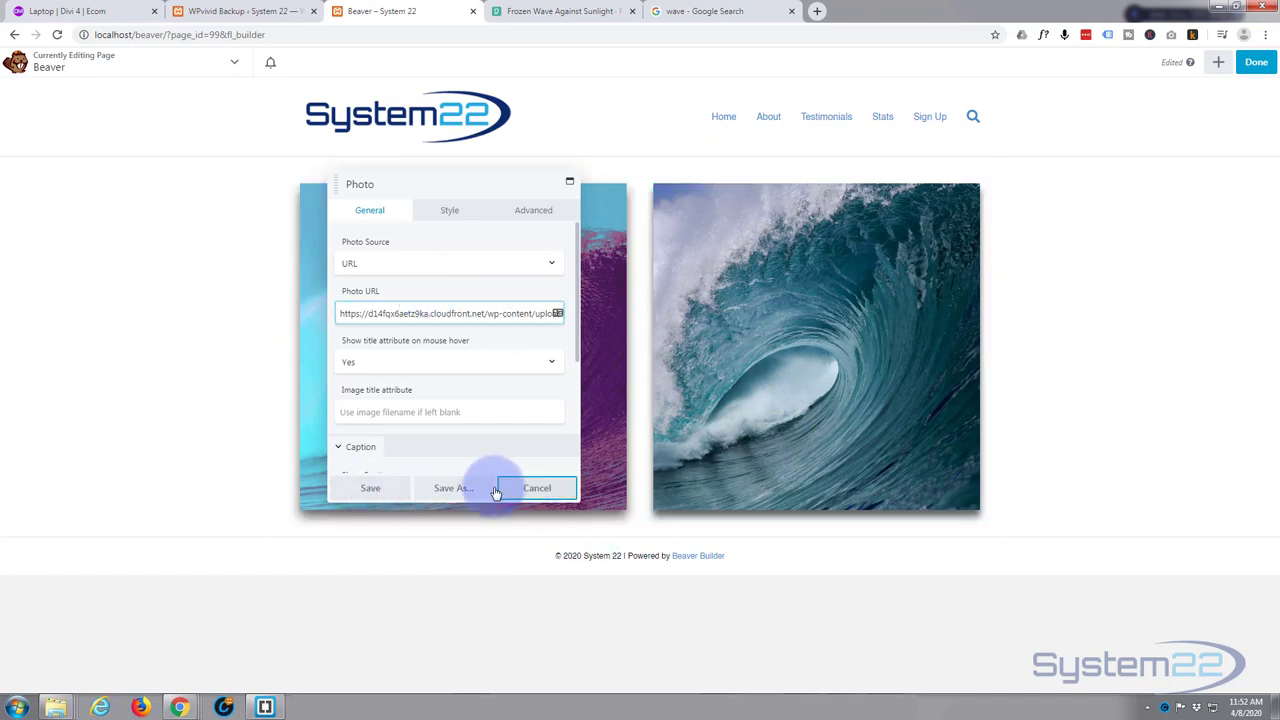
left_click(370, 488)
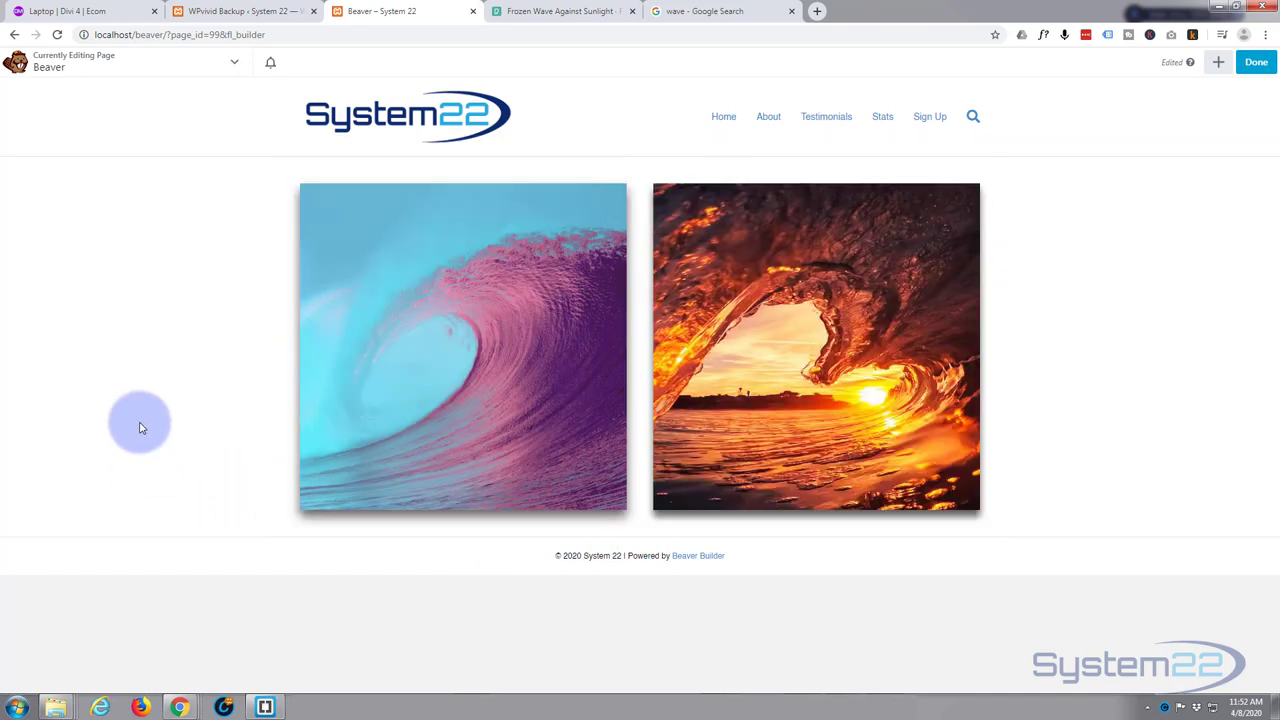